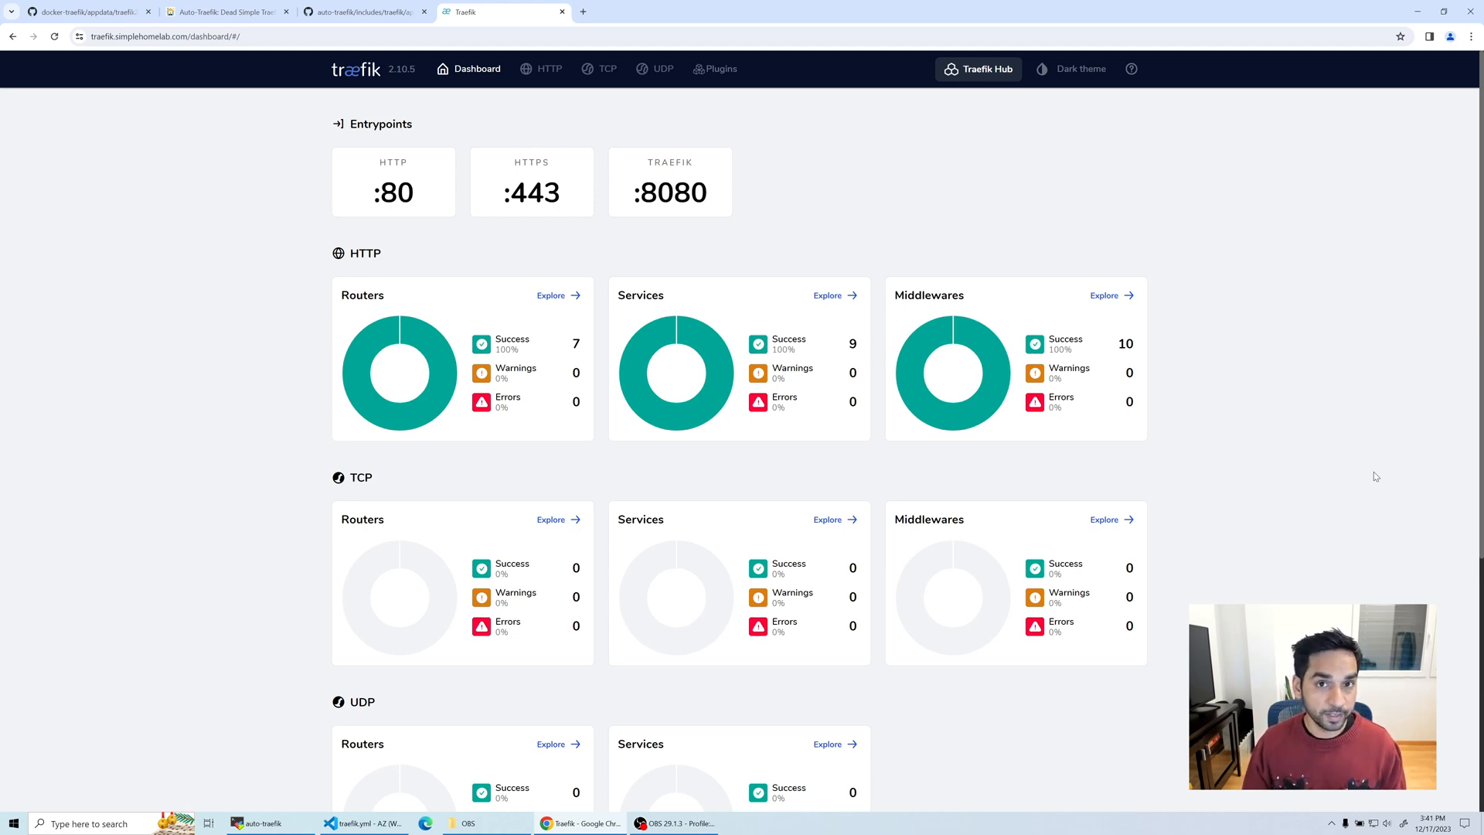
mouse_move(389, 152)
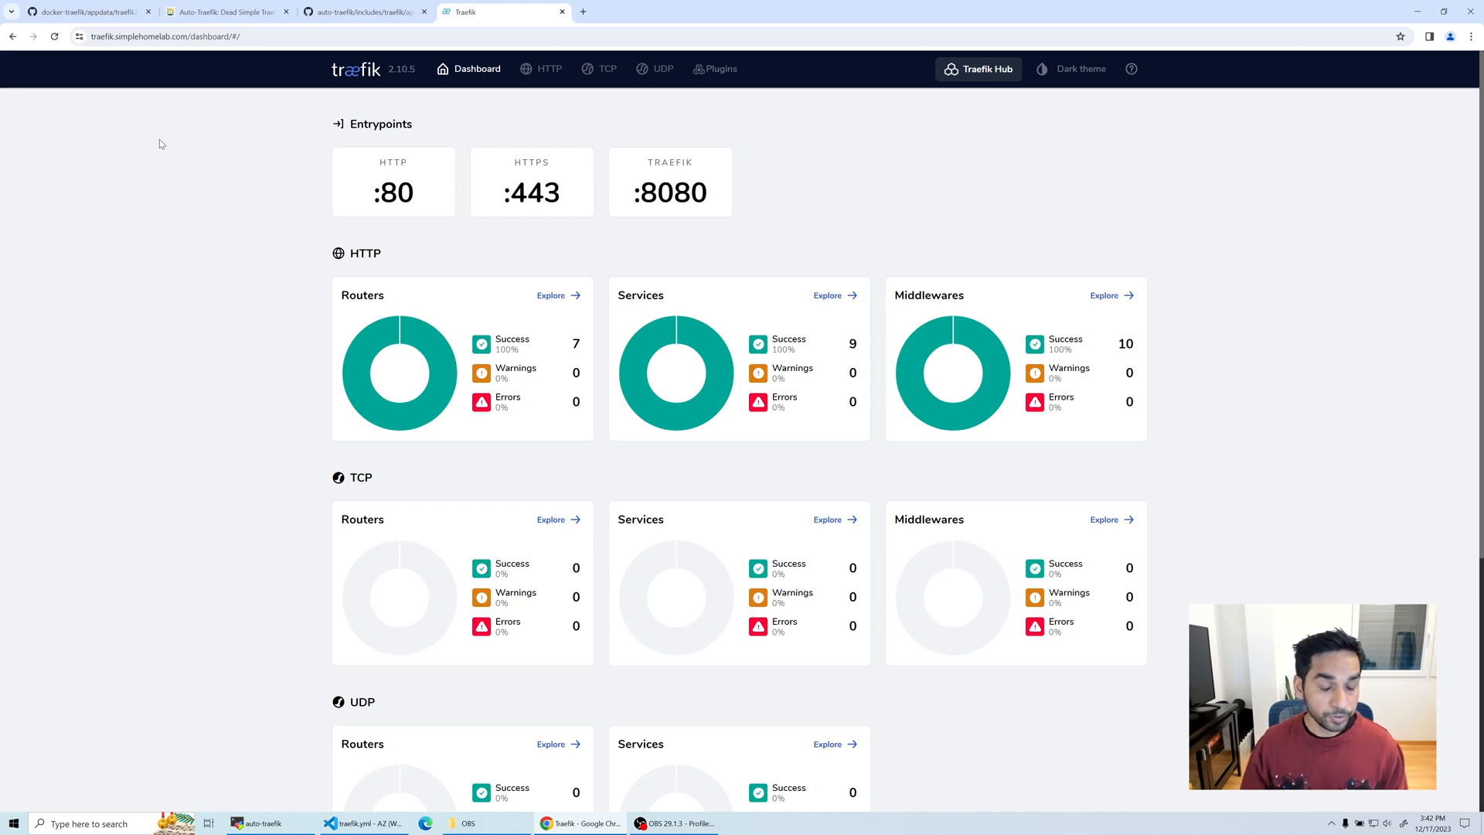
mouse_move(111, 54)
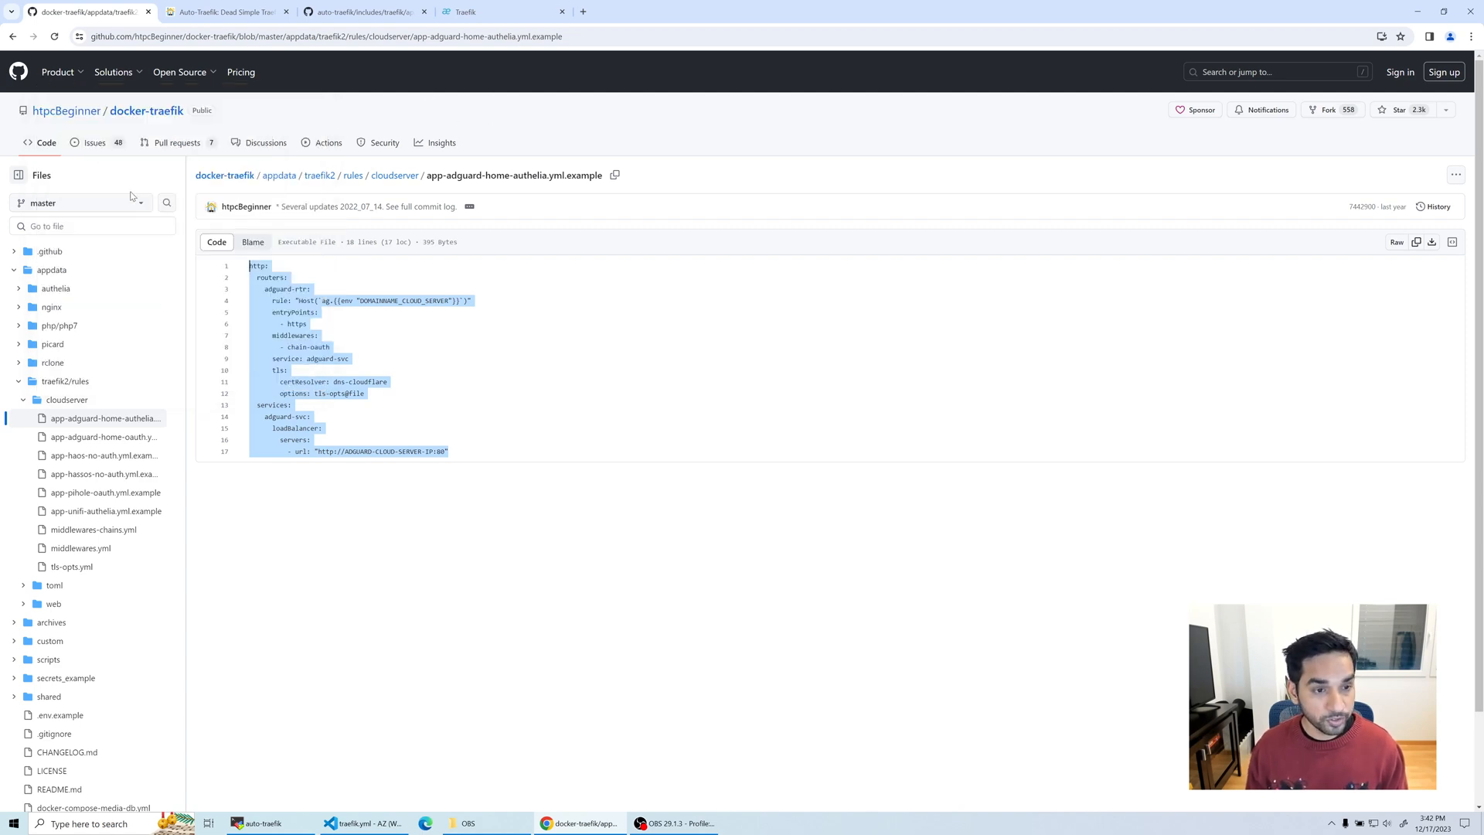
mouse_move(109, 428)
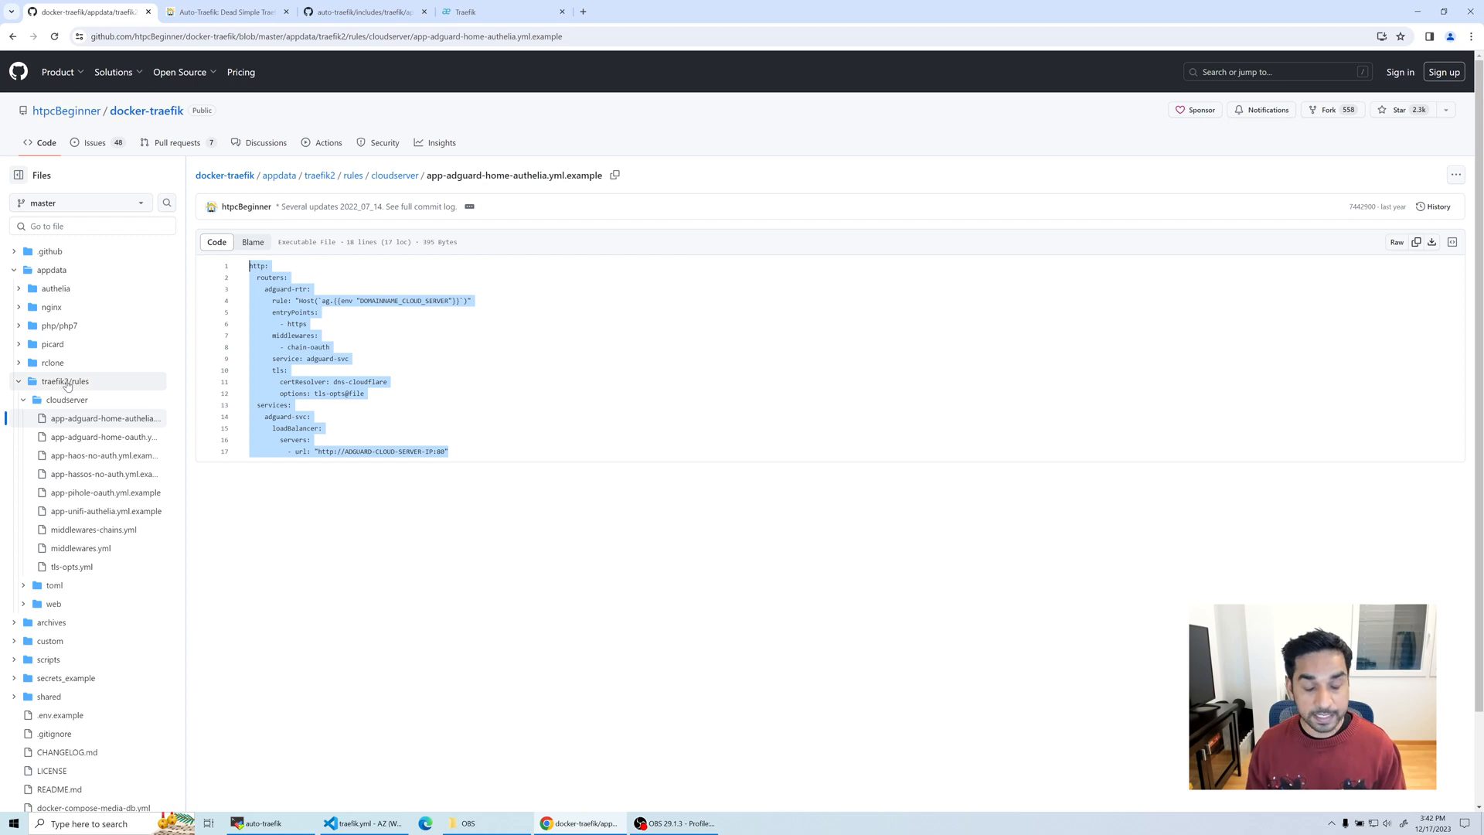
mouse_move(86, 431)
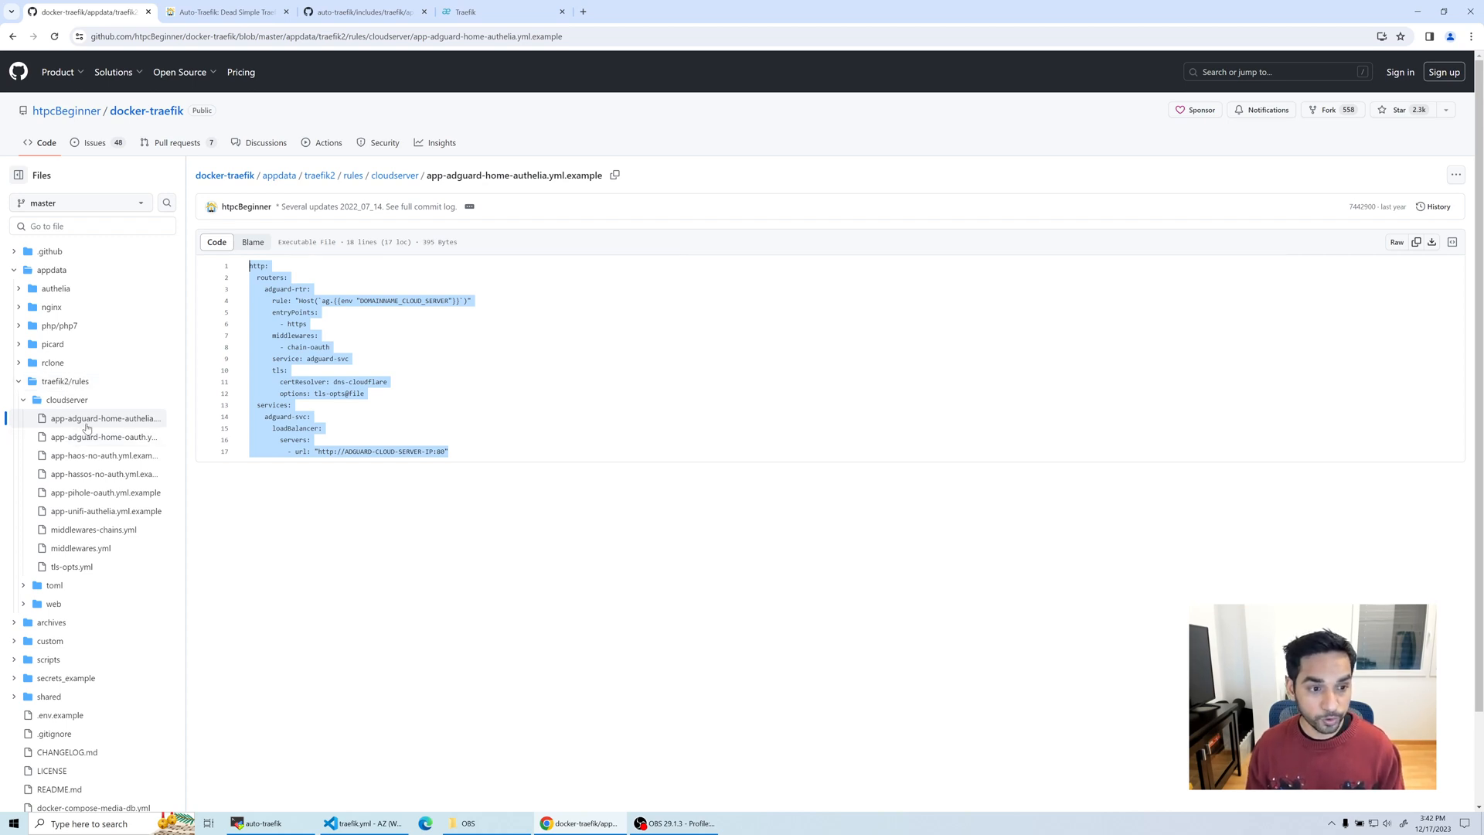
mouse_move(446, 361)
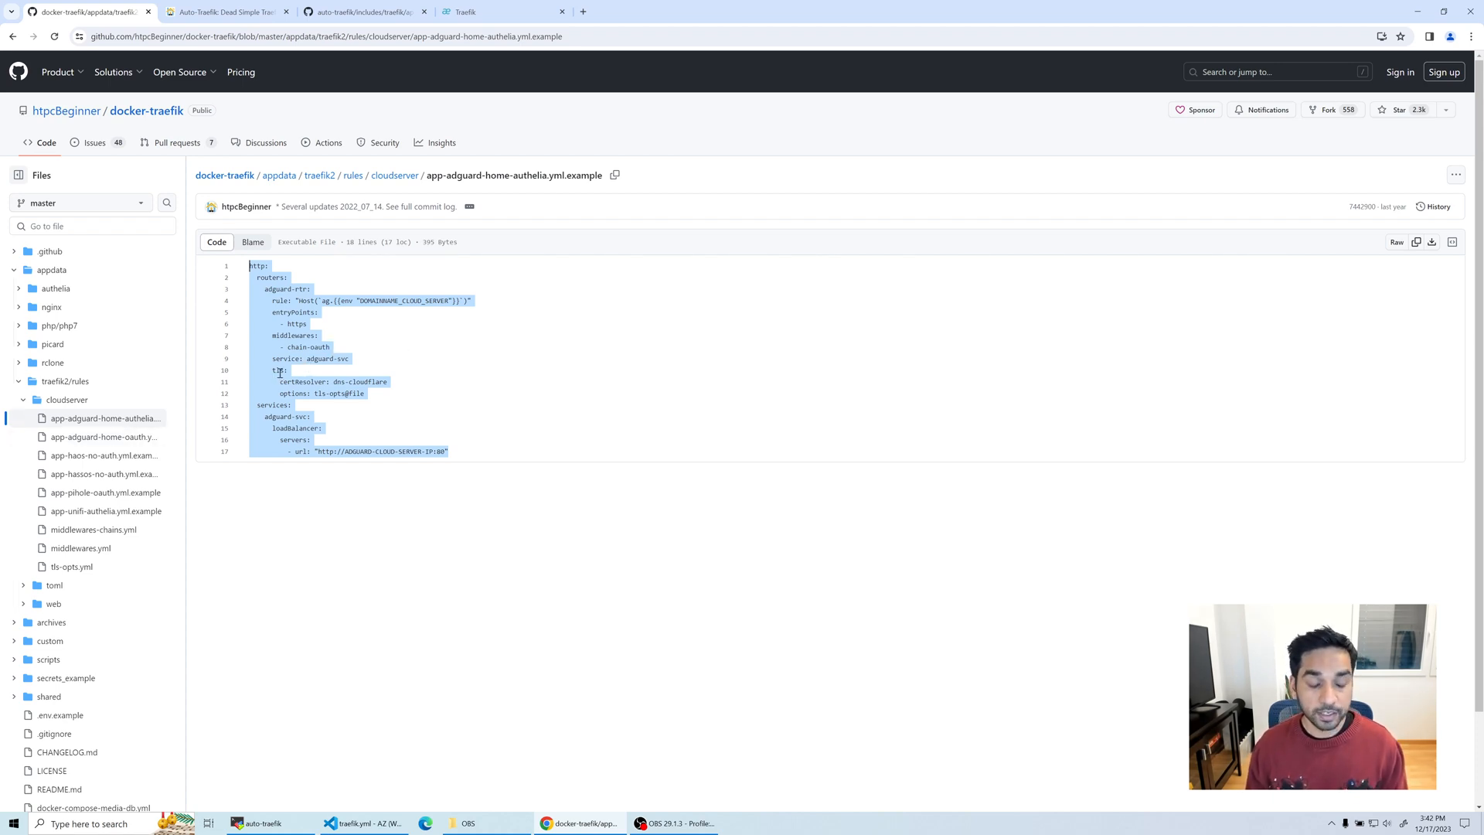
mouse_move(503, 199)
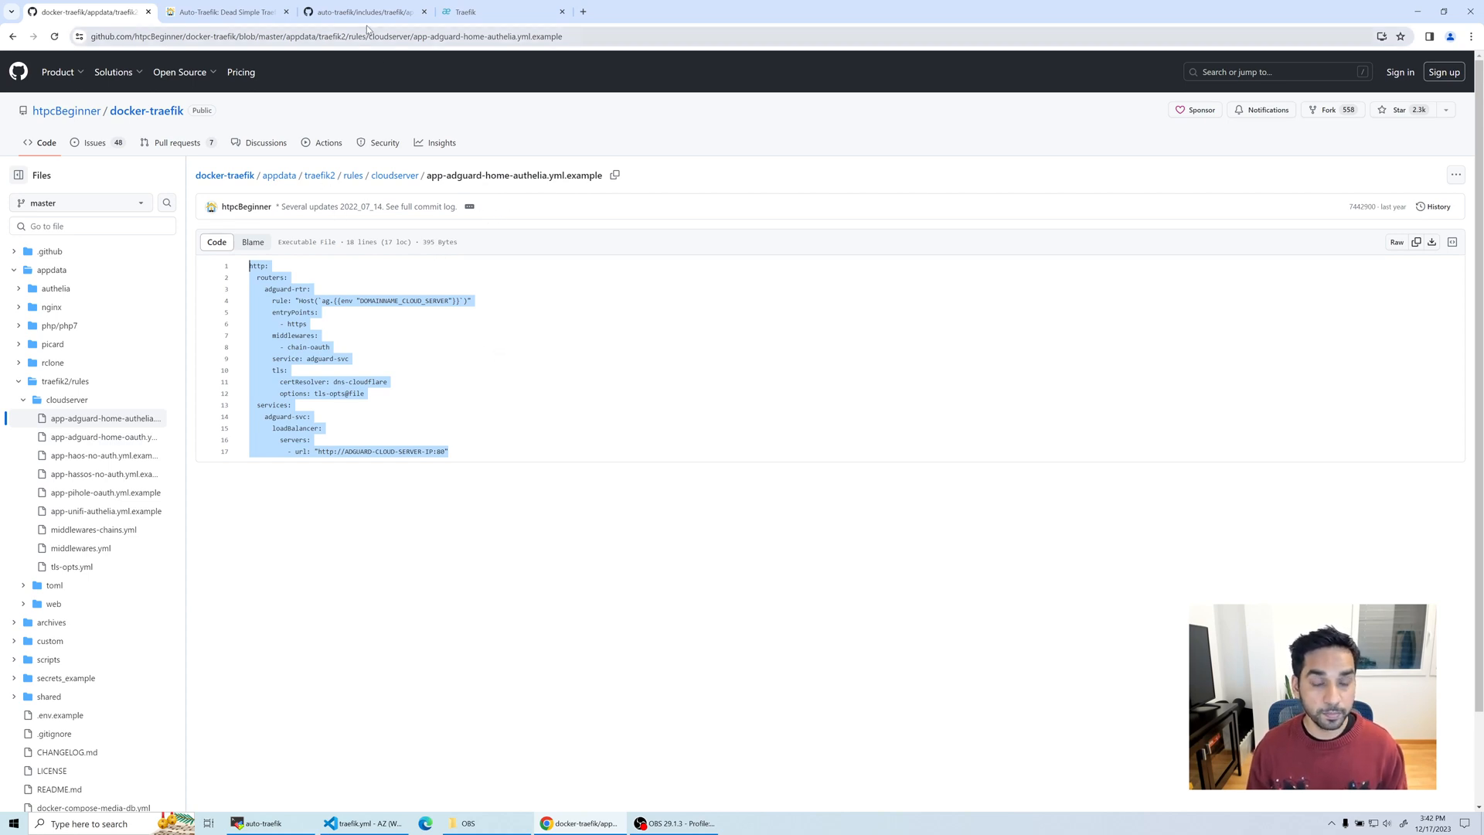
Step: View app-http-template.yml in the auto-traefik GitHub tab, then switch to the VS Code window
left_click(364, 11)
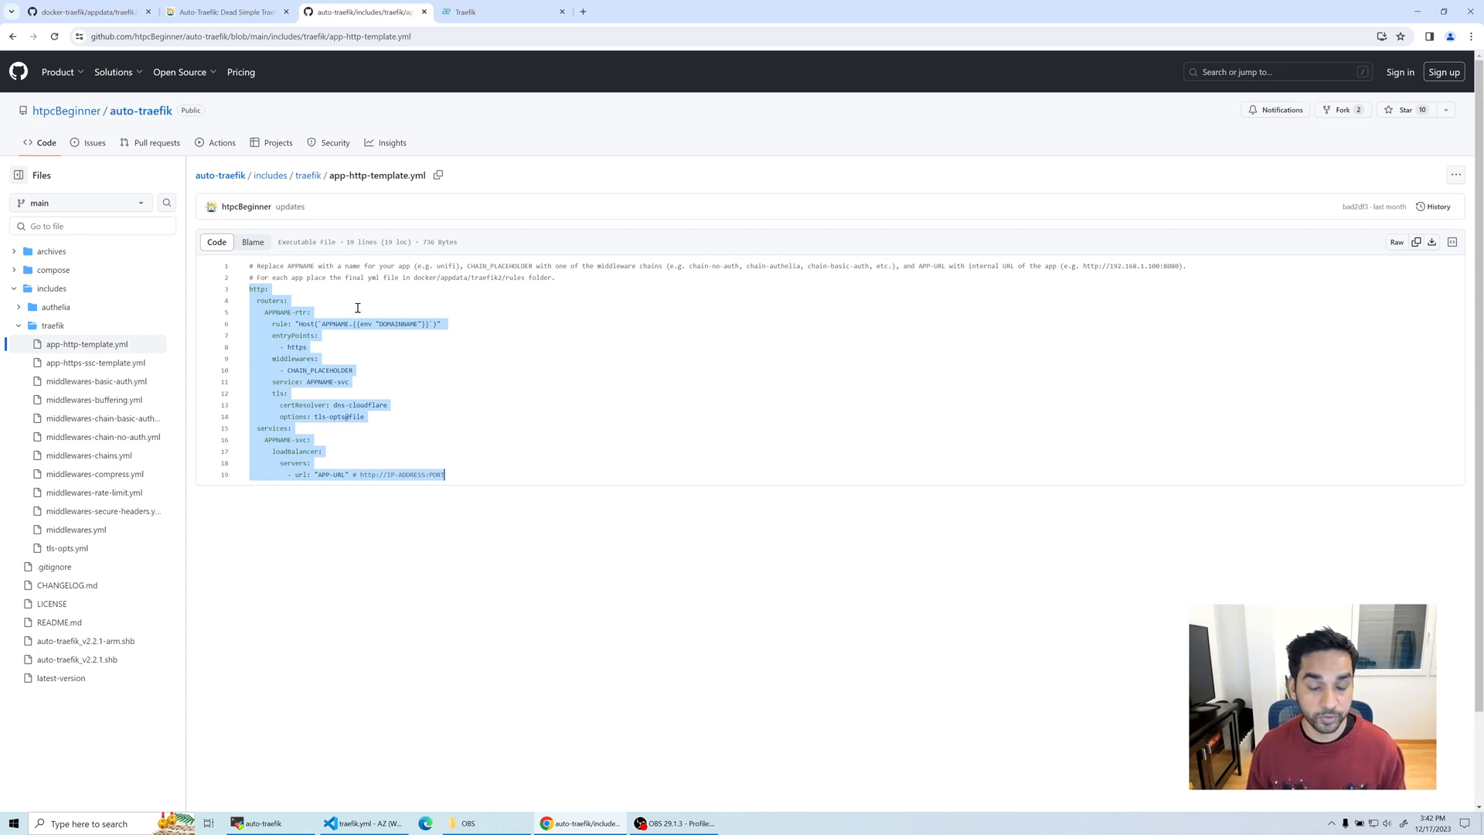
mouse_move(320, 364)
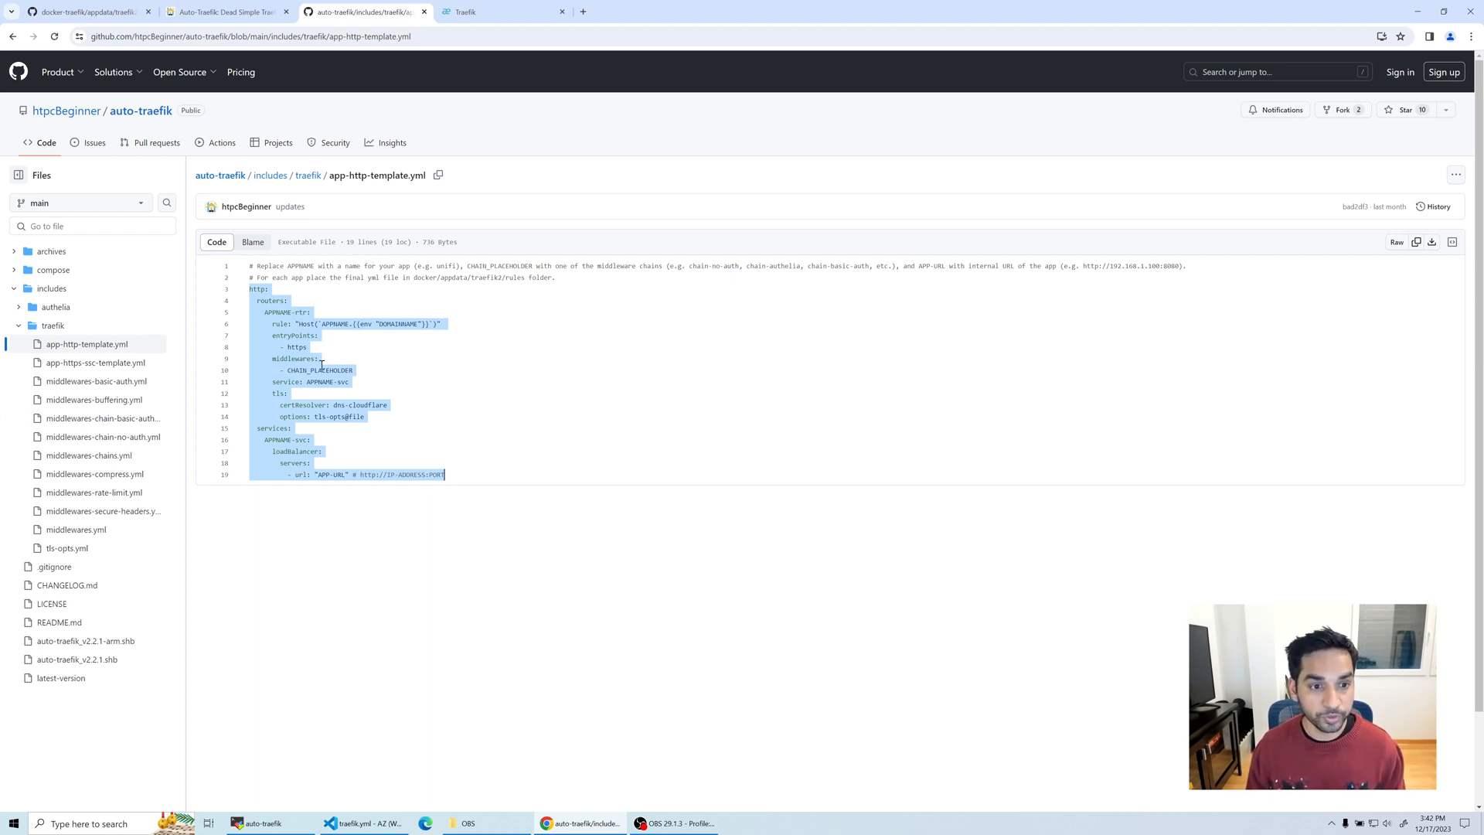
mouse_move(354, 398)
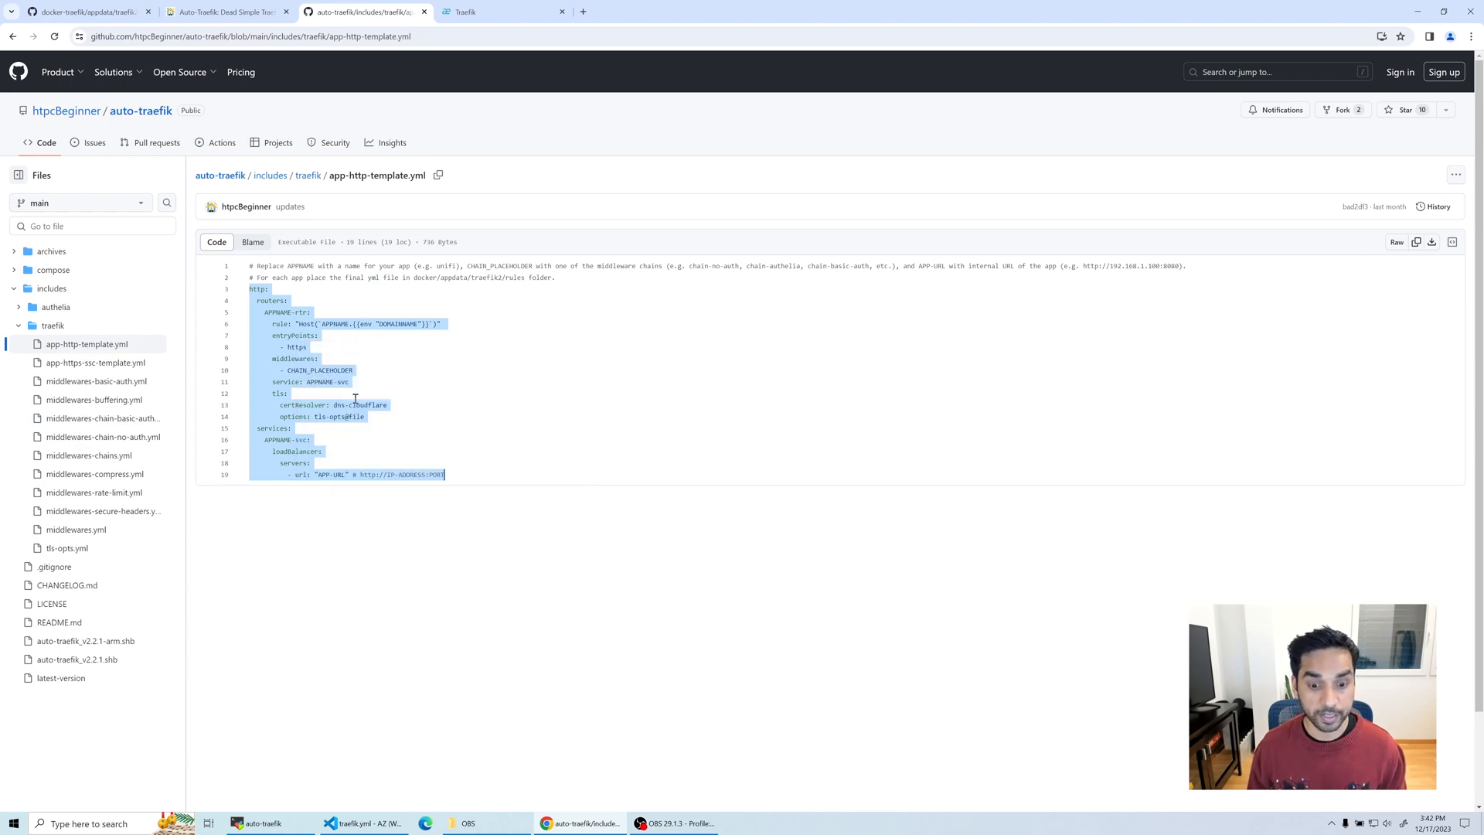
left_click(364, 822)
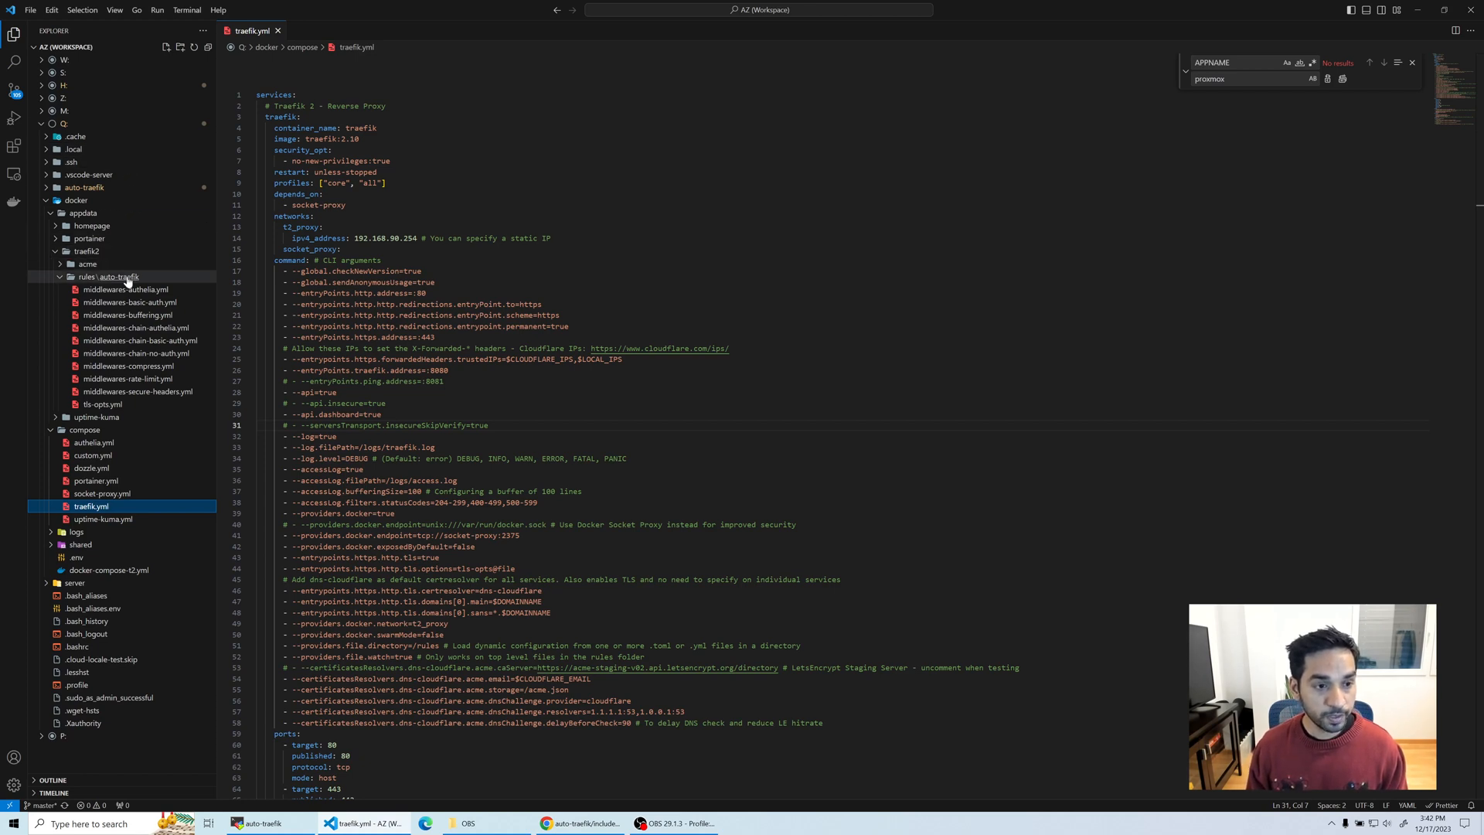
Step: Add a new file named app-http-adguardhome.yml under rules/auto-traefik from the folder's context menu
left_click(108, 277)
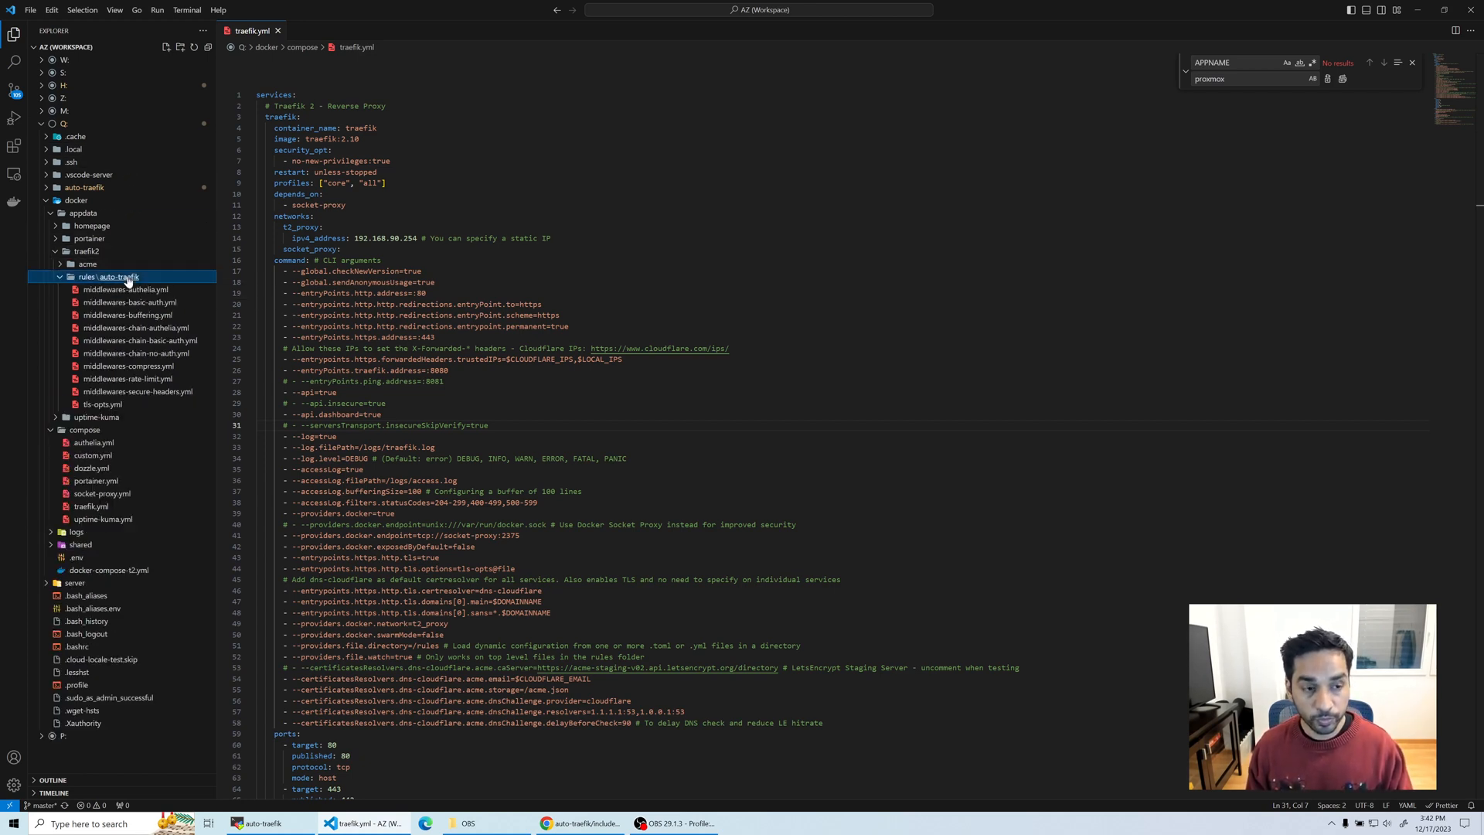
right_click(108, 277)
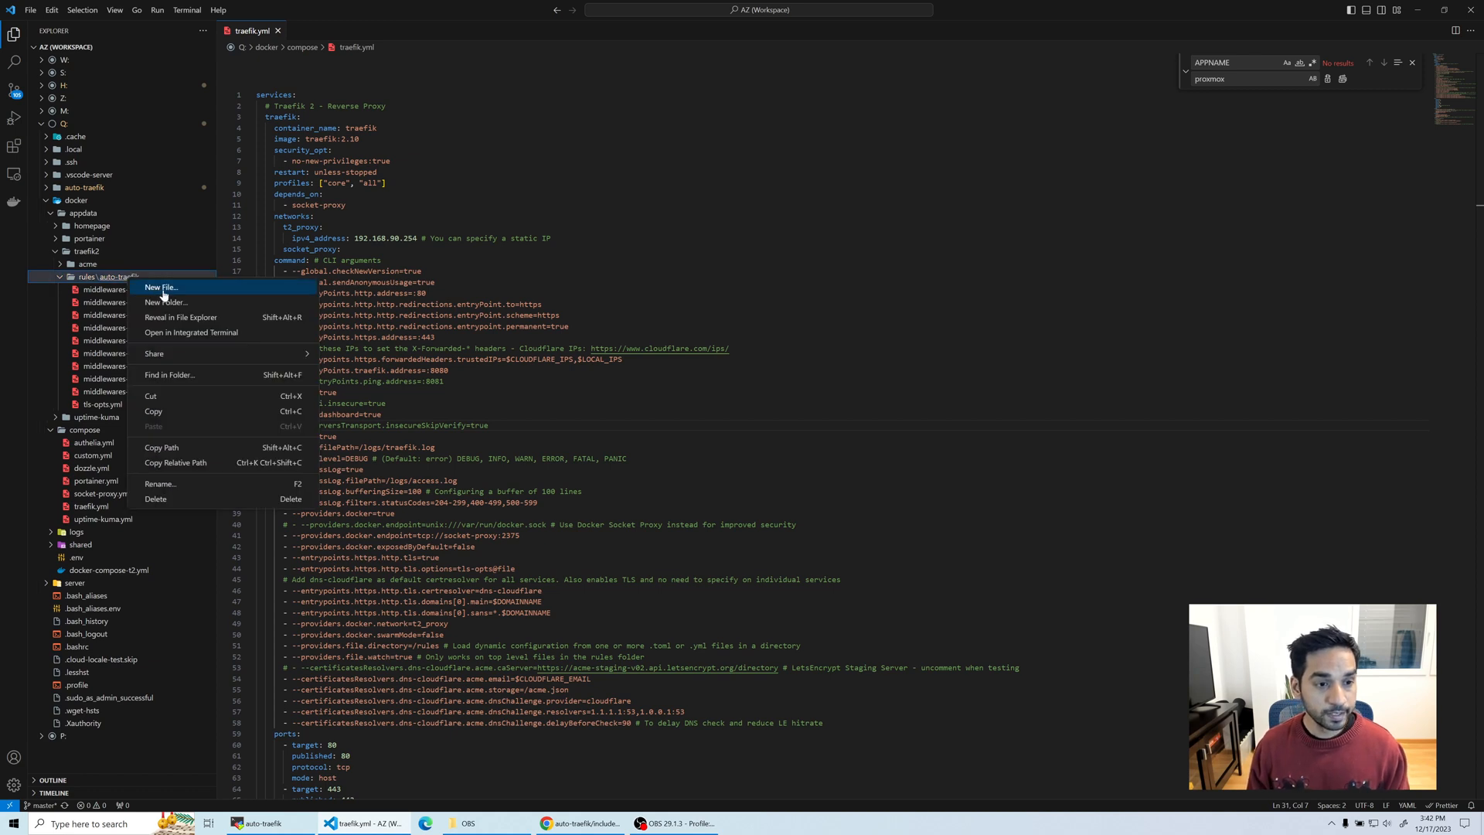
left_click(160, 288)
type("app-http")
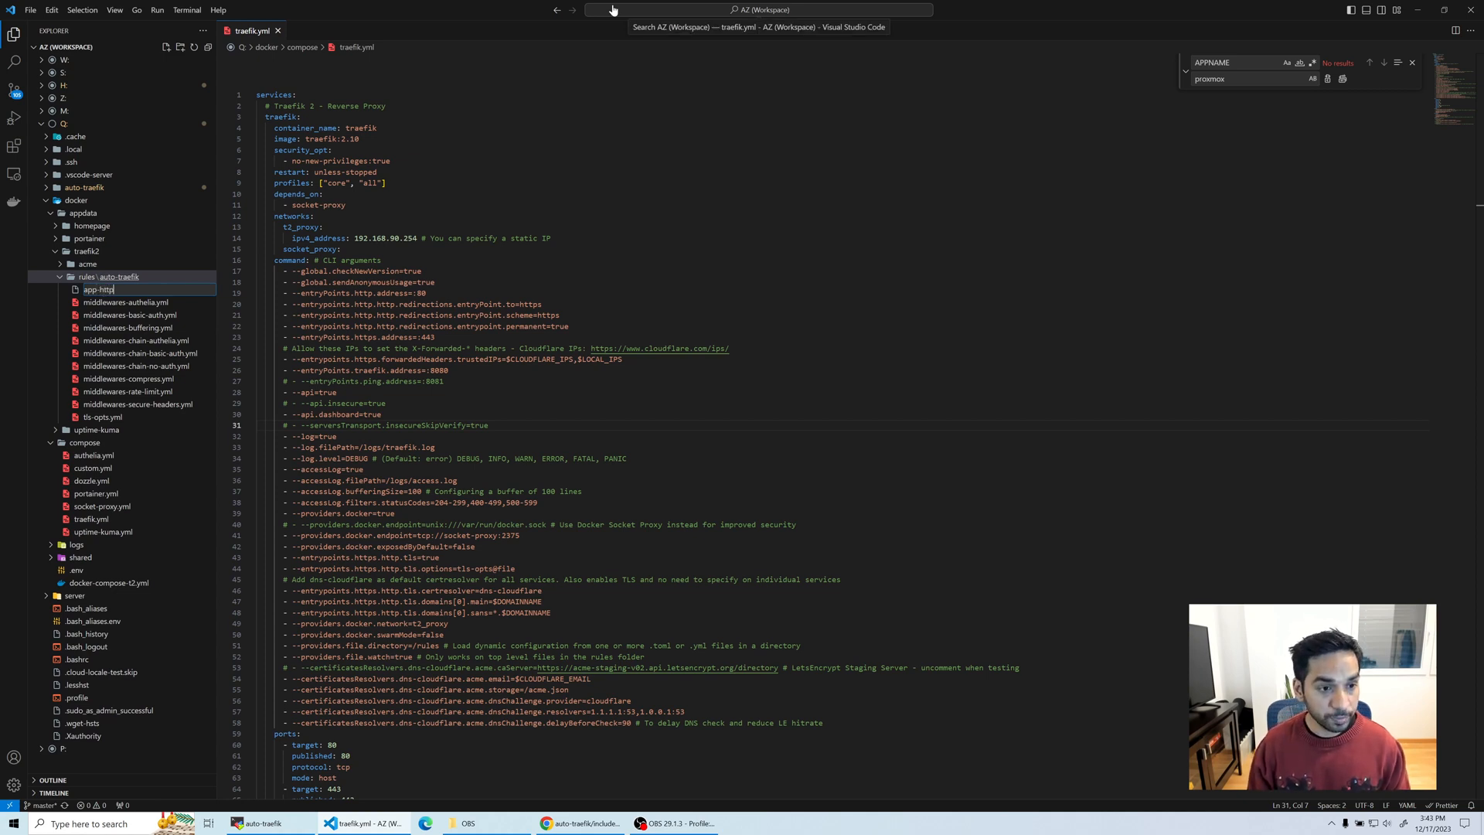
type("-adguardhome.yml")
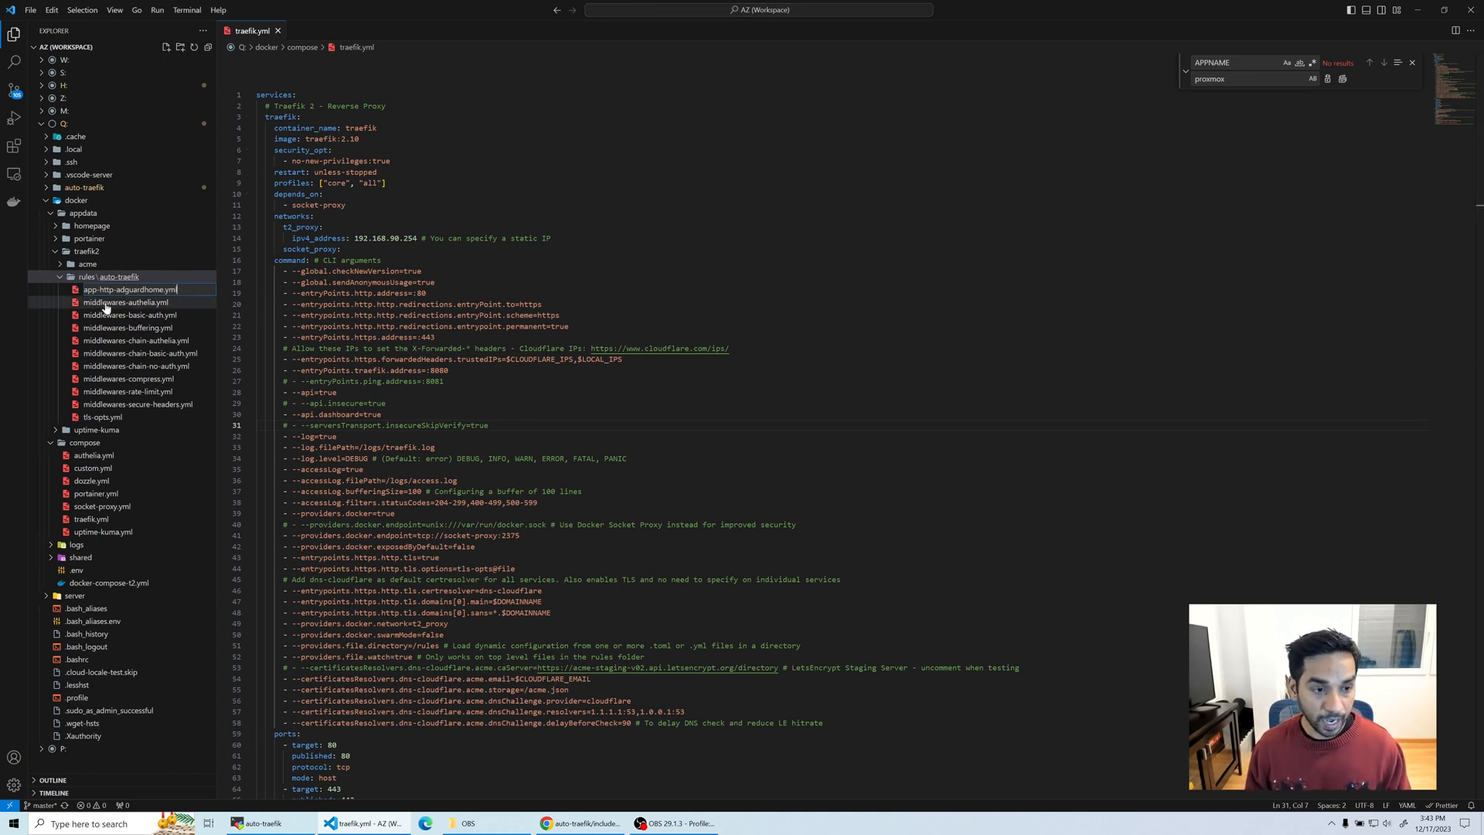
mouse_move(129, 340)
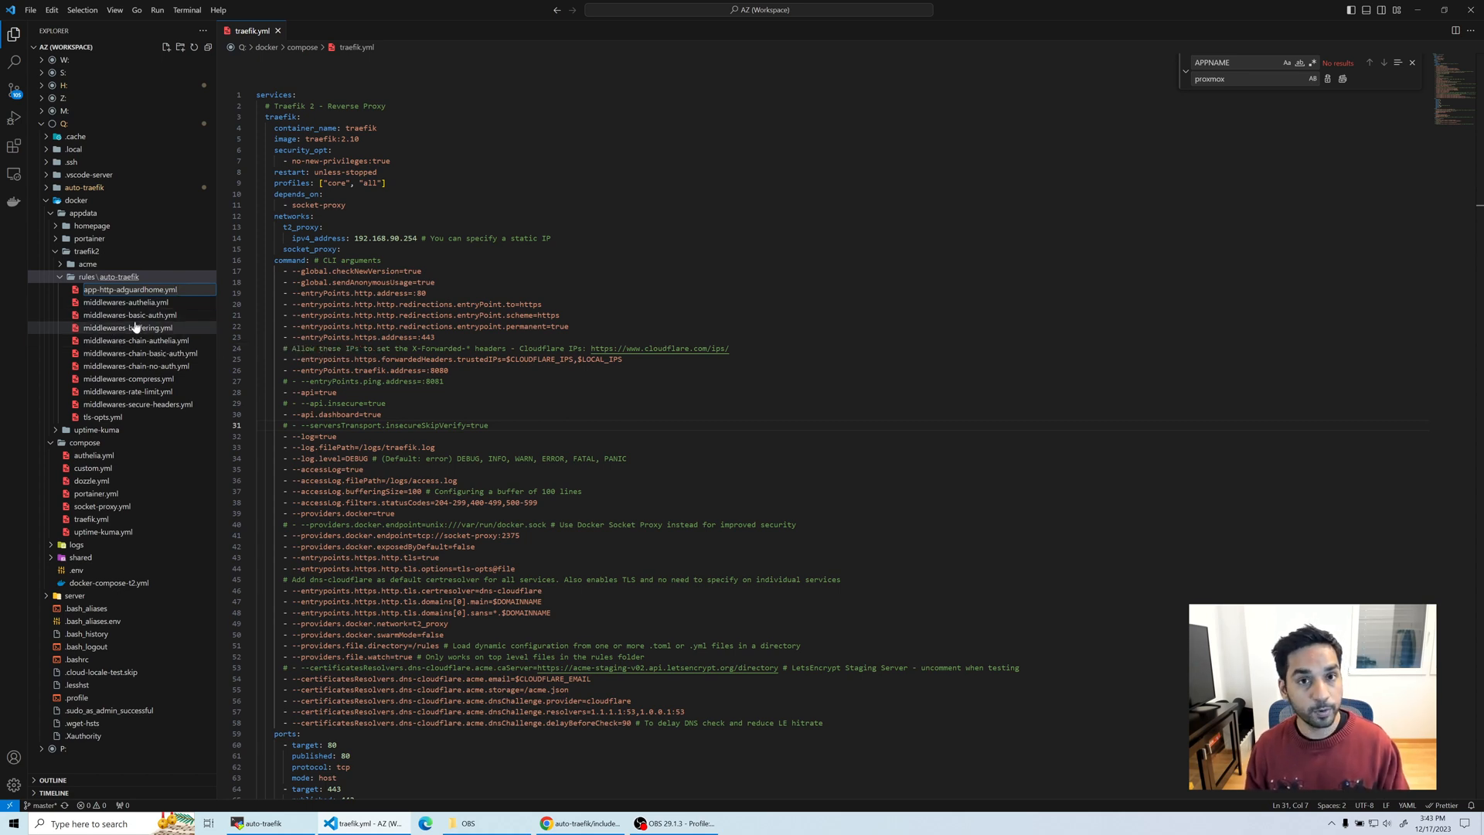
mouse_move(132, 302)
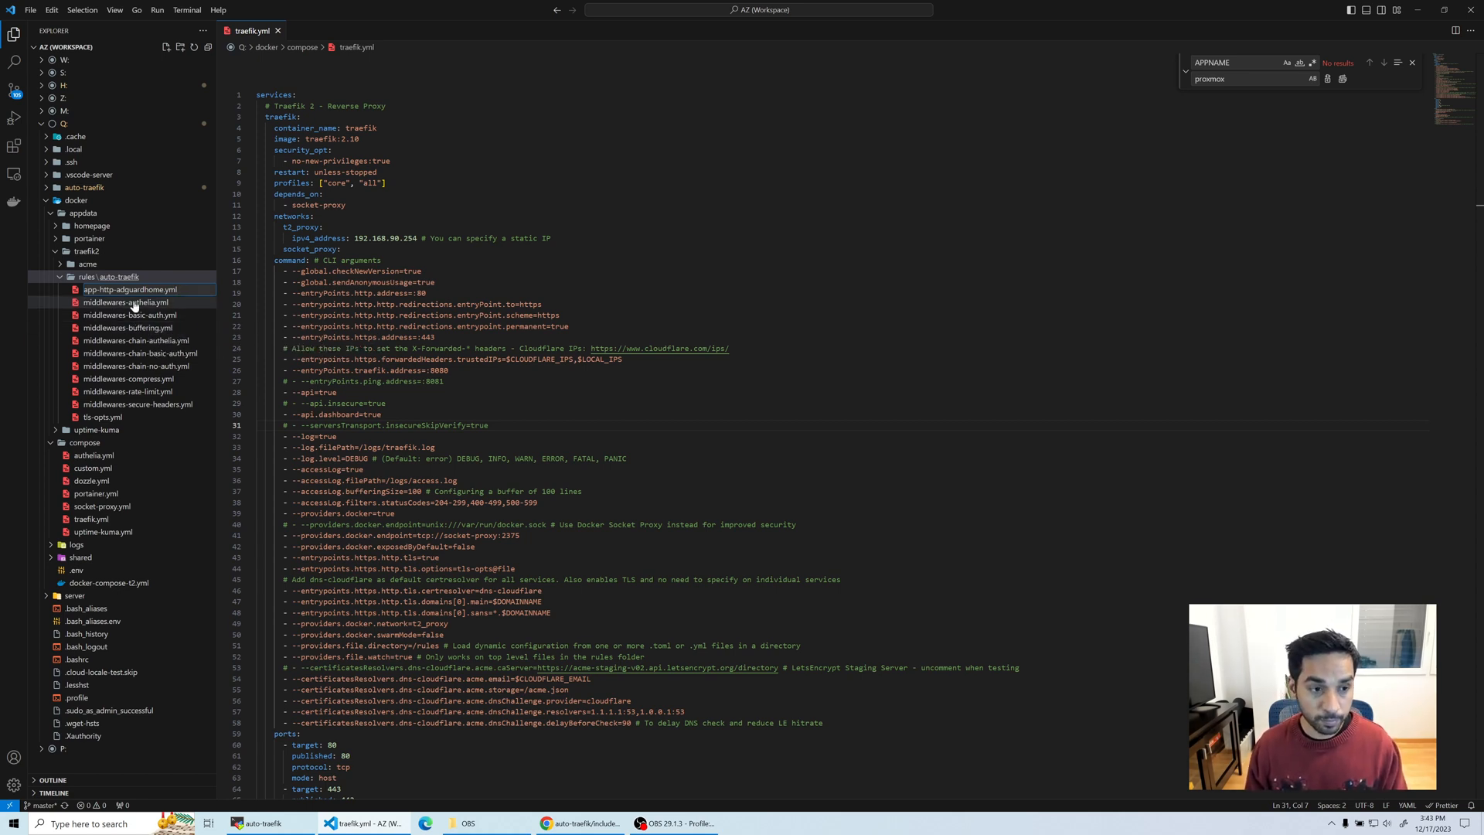
mouse_move(115, 404)
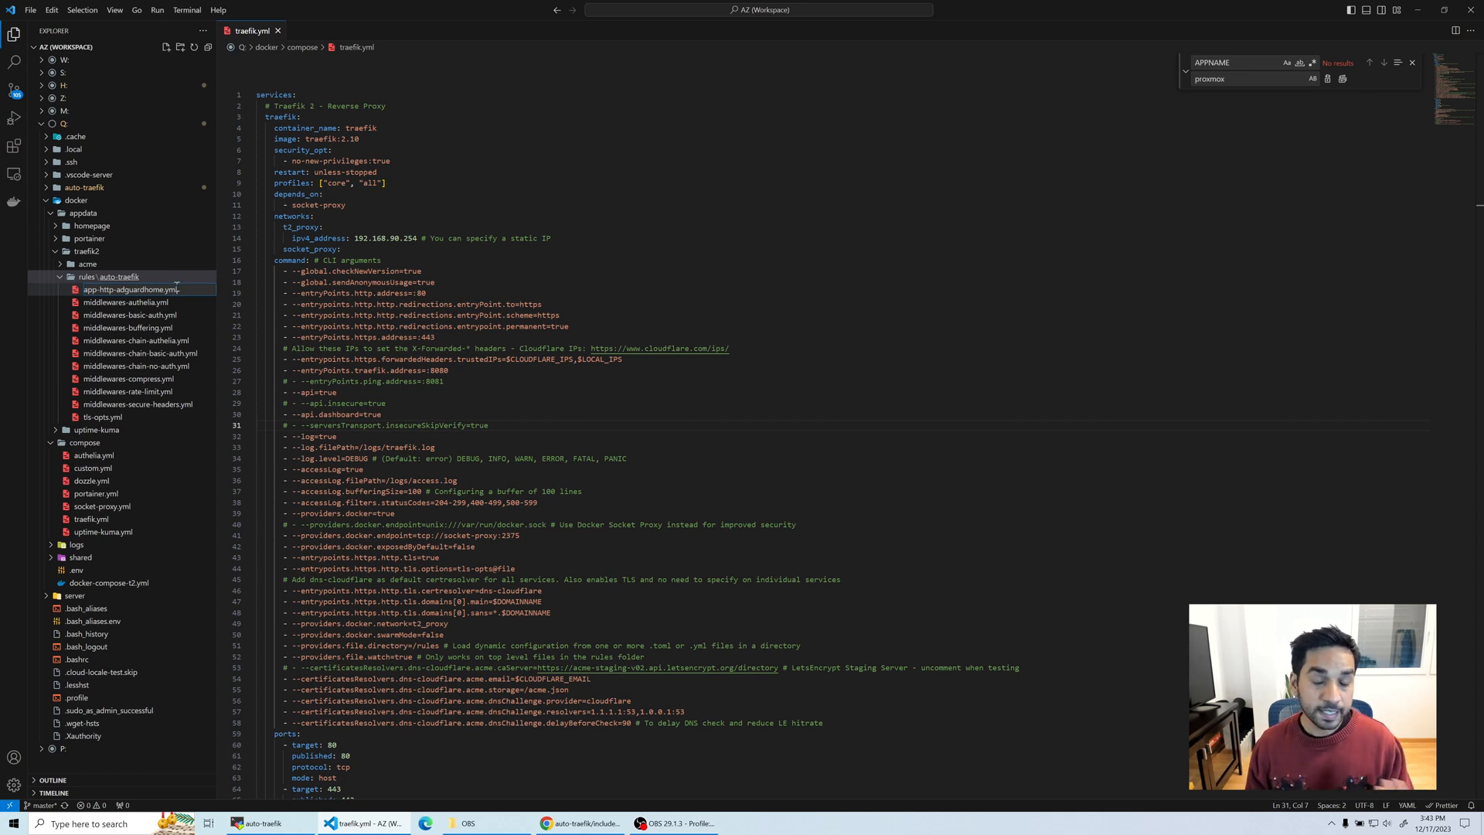
mouse_move(132, 290)
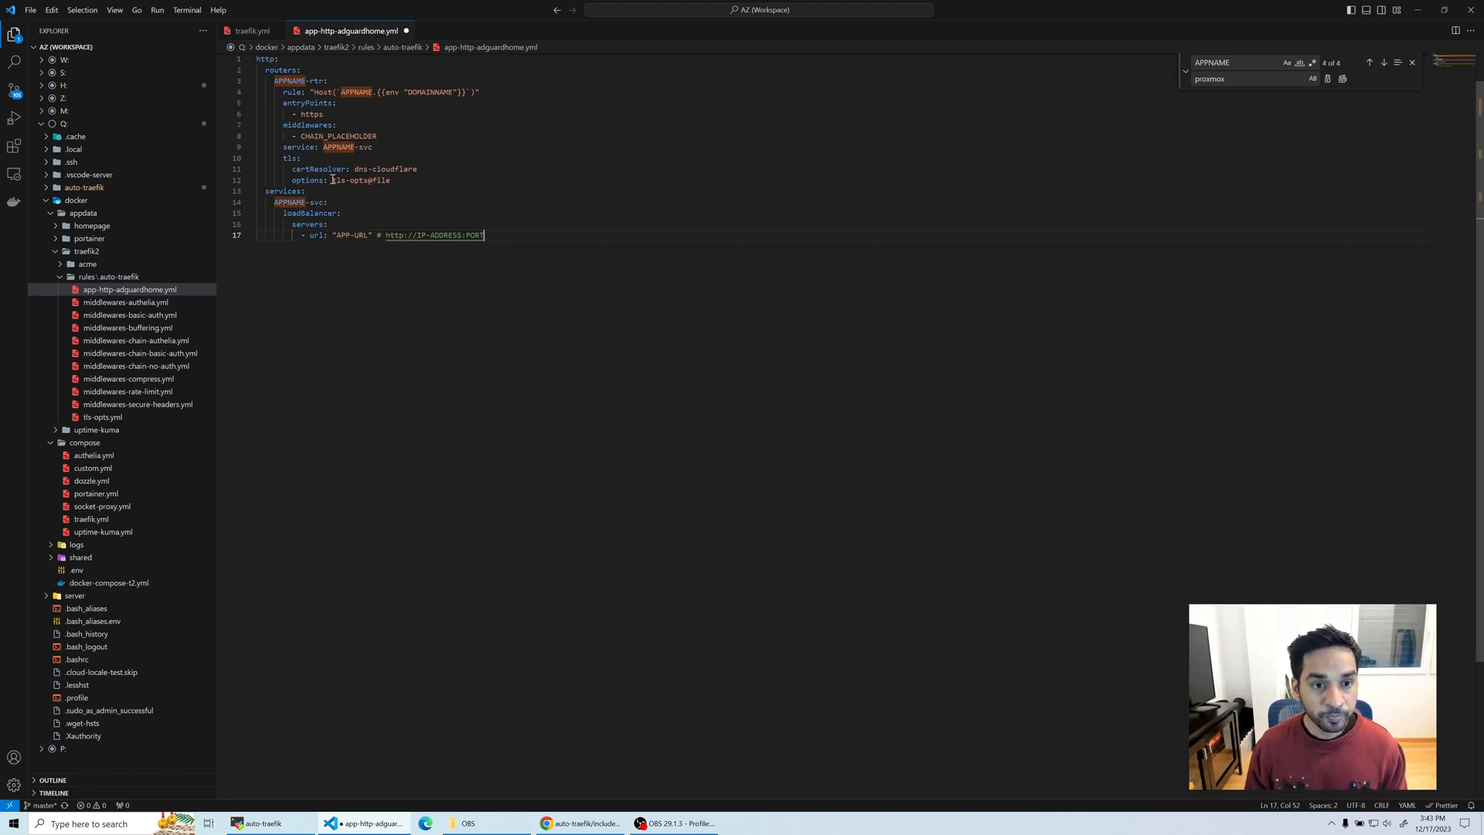
mouse_move(381, 117)
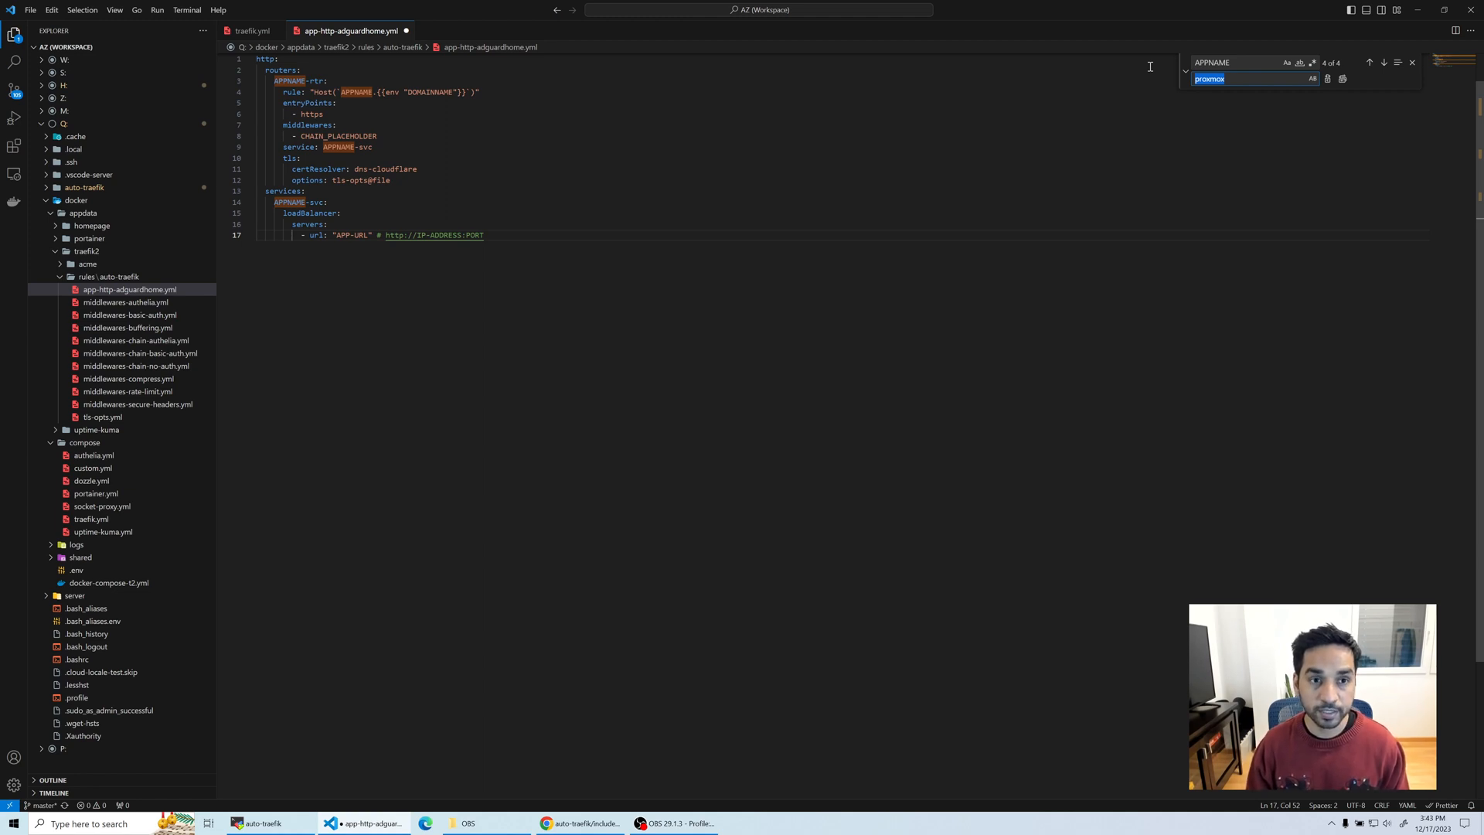
Step: Replace all APPNAME placeholders with adguardhome and select the CHAIN_PLACEHOLDER middleware value
type("adguardhome")
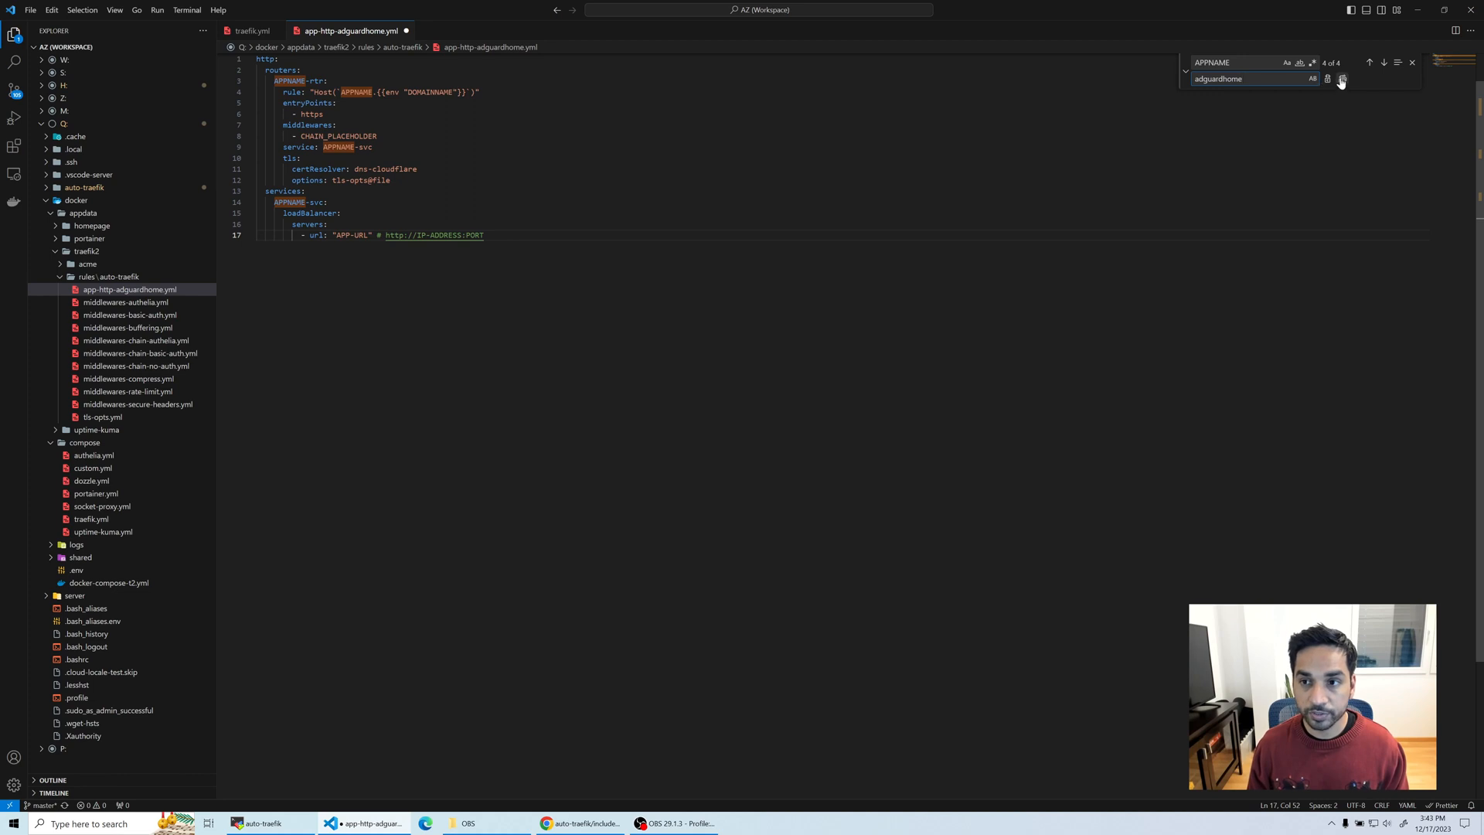
left_click(1343, 79)
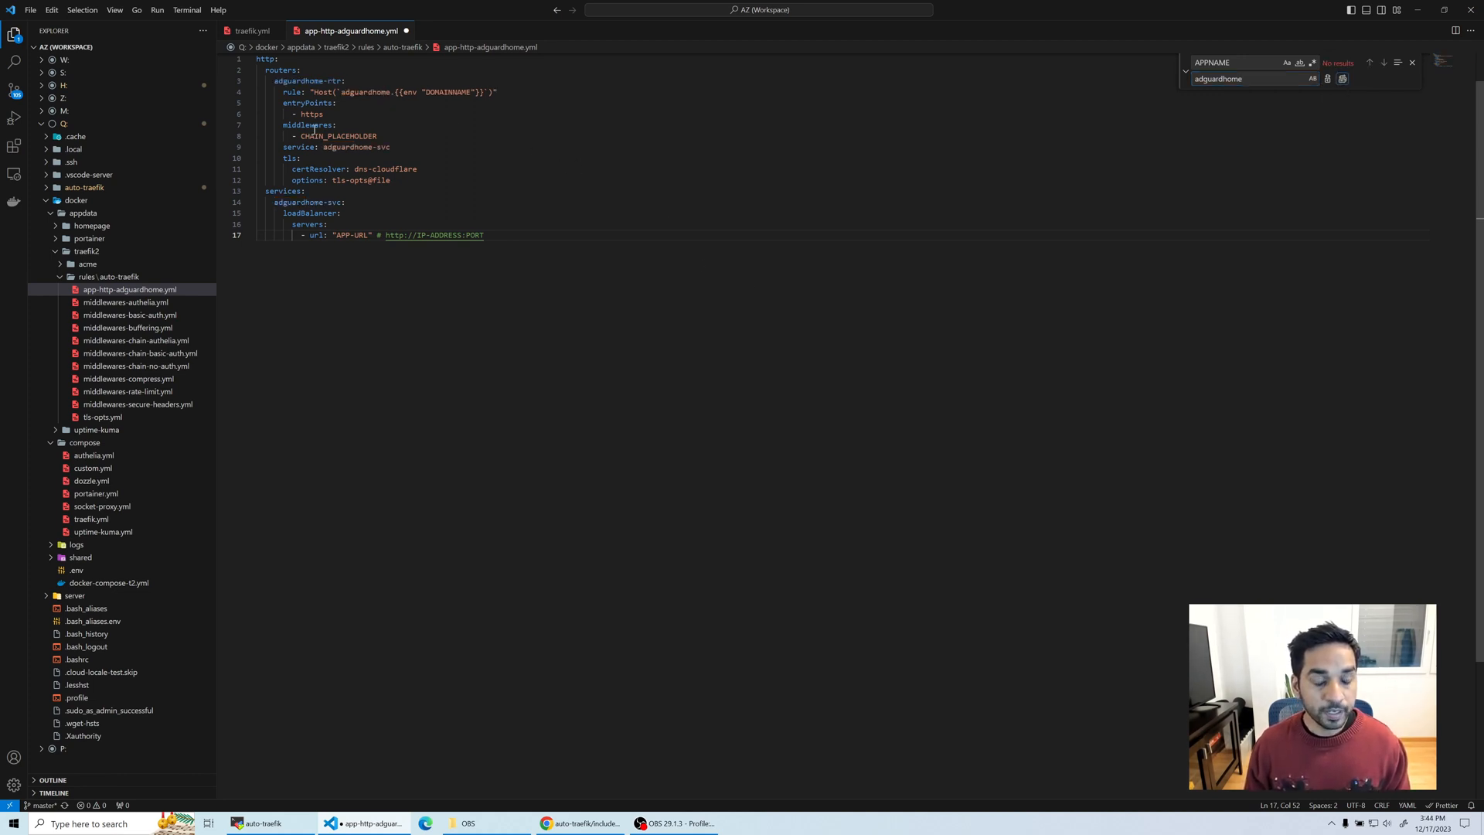
double_click(338, 136)
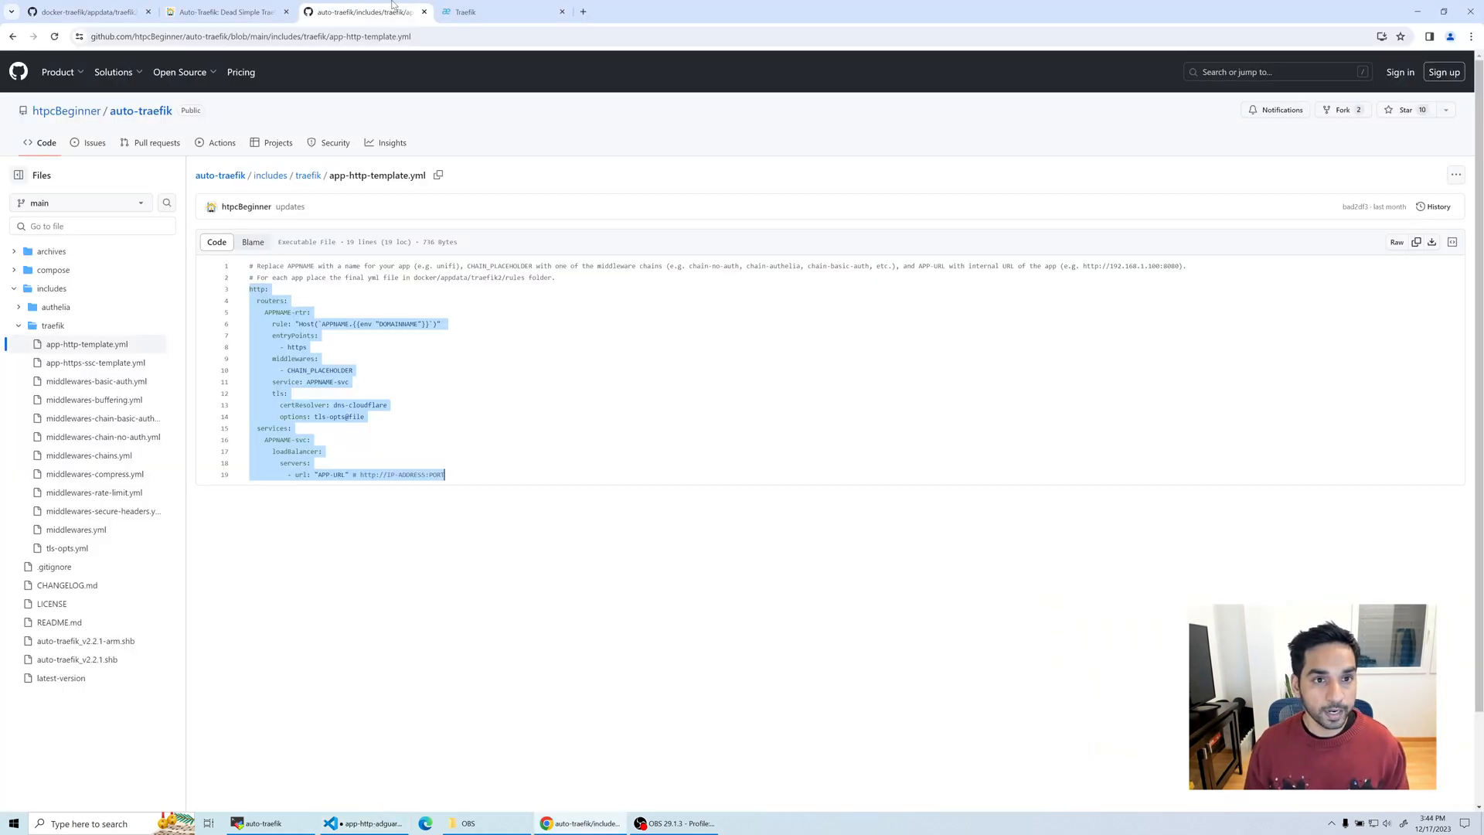
Step: Check the Traefik dashboard's HTTP middlewares list, then set the router middleware to chain-authelia
left_click(501, 12)
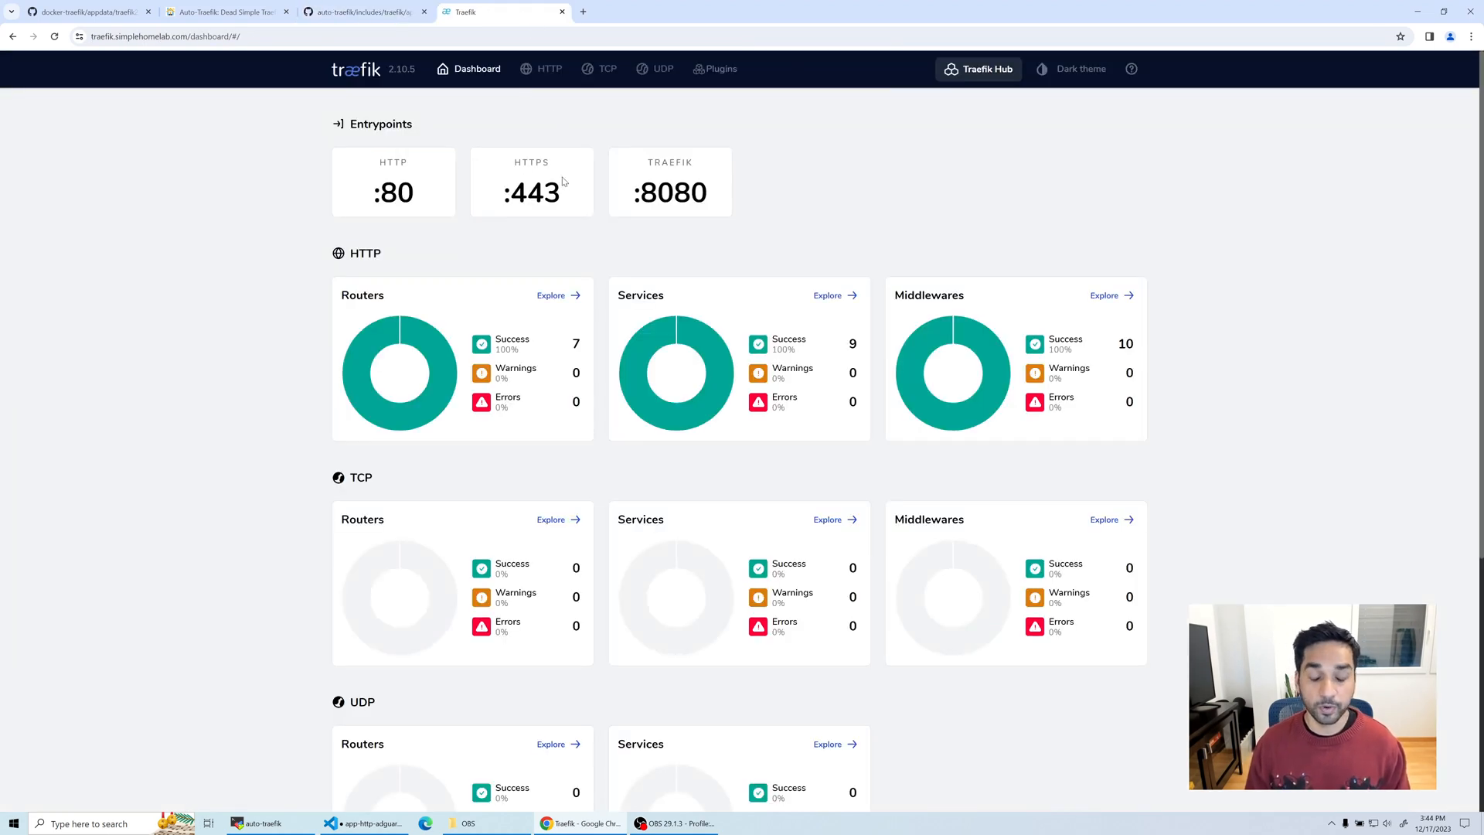
mouse_move(680, 101)
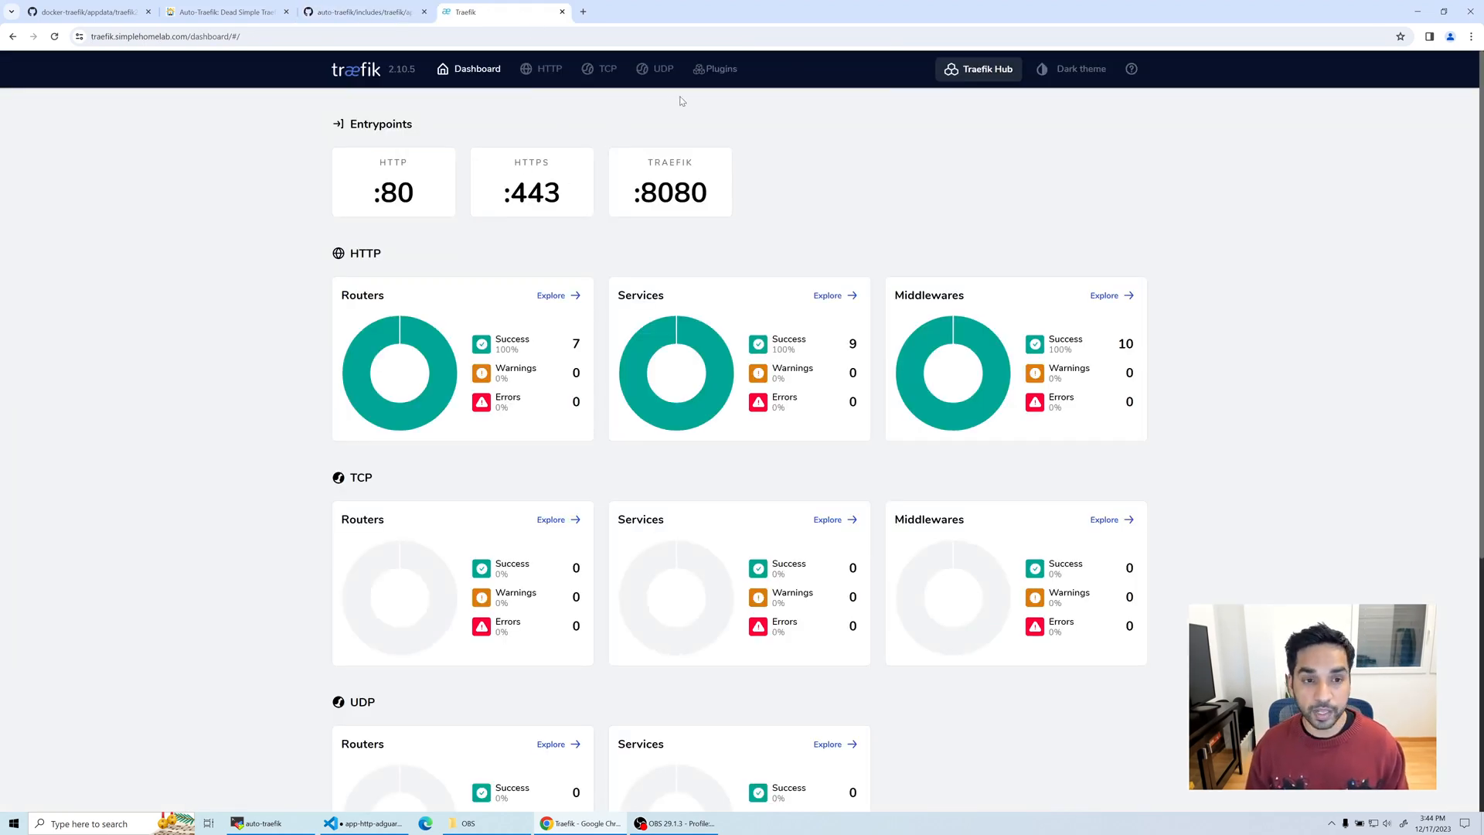
left_click(542, 68)
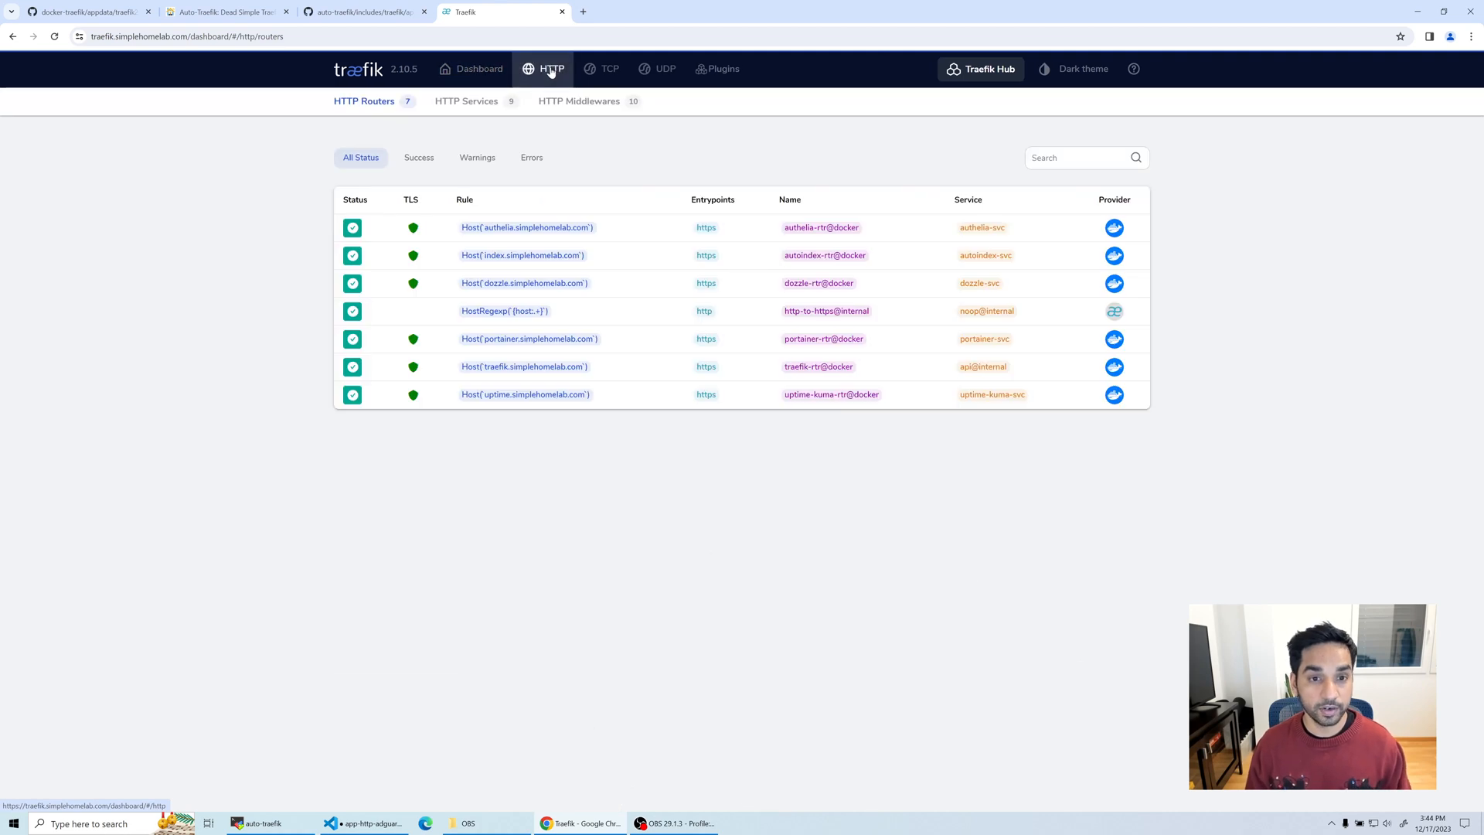
left_click(579, 101)
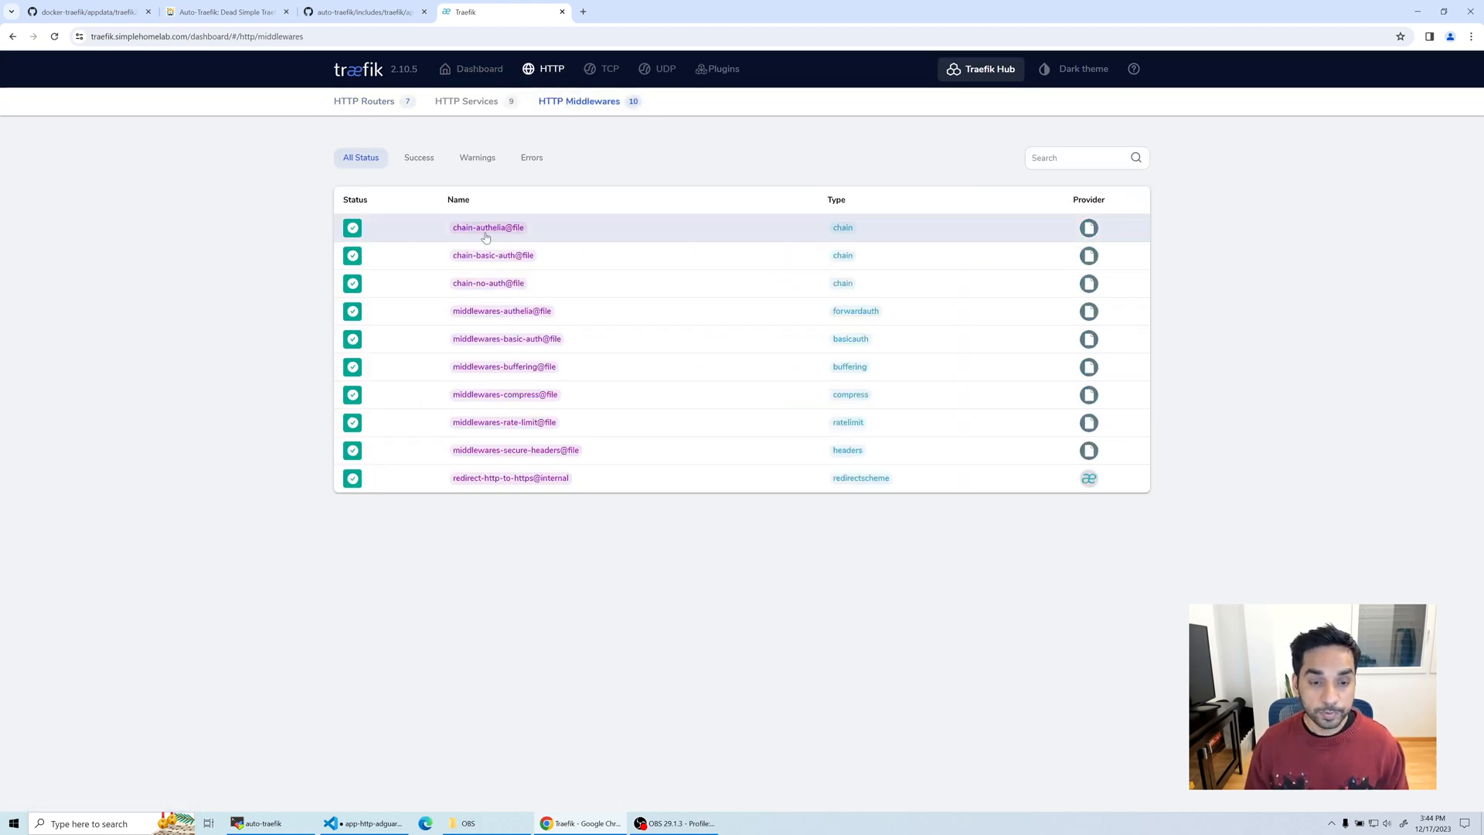
mouse_move(518, 464)
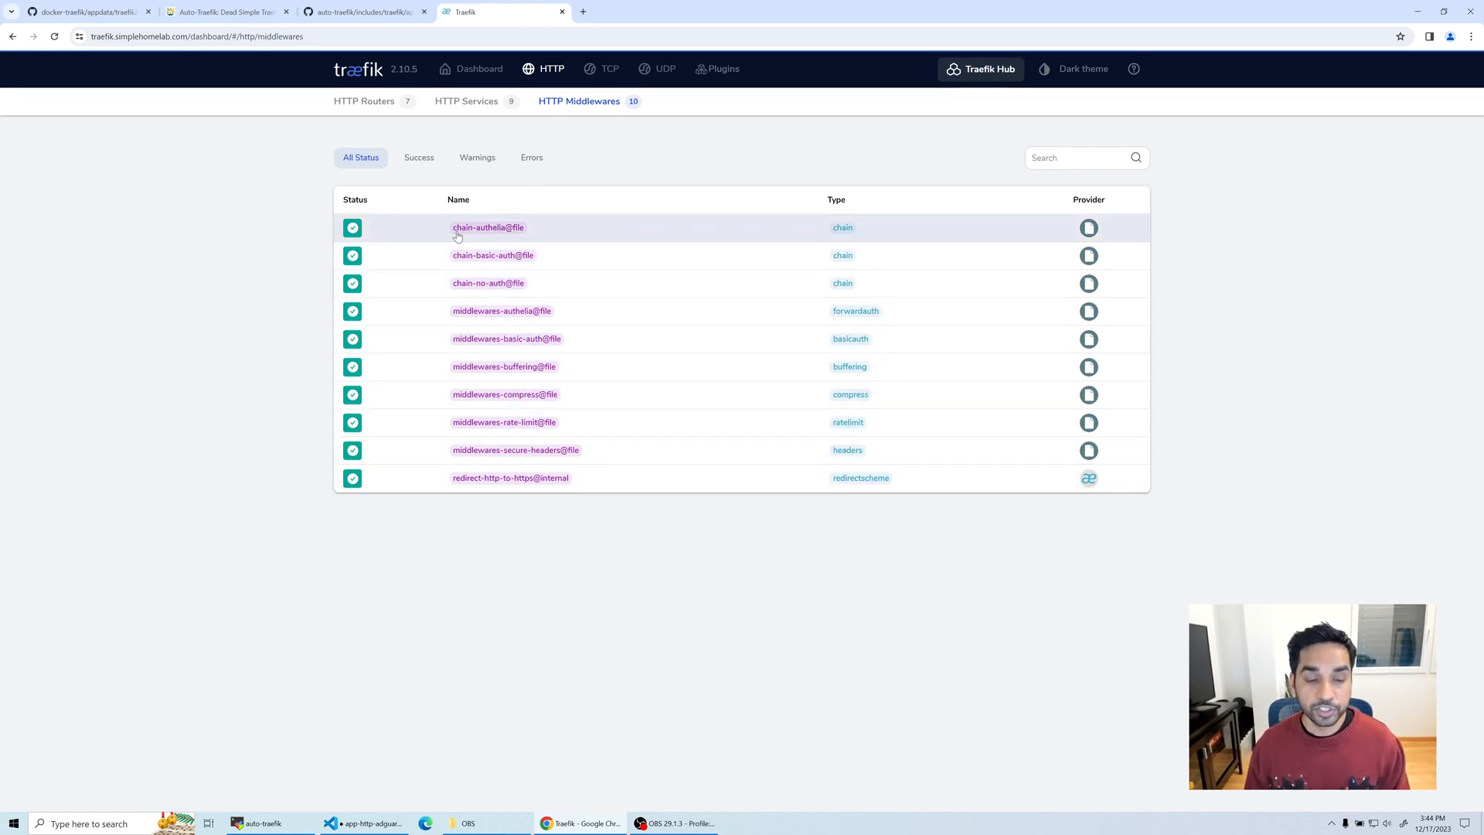
mouse_move(481, 242)
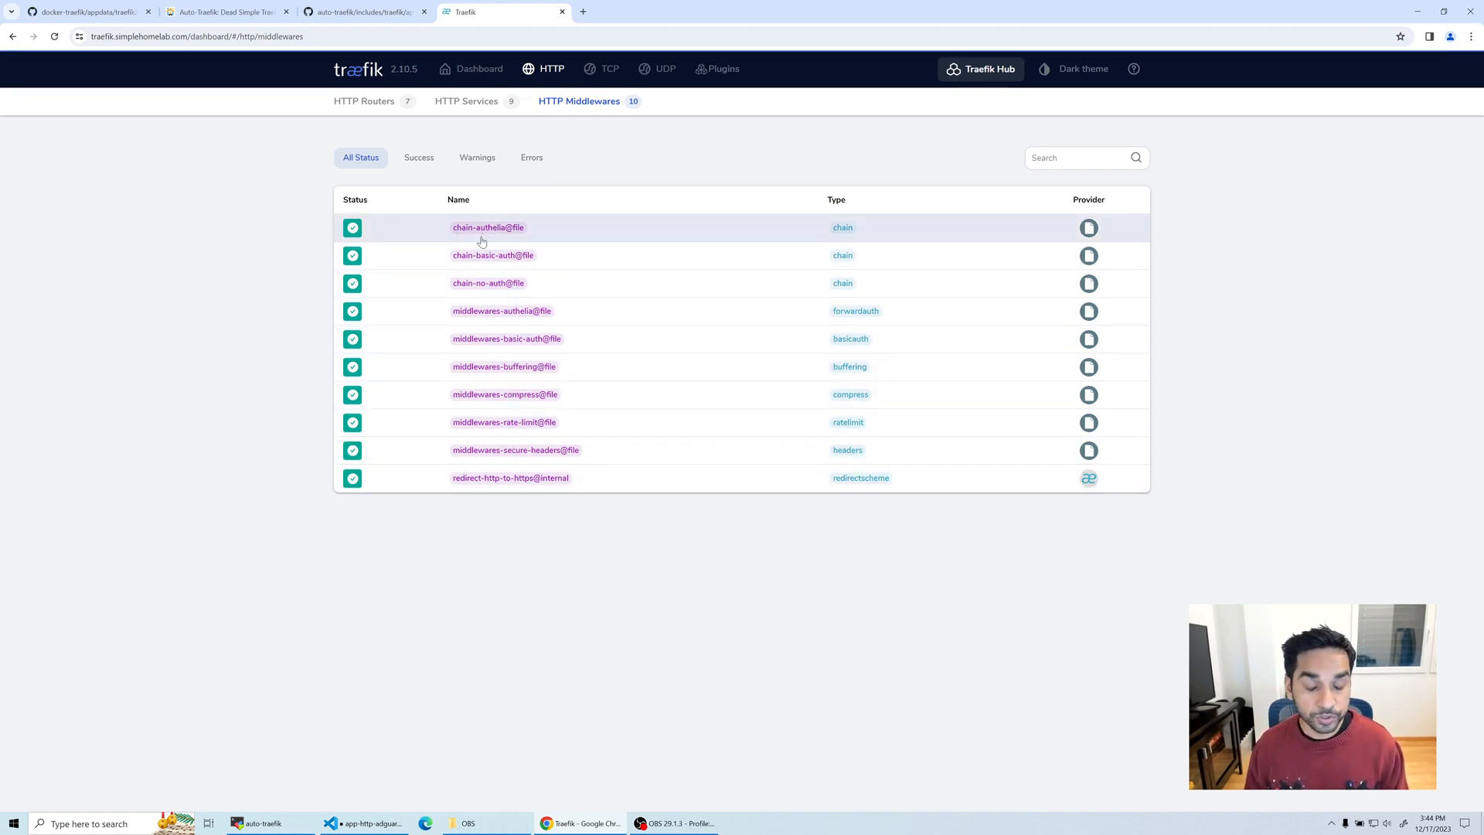
mouse_move(476, 246)
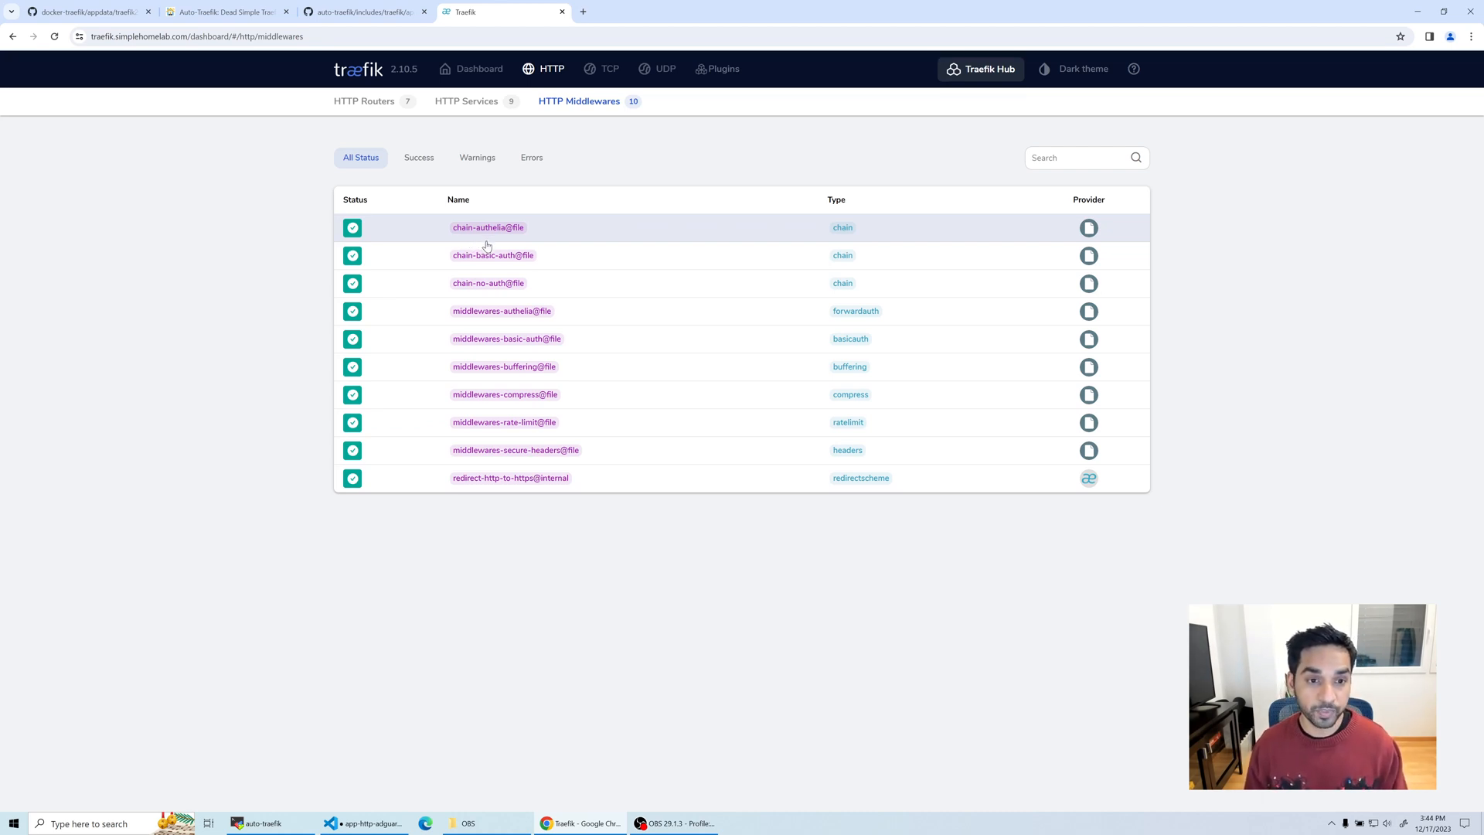
mouse_move(480, 242)
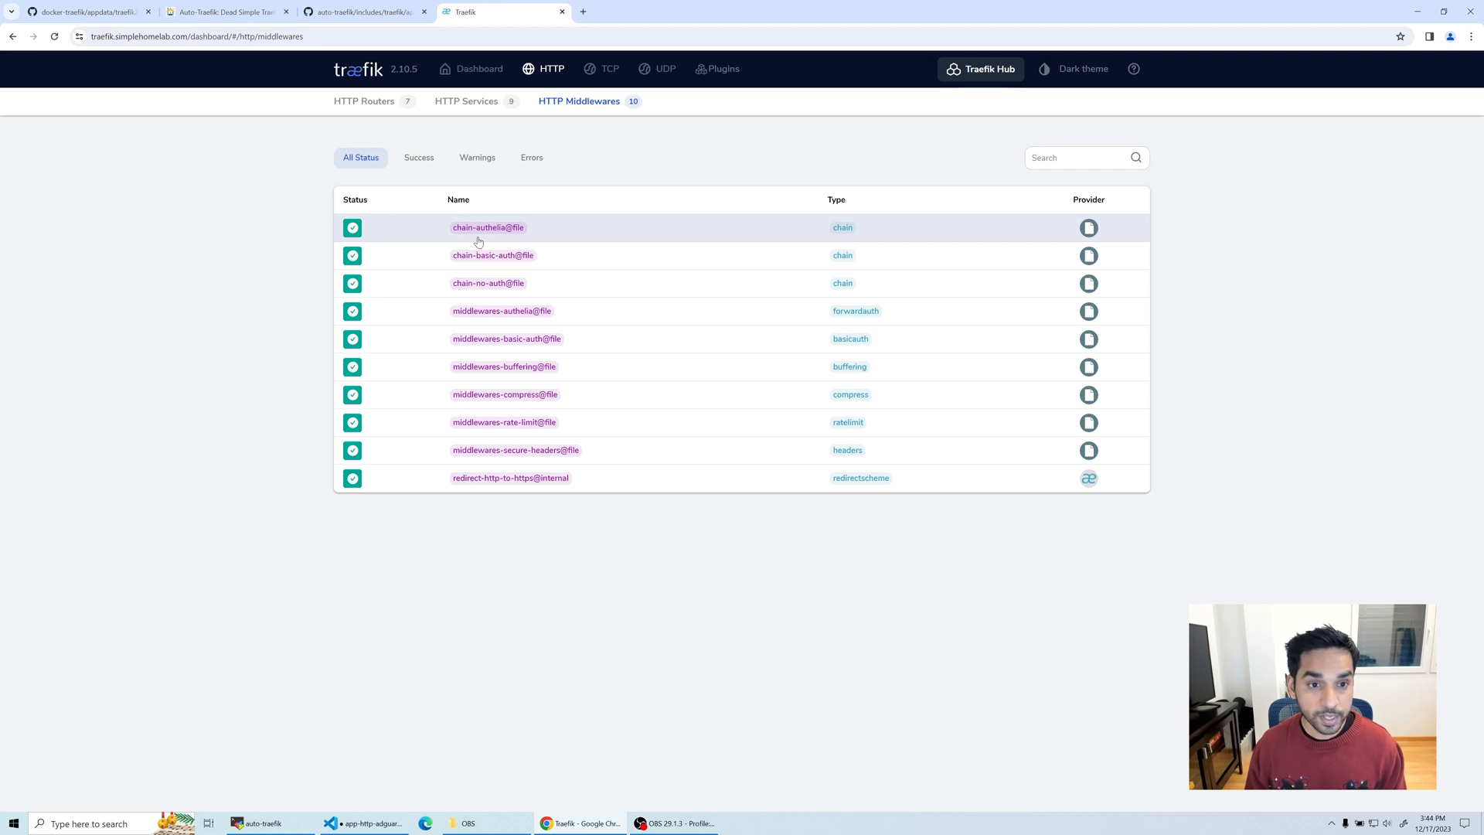
mouse_move(500, 234)
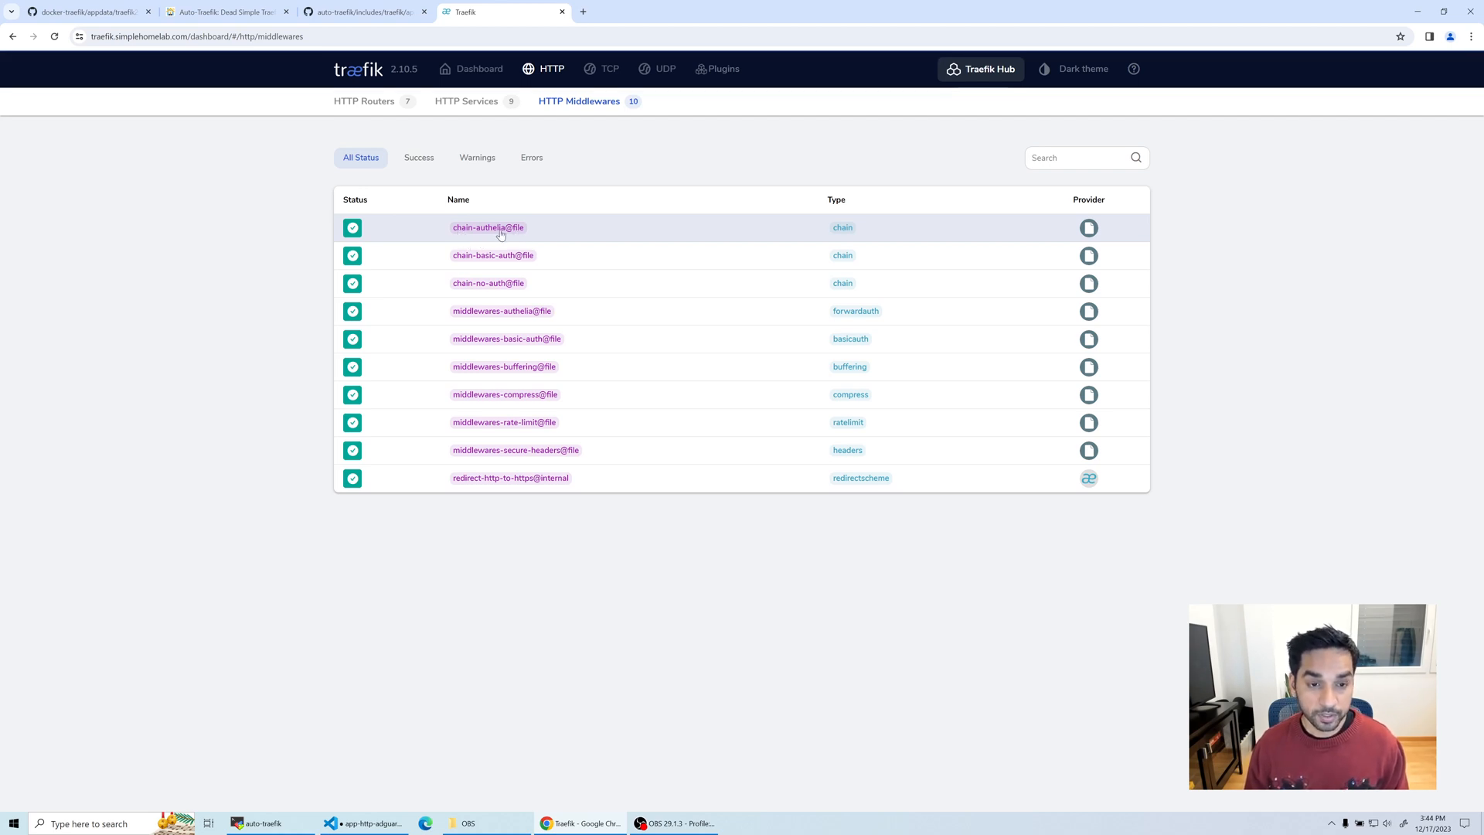
mouse_move(500, 228)
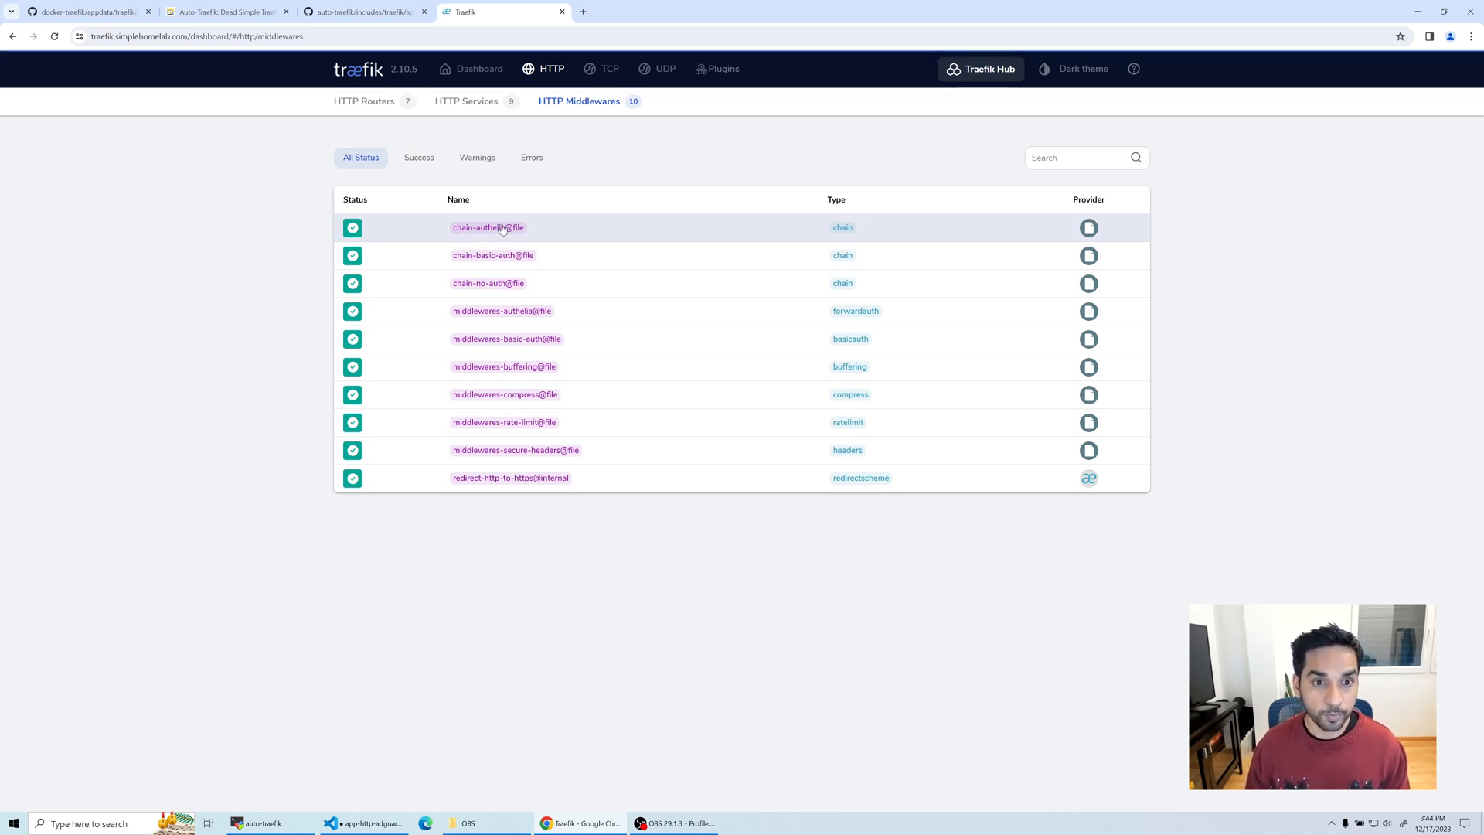
mouse_move(477, 799)
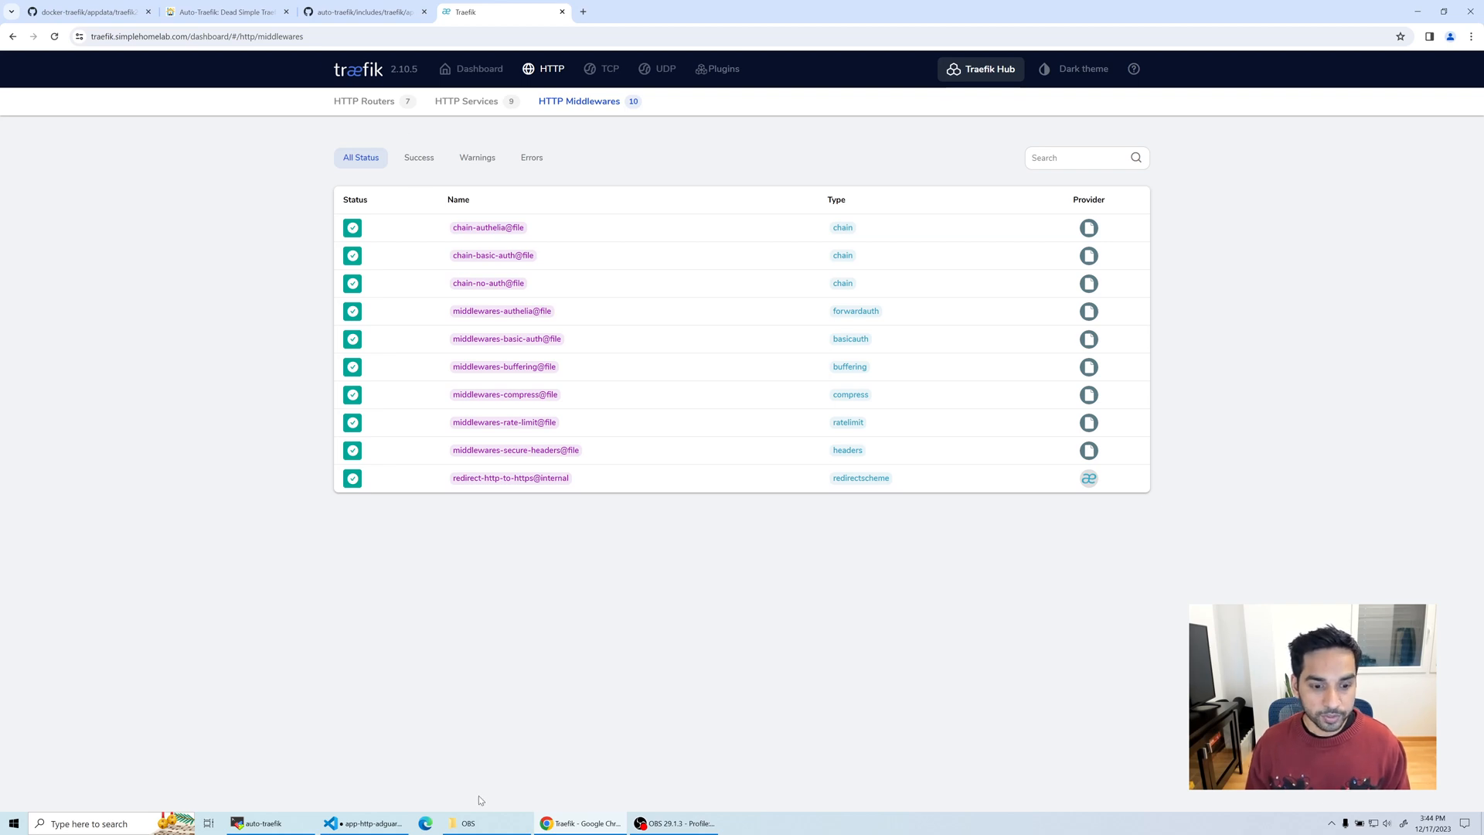
left_click(364, 823)
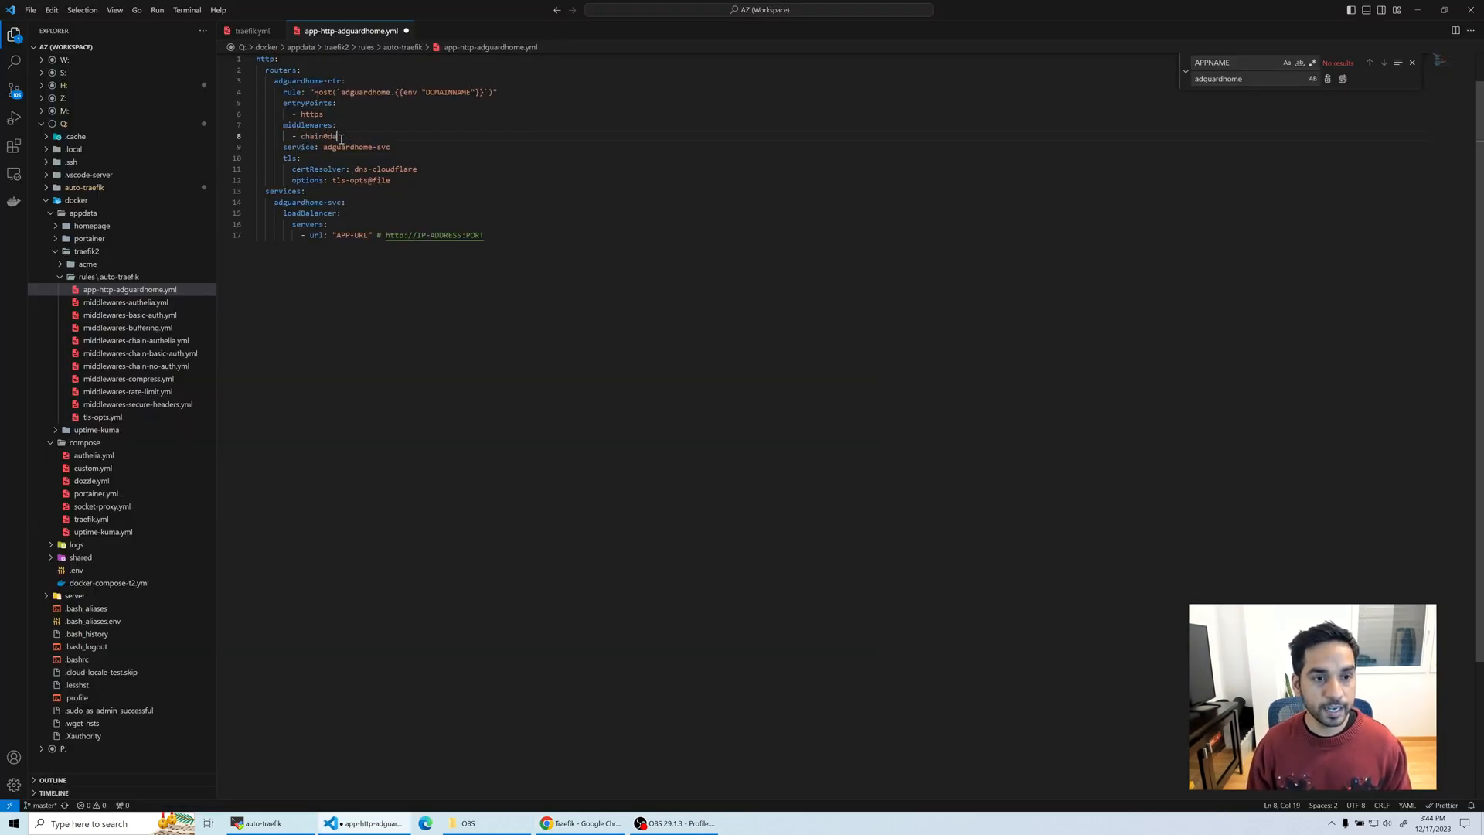
key("Backspace")
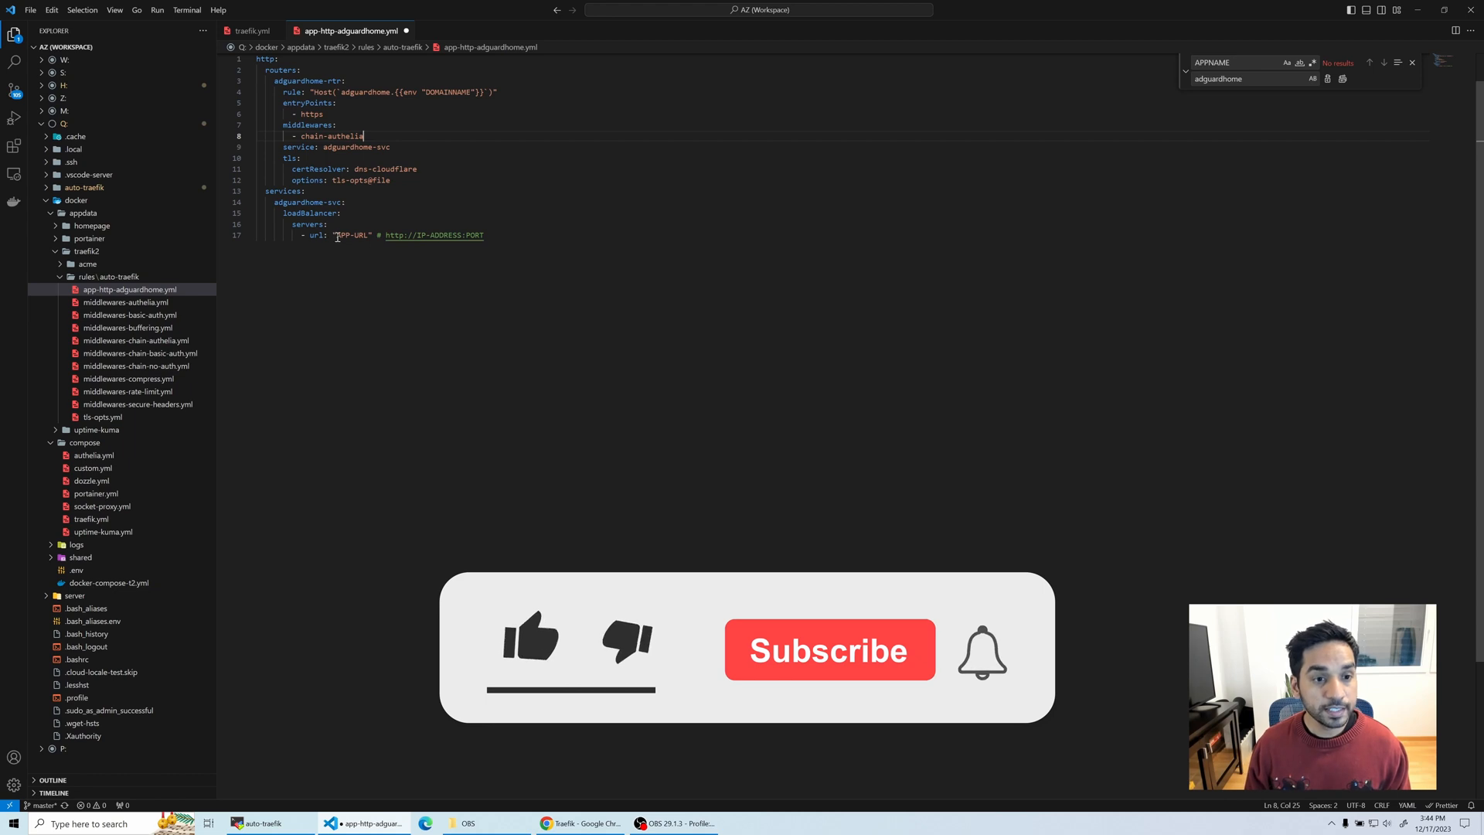
double_click(351, 235)
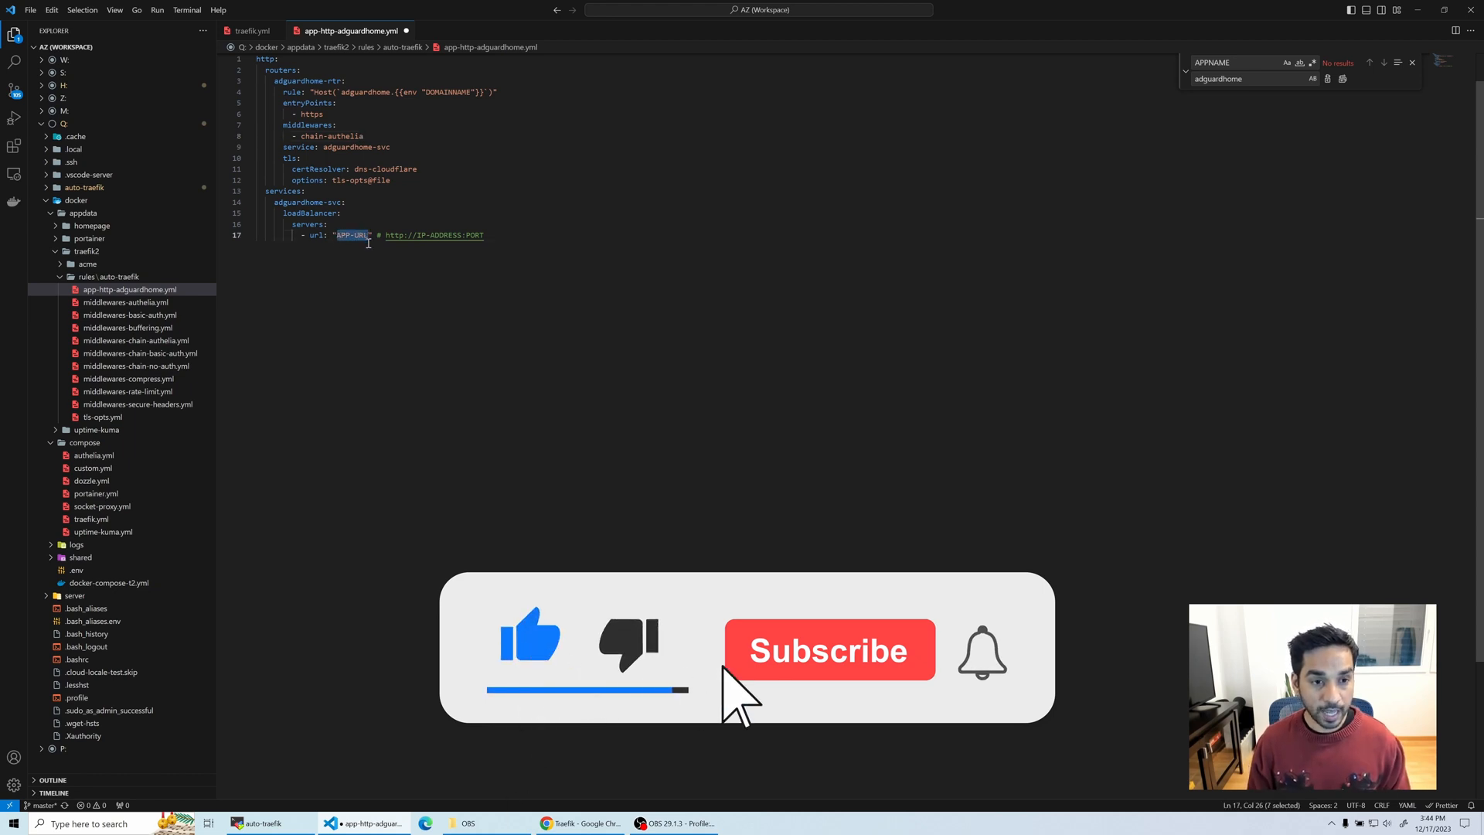
type("http")
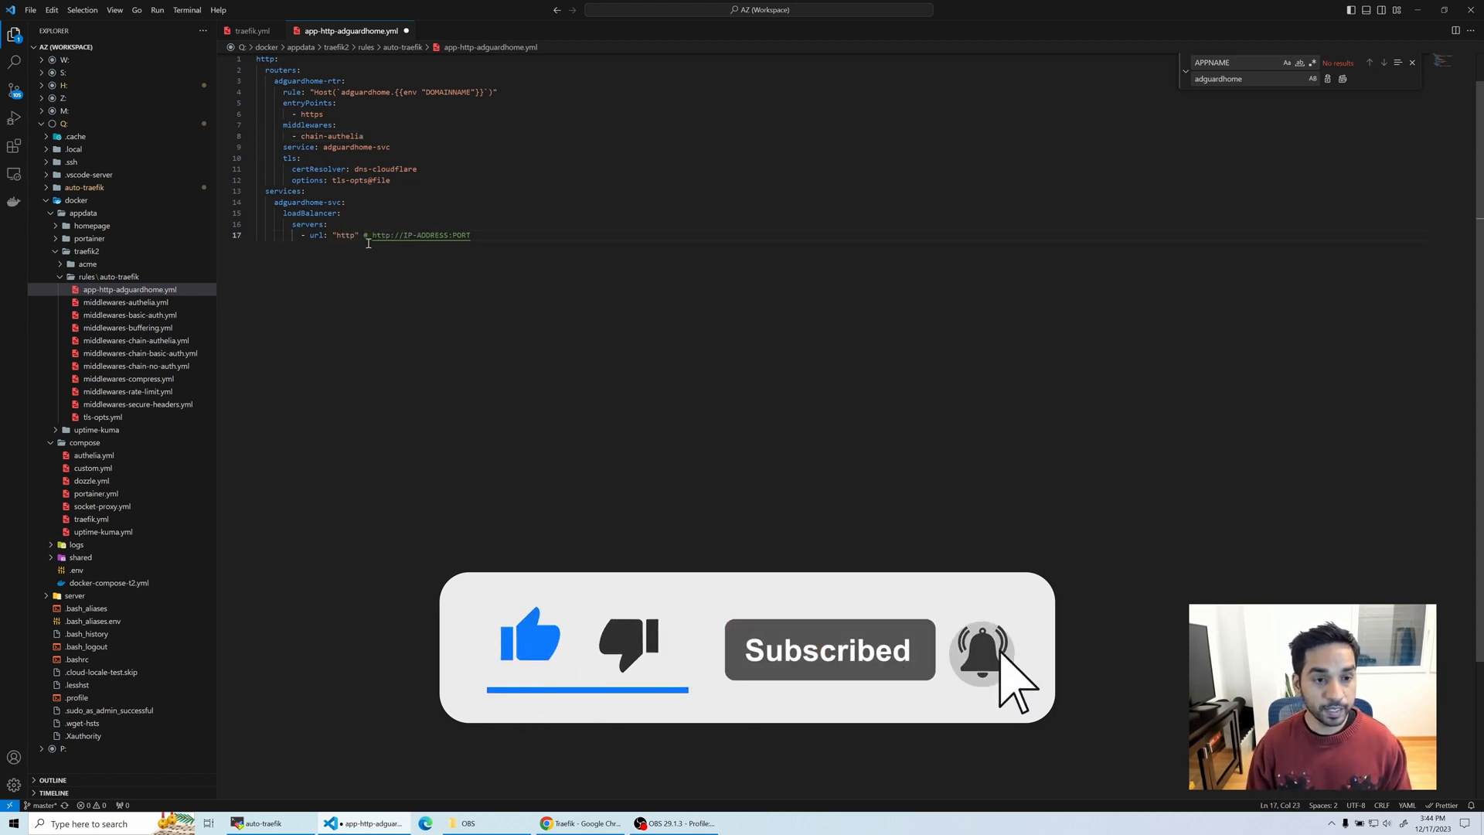
type("//192.168.1.")
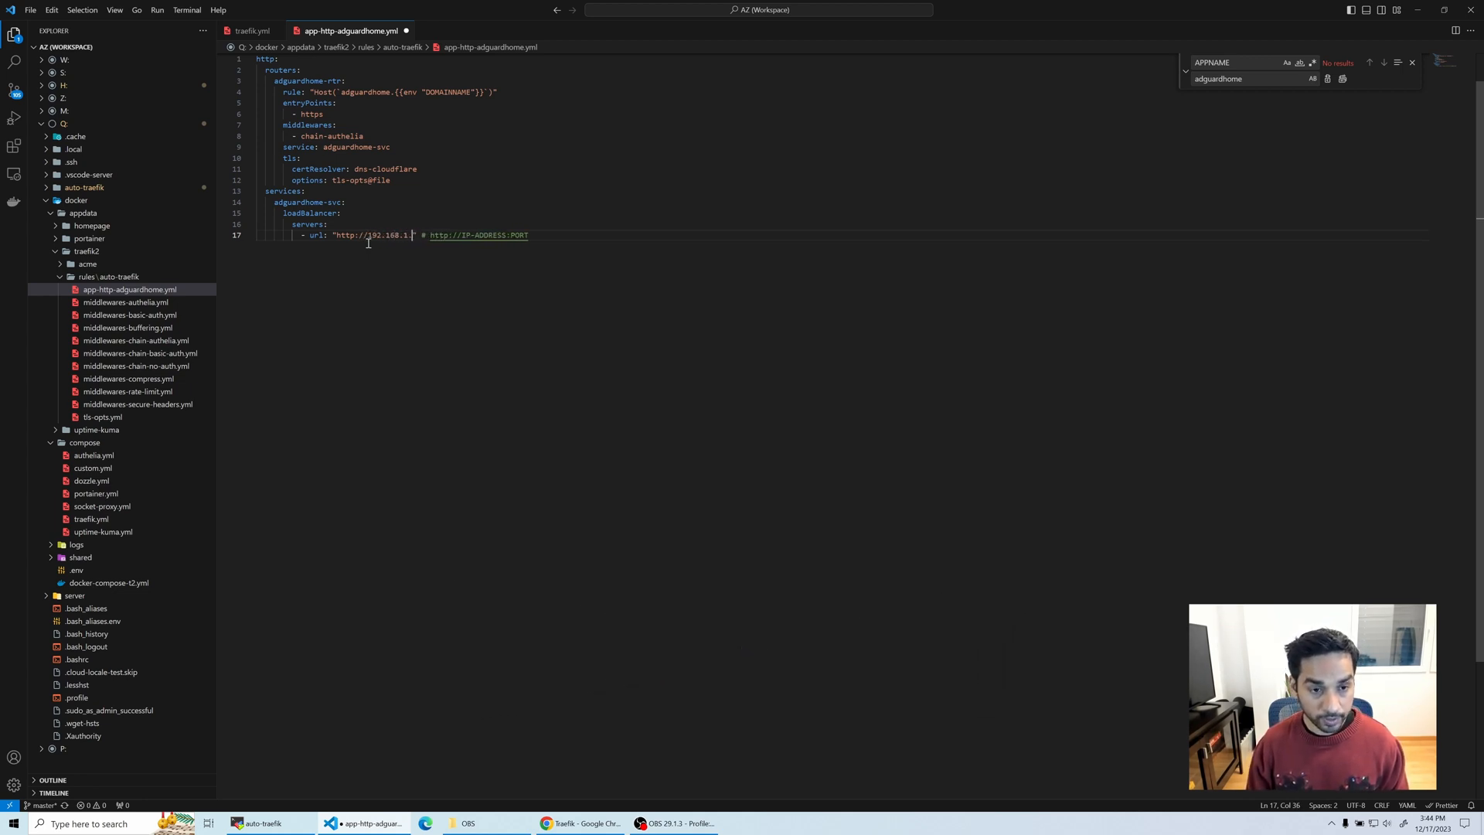
type("101")
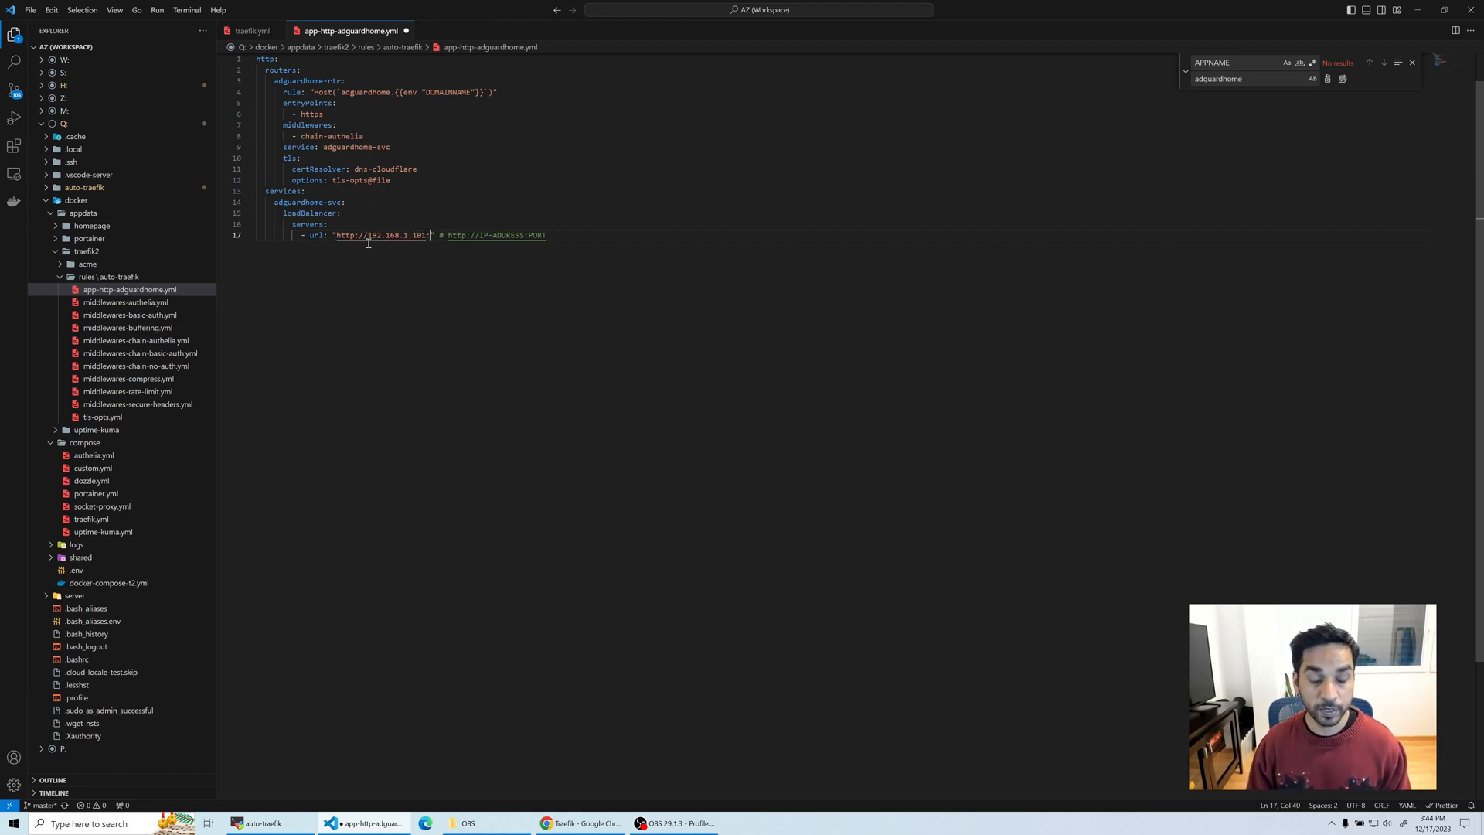
type(":80")
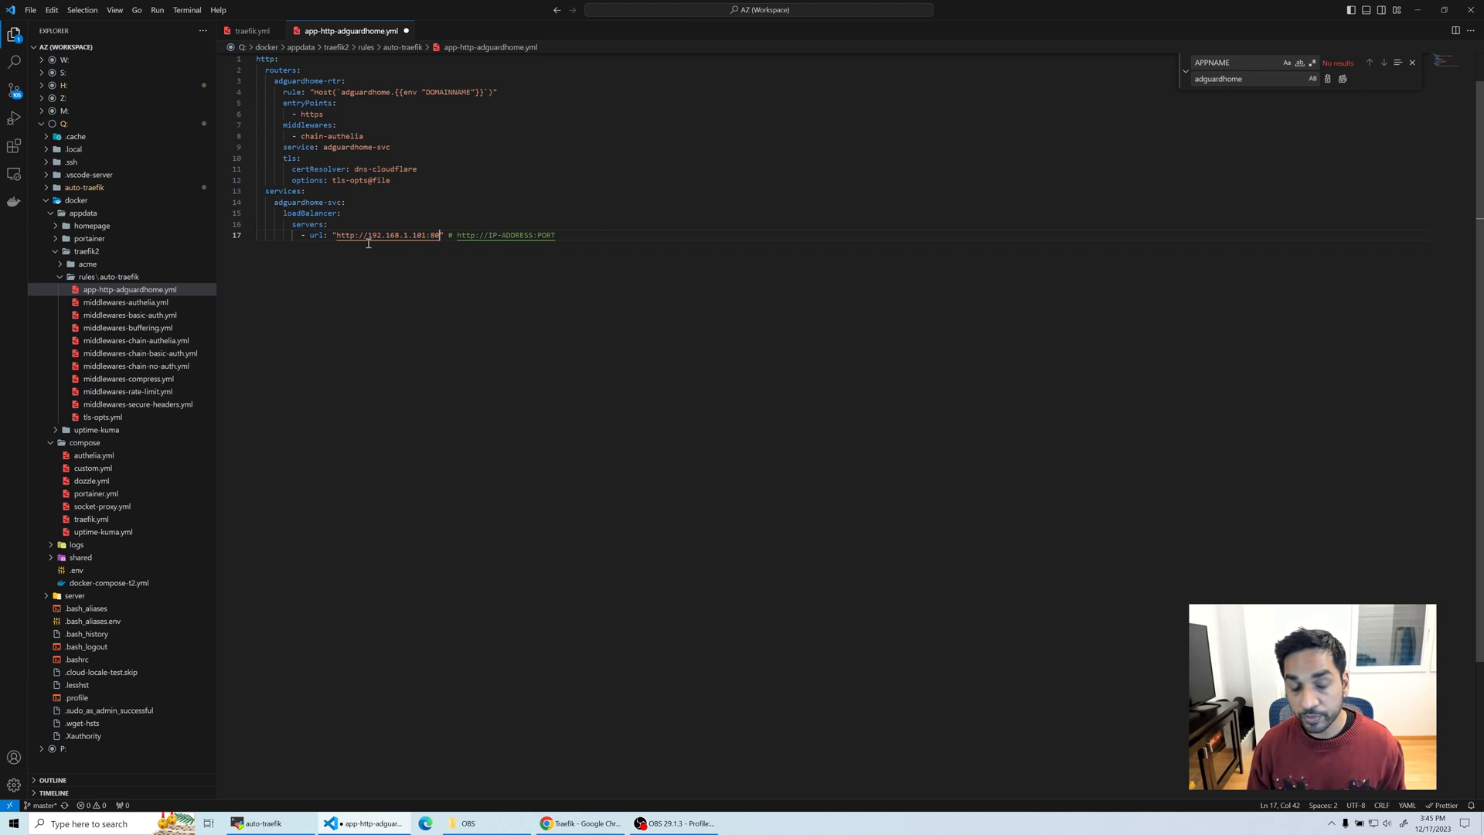
mouse_move(479, 429)
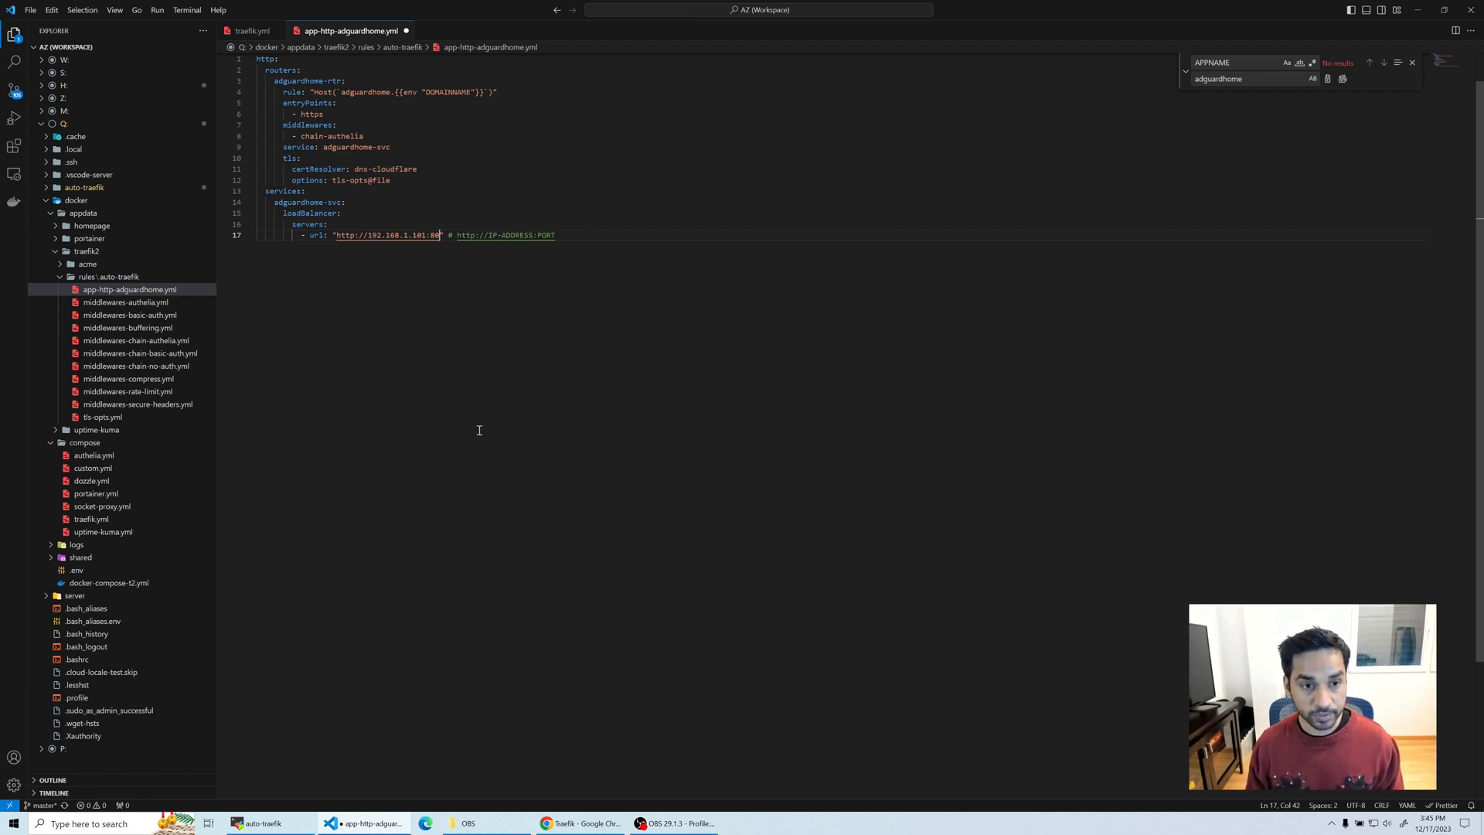
key("ctrl+s")
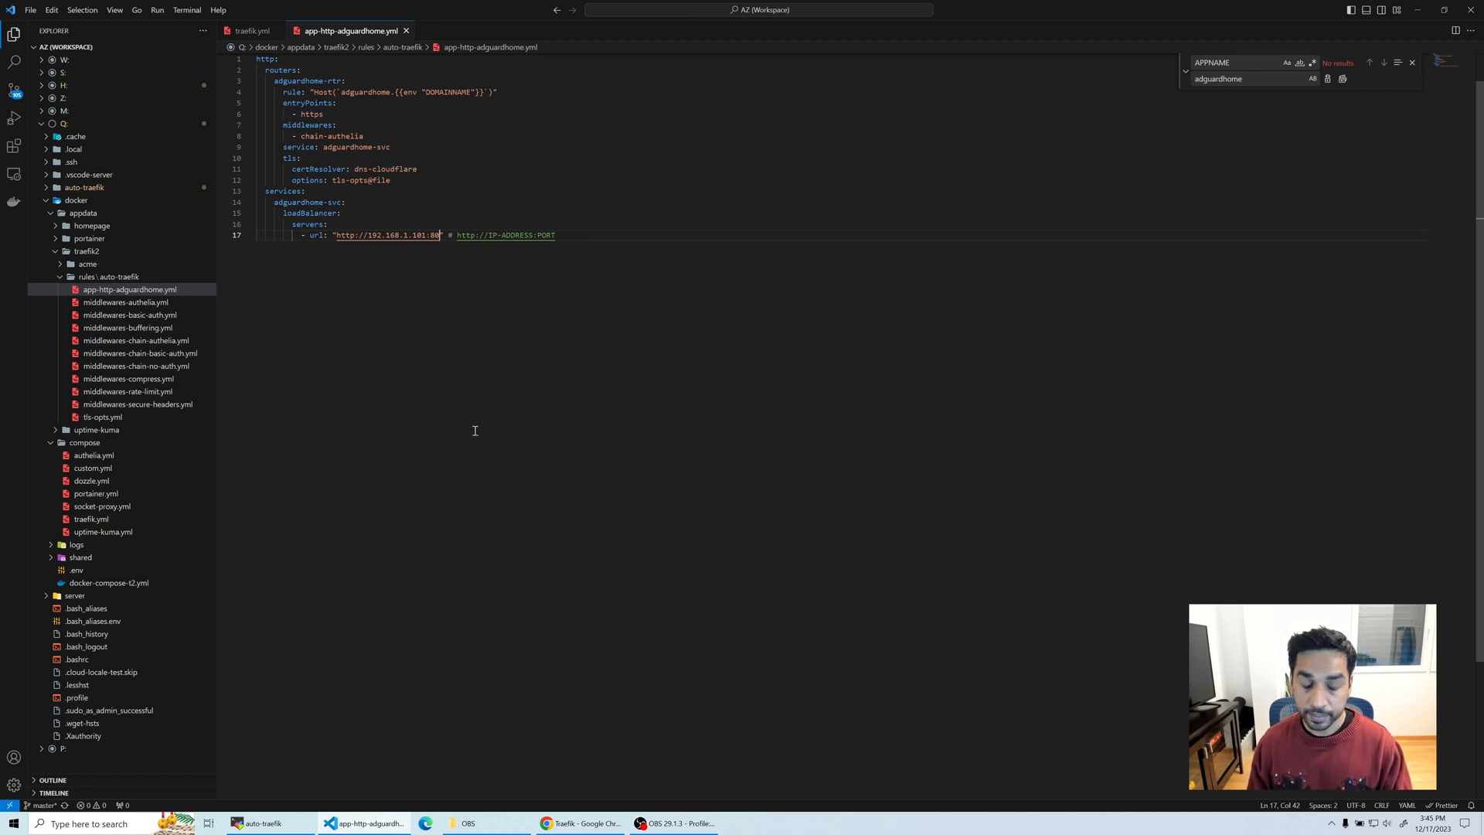
mouse_move(383, 119)
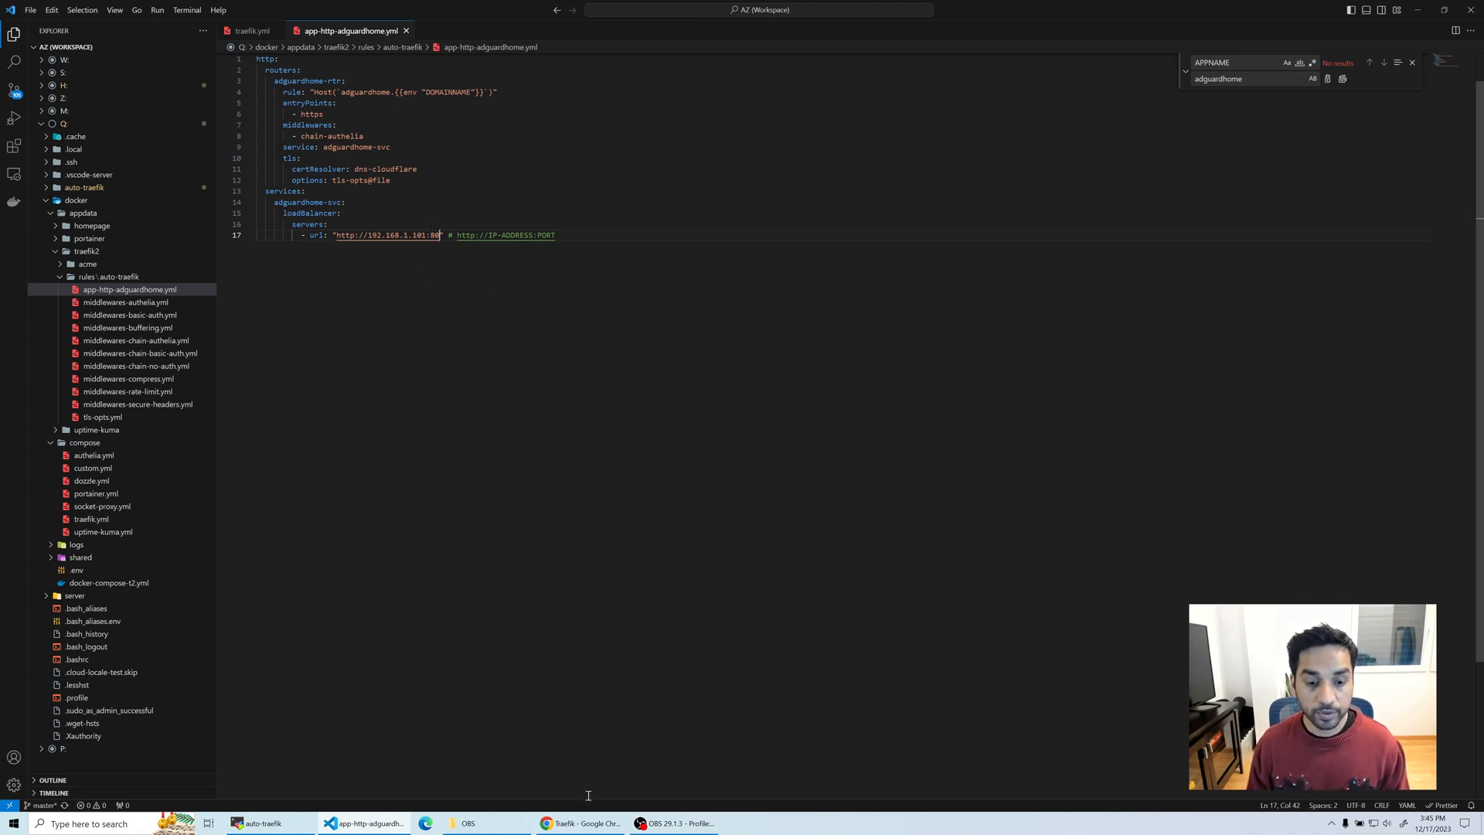
left_click(579, 823)
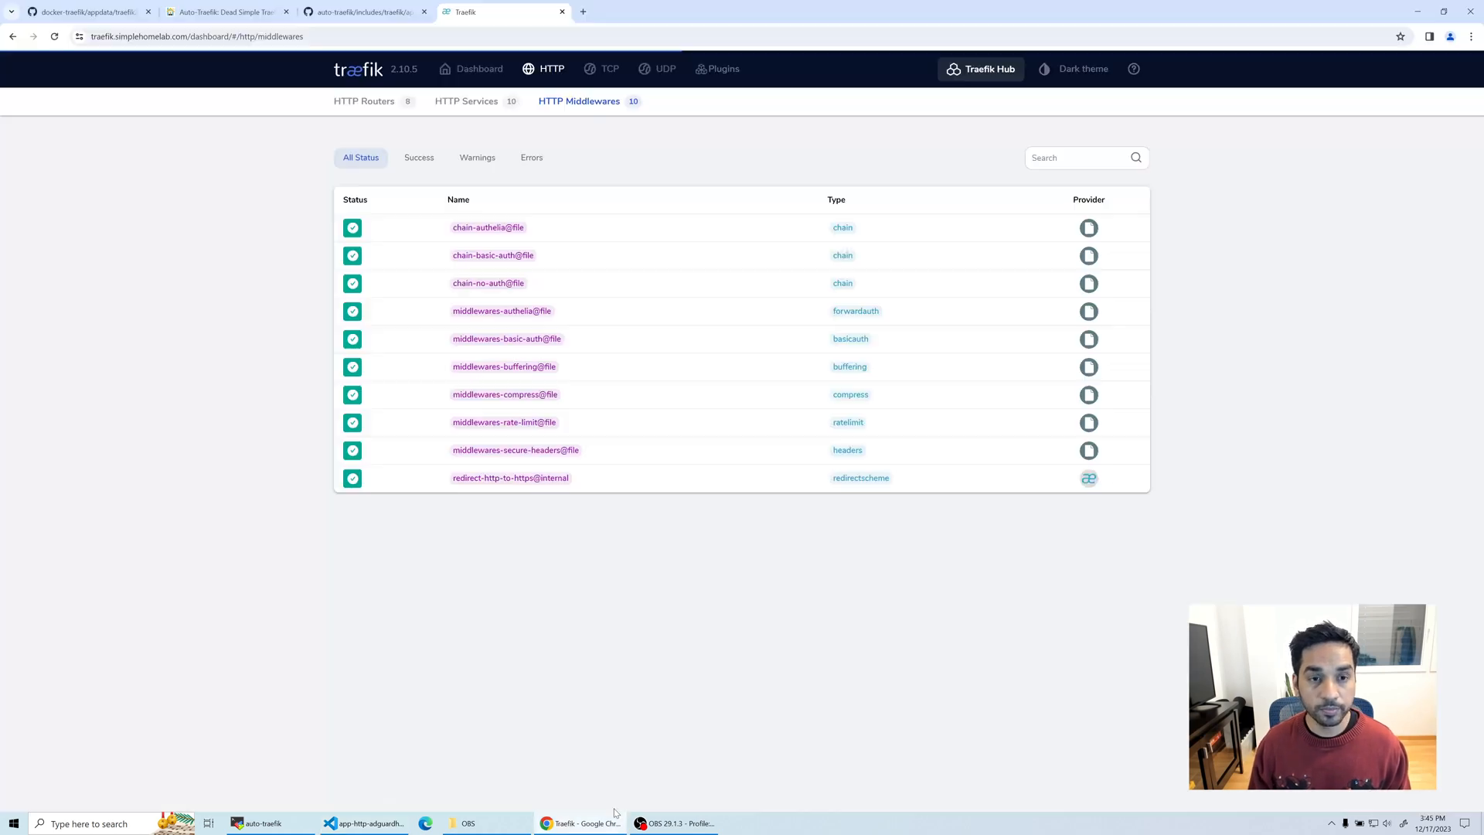
Step: Load adguardhome.simplehomelab.com in a new tab, recheck the rules file, and see Gateway Timeout persist
left_click(720, 11)
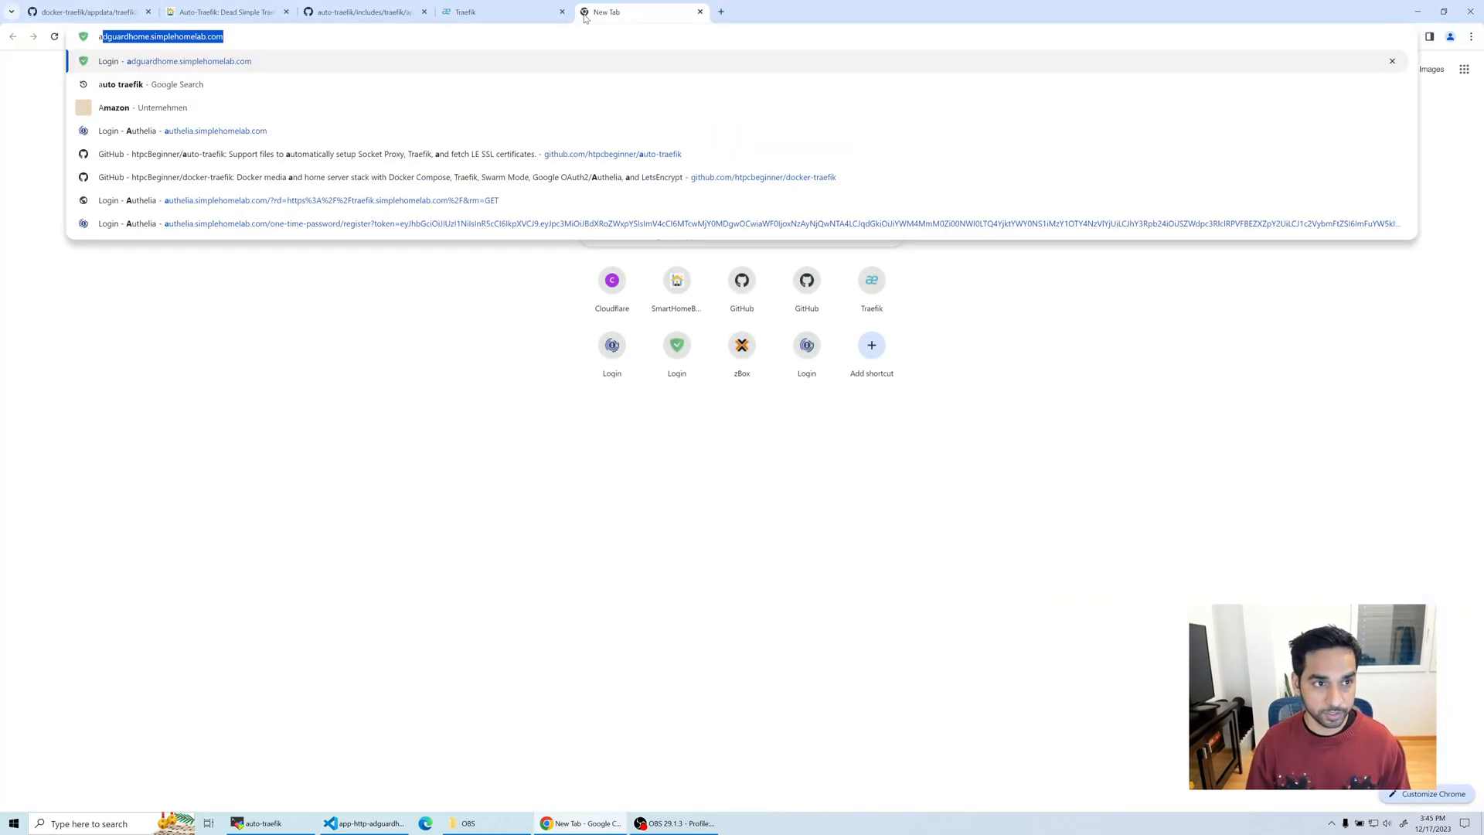
type("adguardhome.simplehomelab.com")
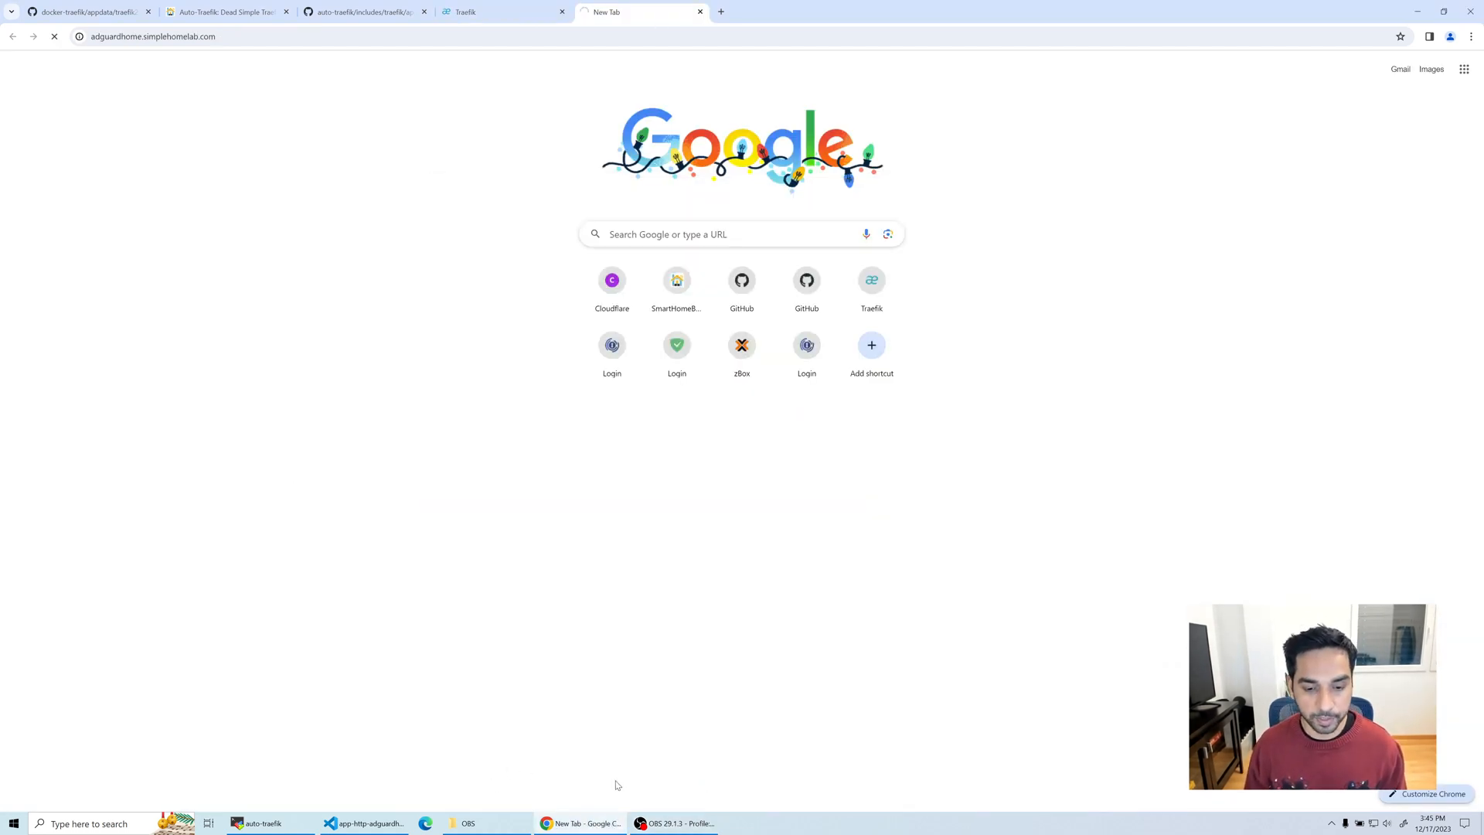
mouse_move(678, 783)
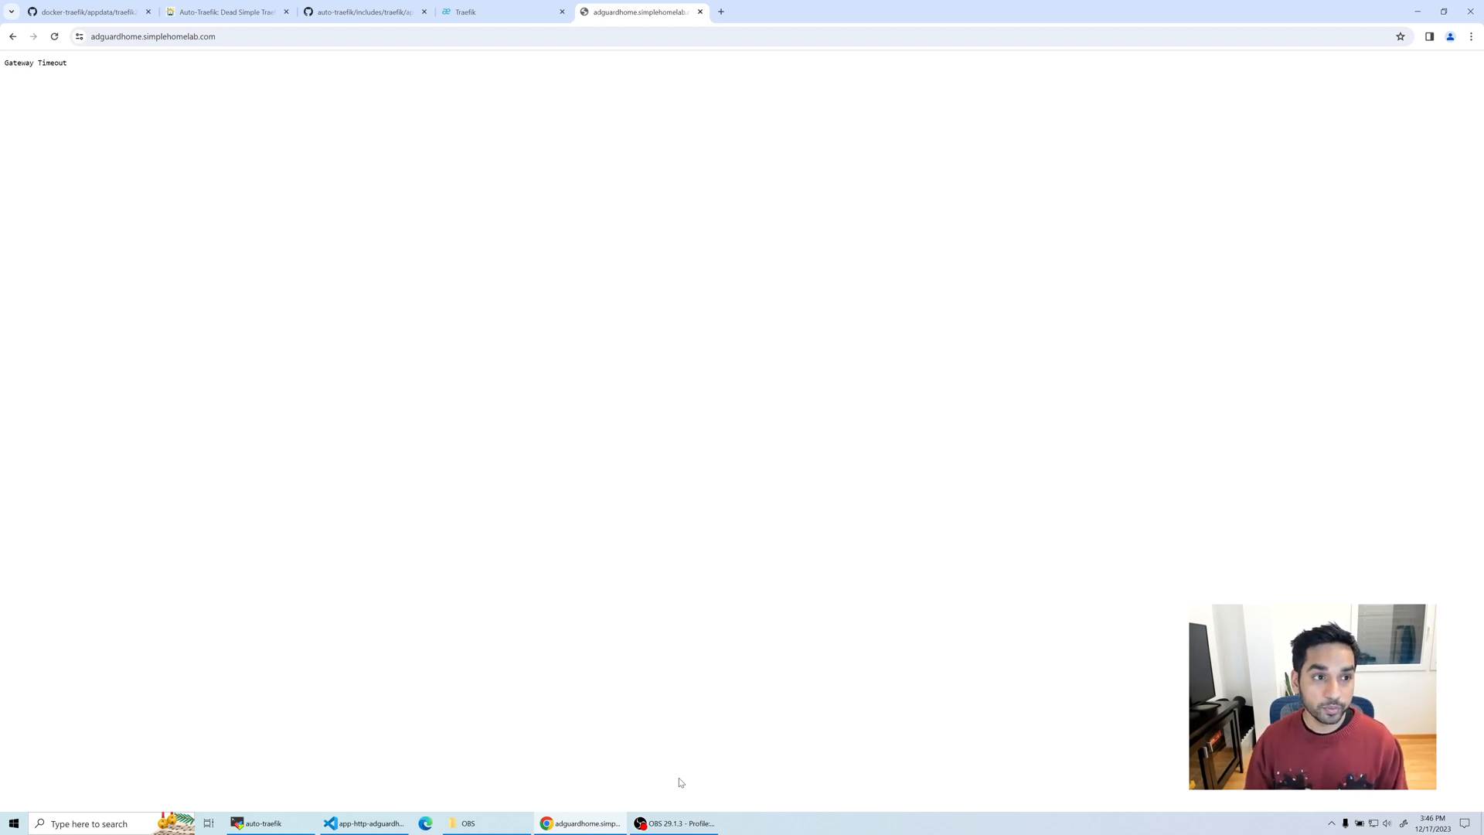
mouse_move(363, 816)
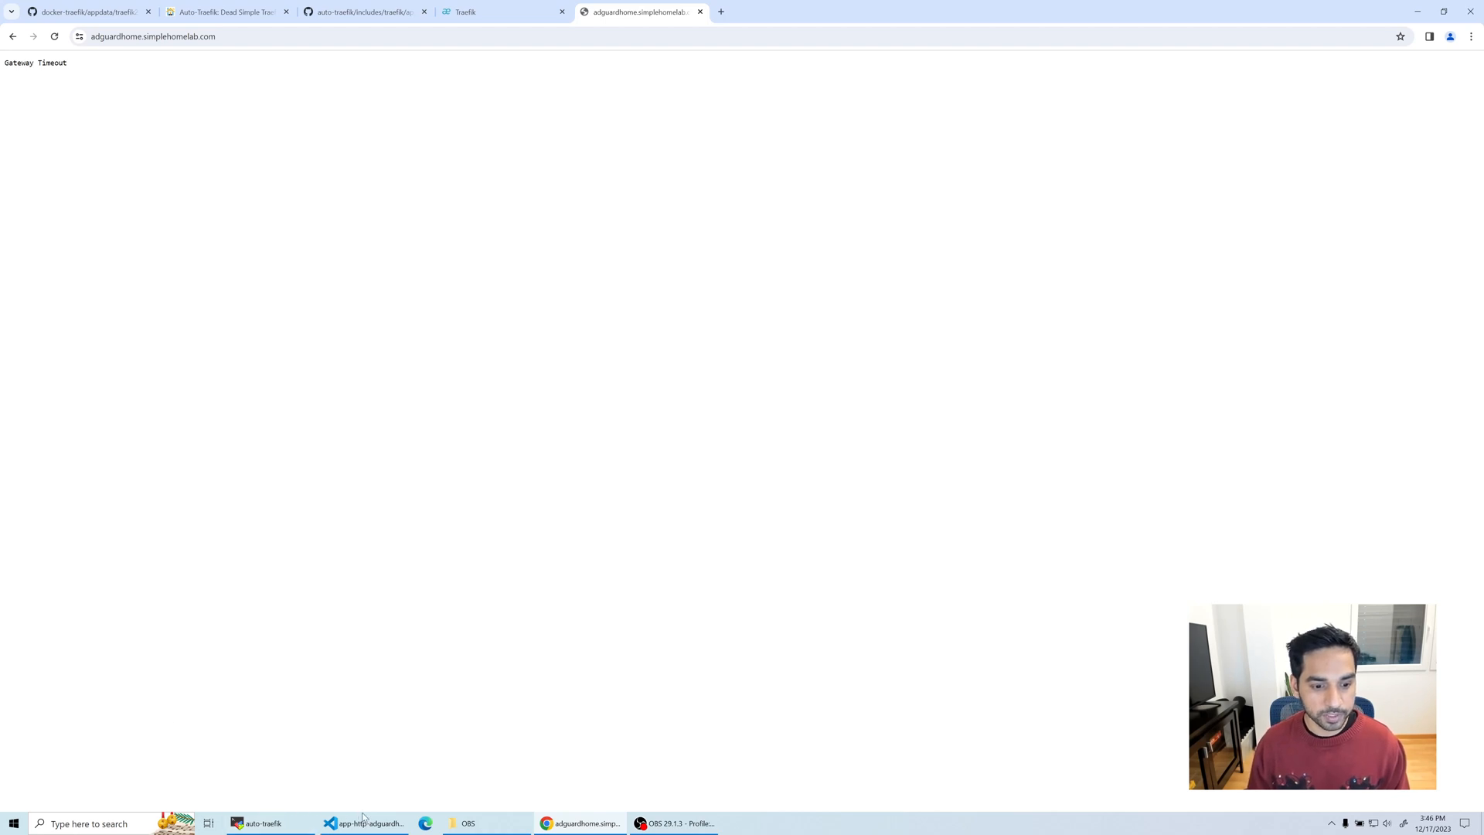
mouse_move(286, 762)
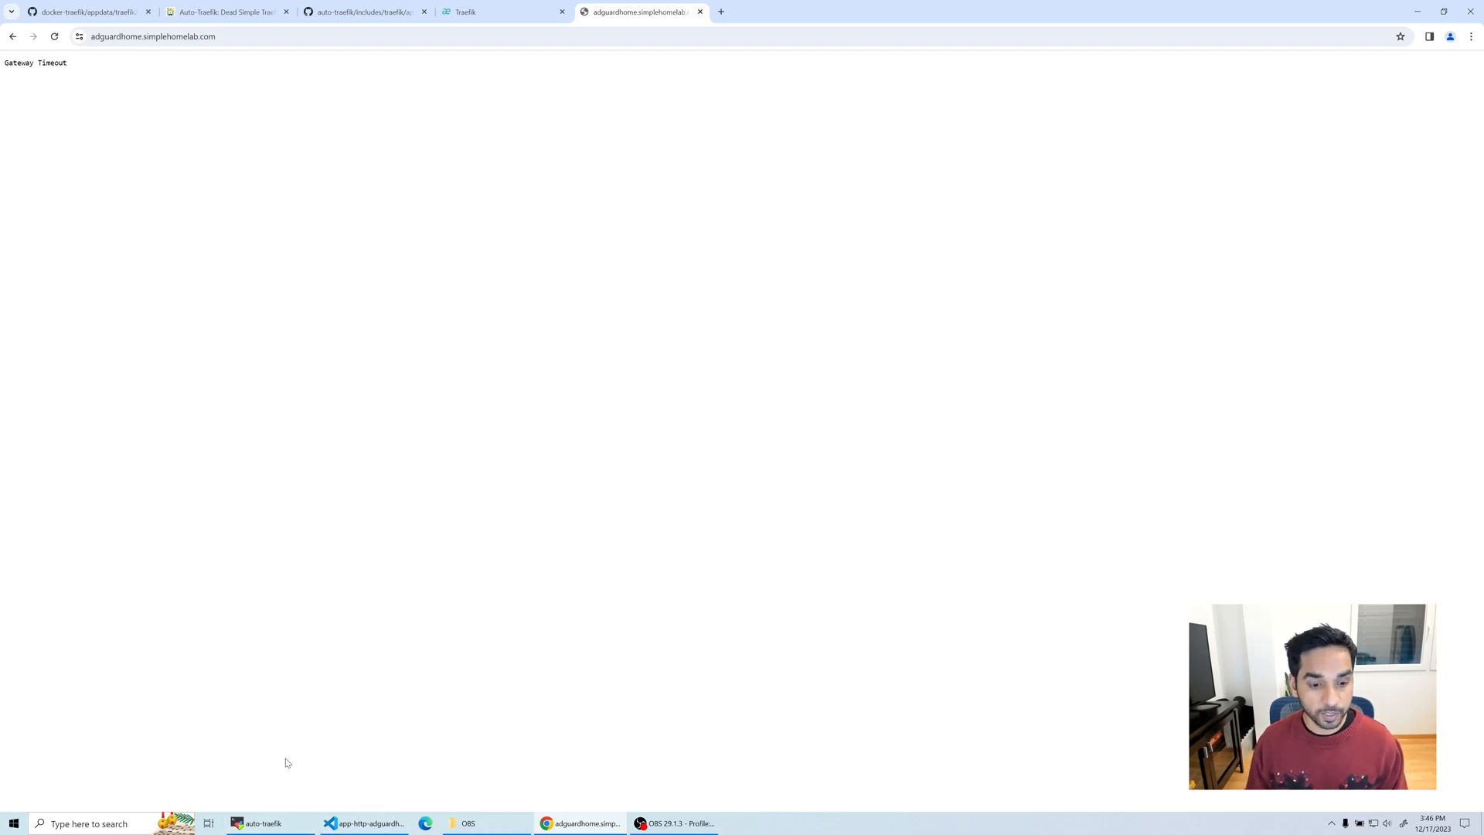
left_click(364, 823)
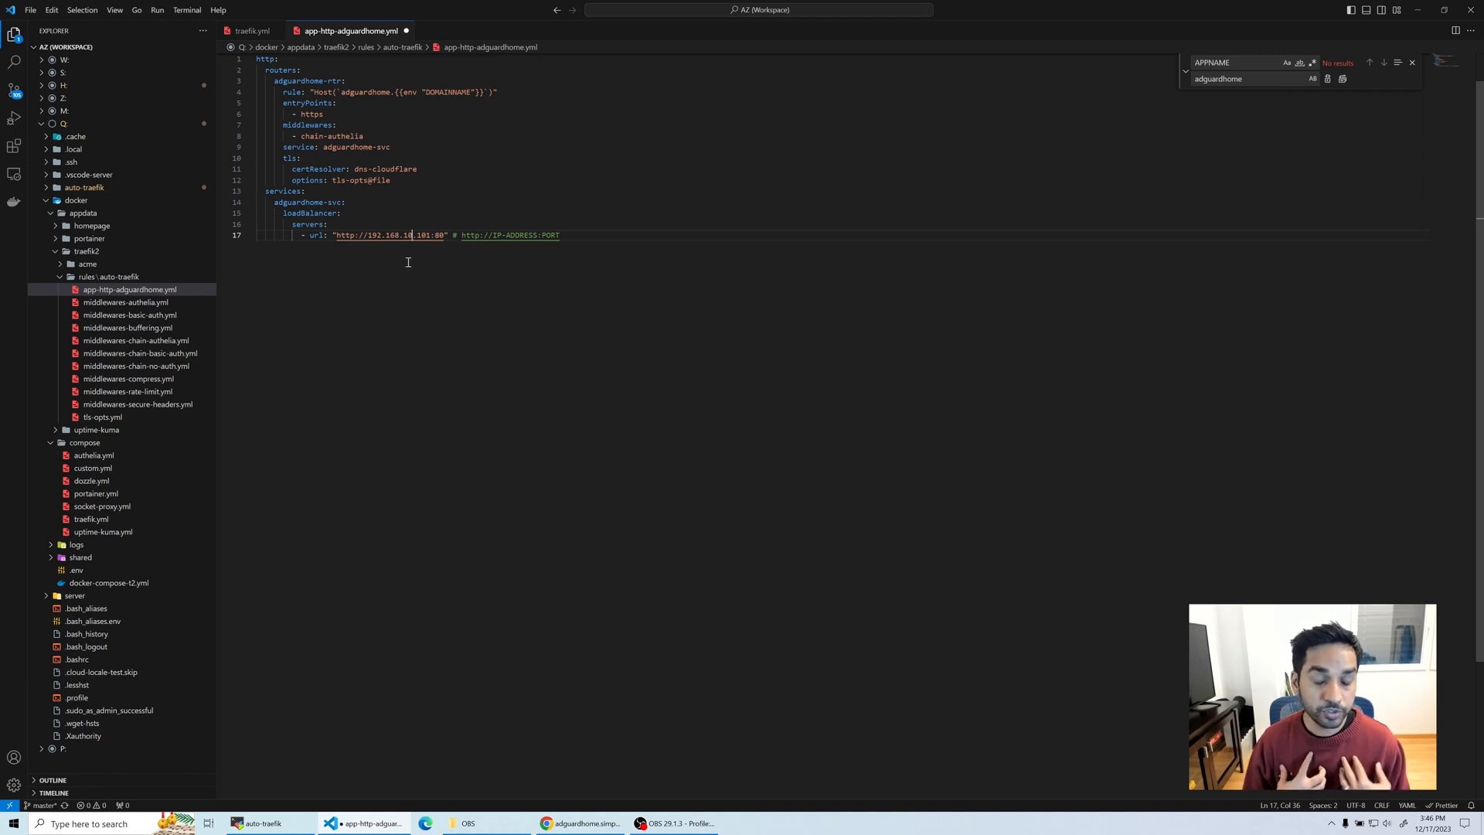
mouse_move(388, 262)
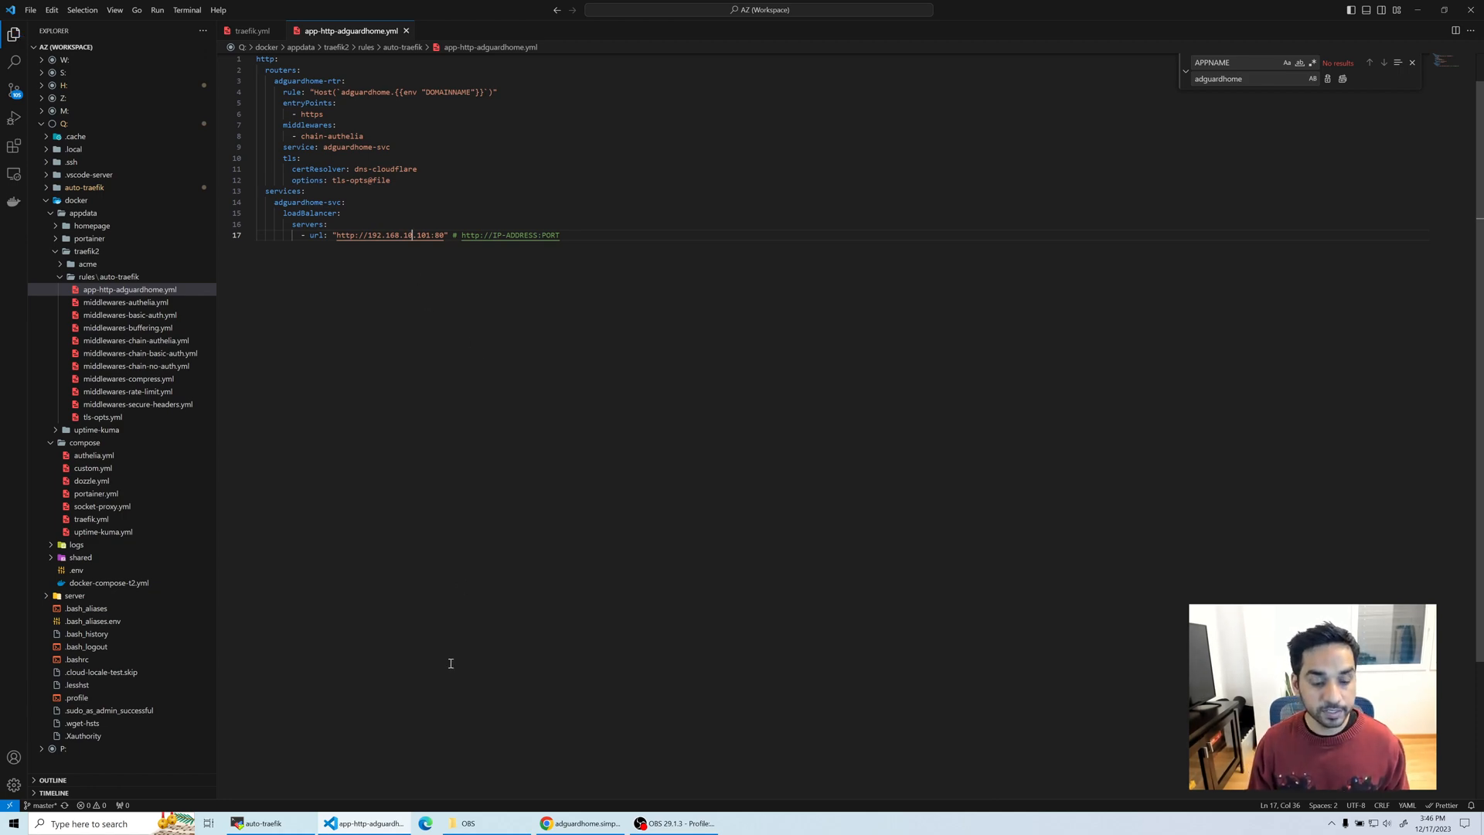
left_click(581, 823)
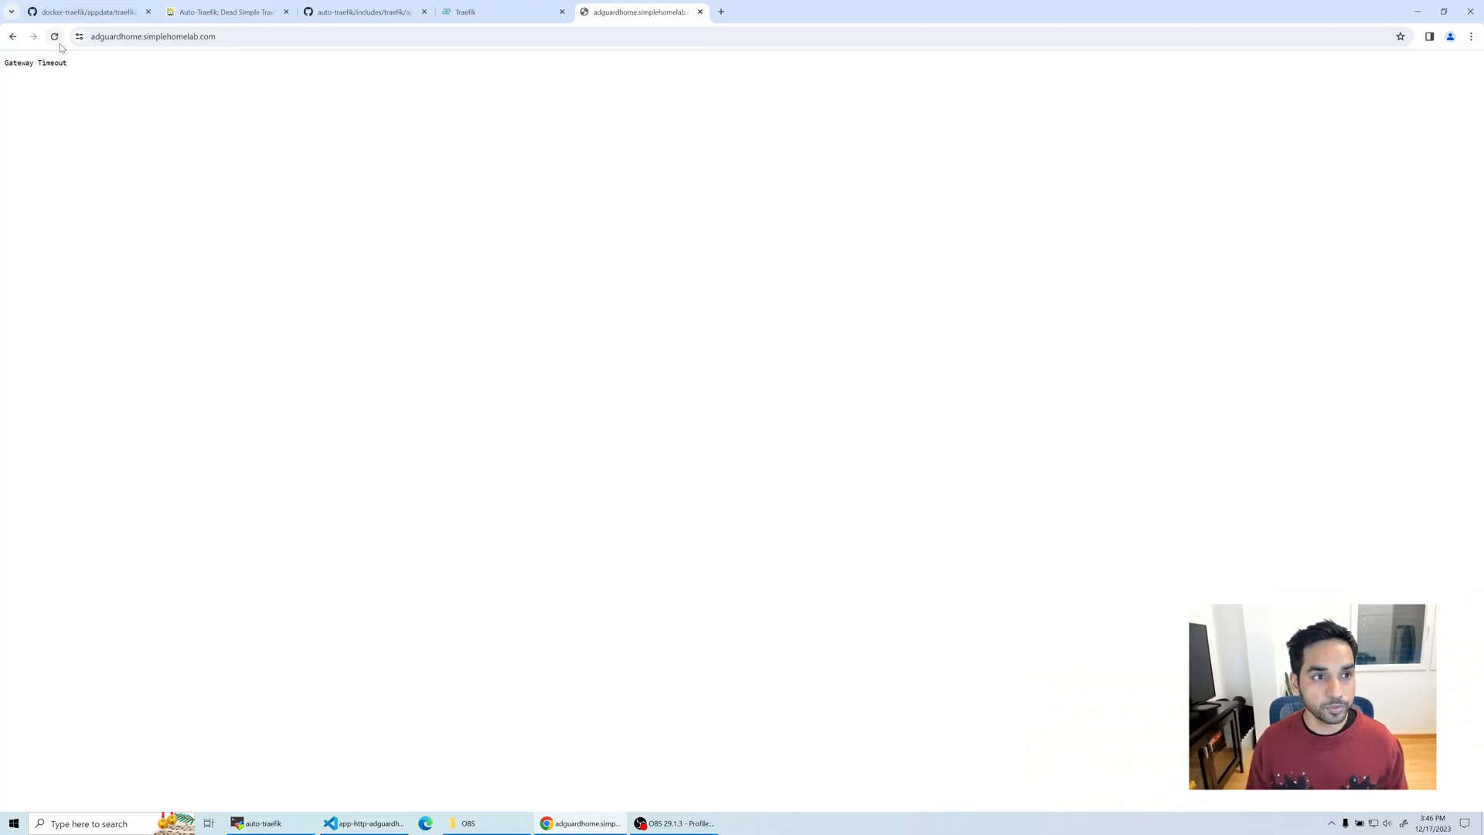
Step: Reload adguardhome.simplehomelab.com until the AdGuard Home login page appears, then return to VS Code
left_click(54, 36)
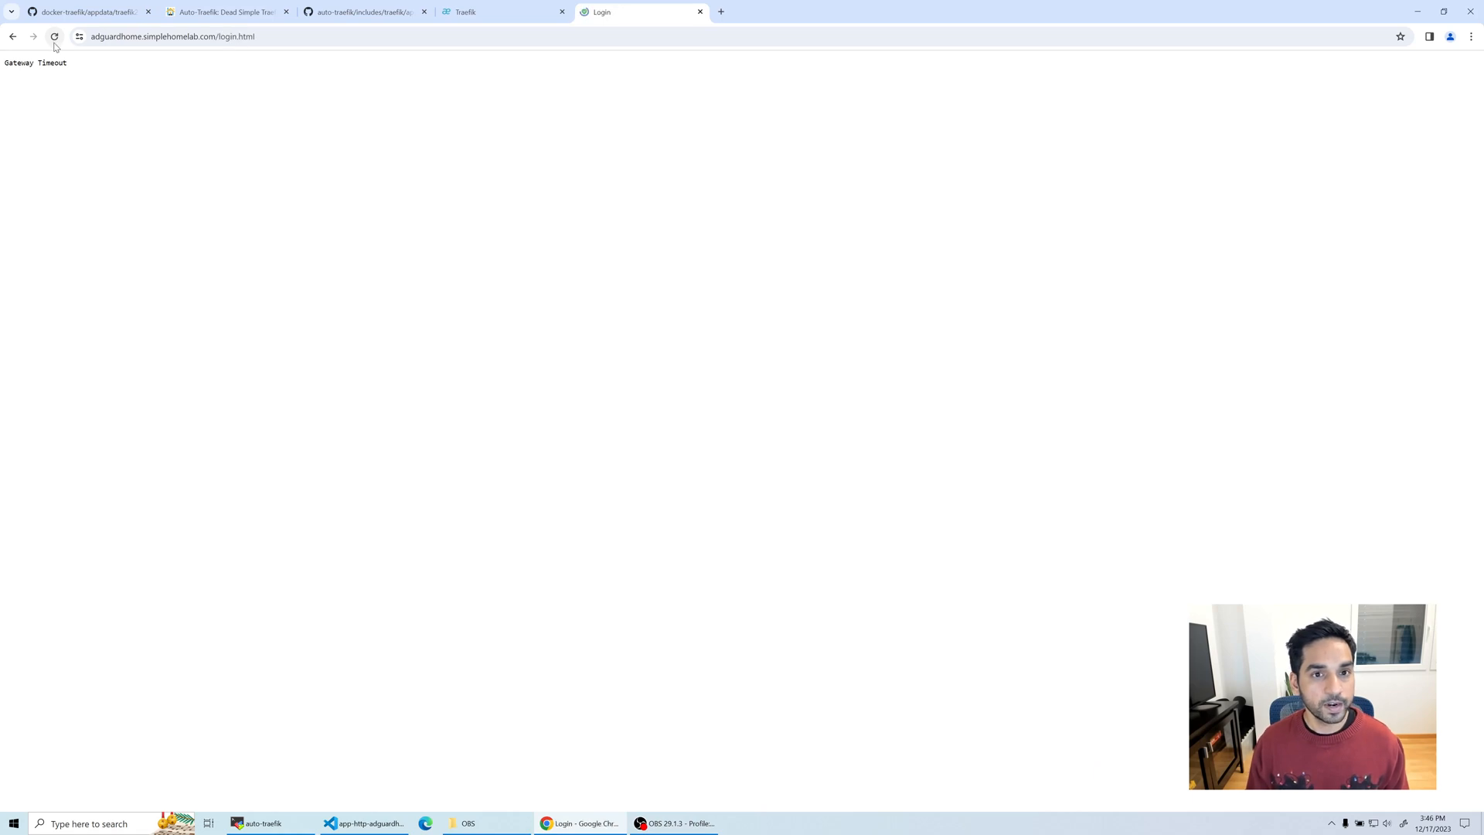
left_click(54, 37)
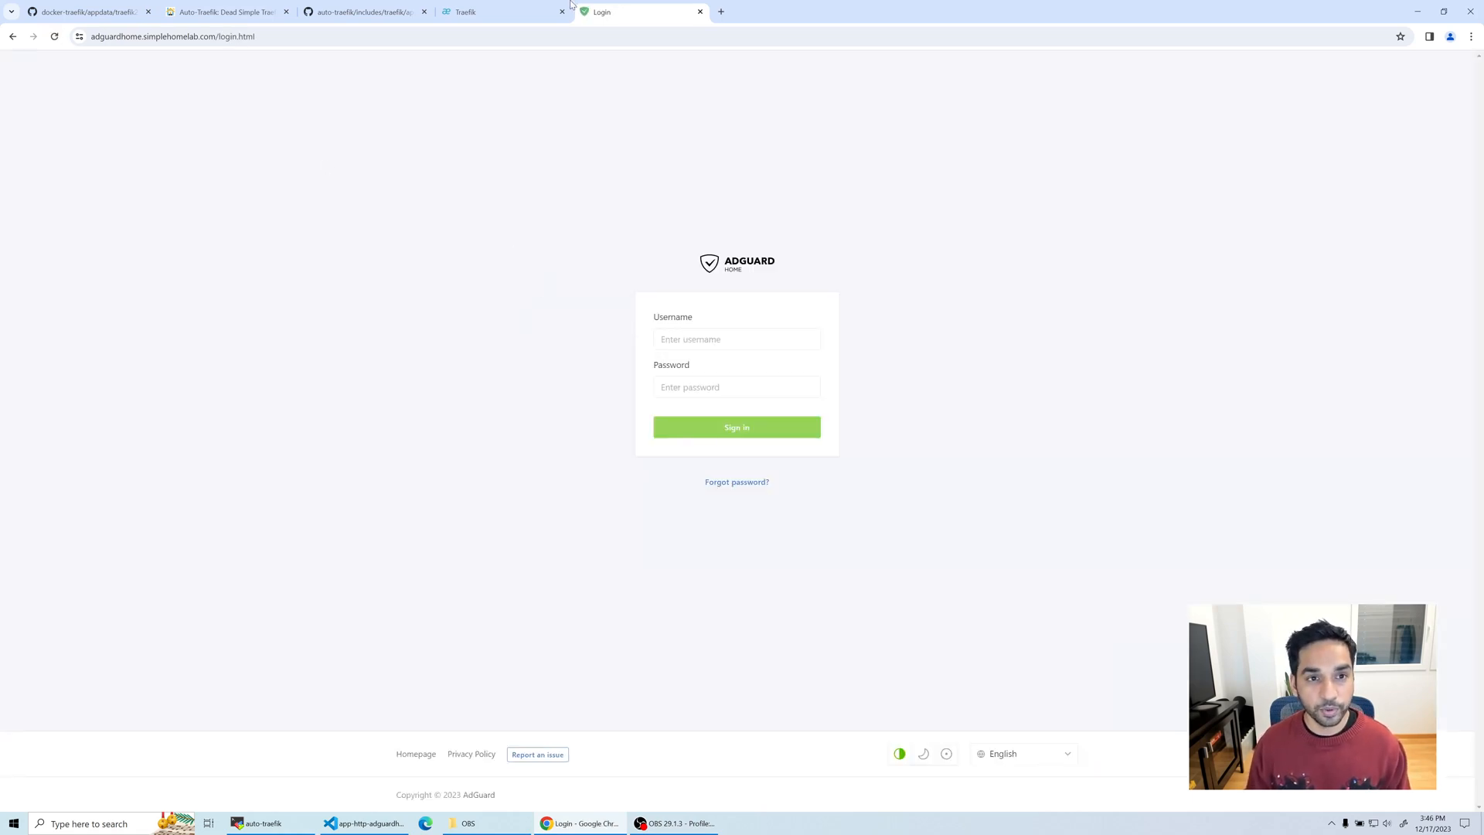
mouse_move(501, 12)
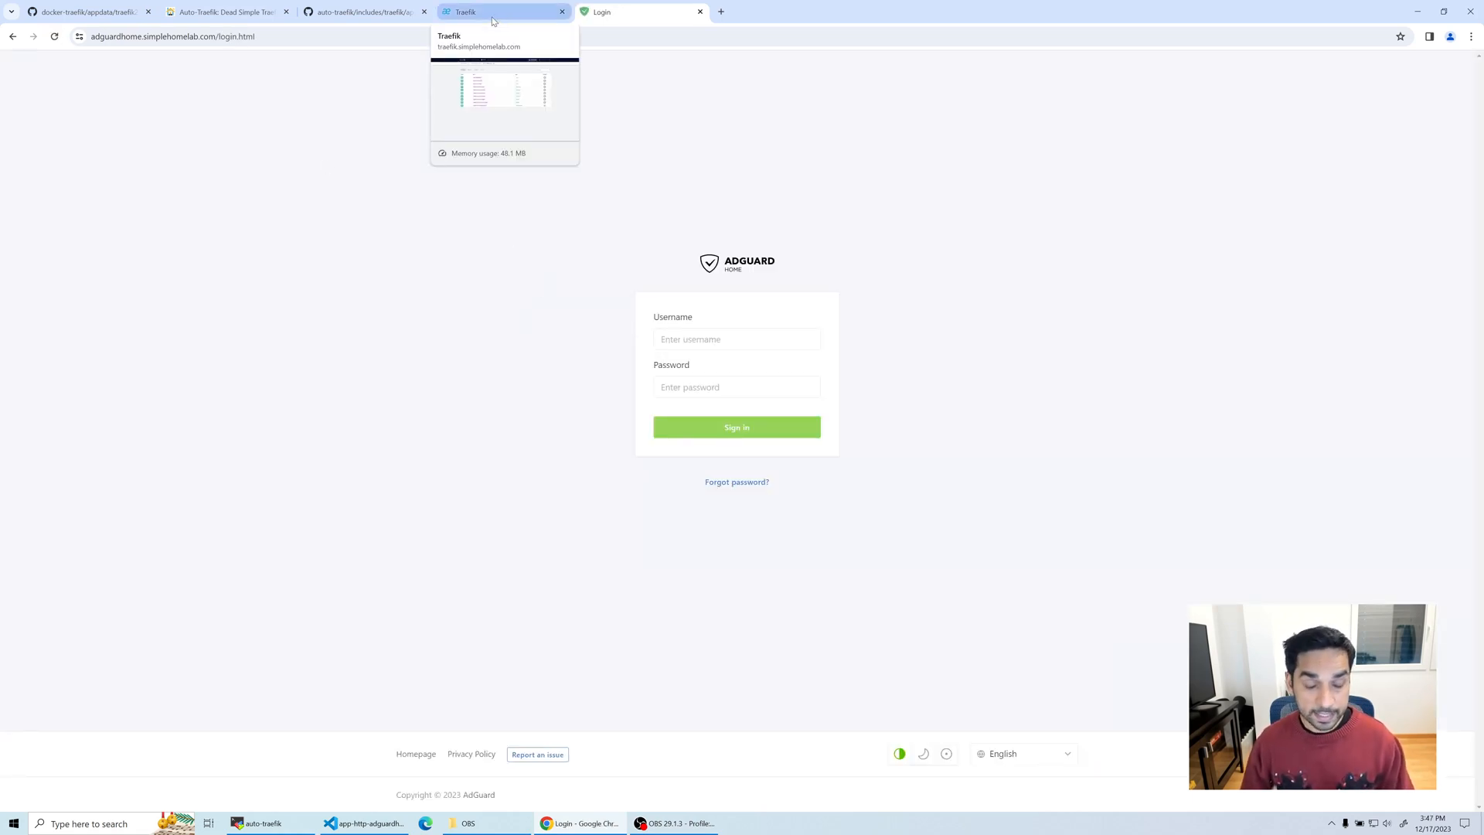
mouse_move(536, 19)
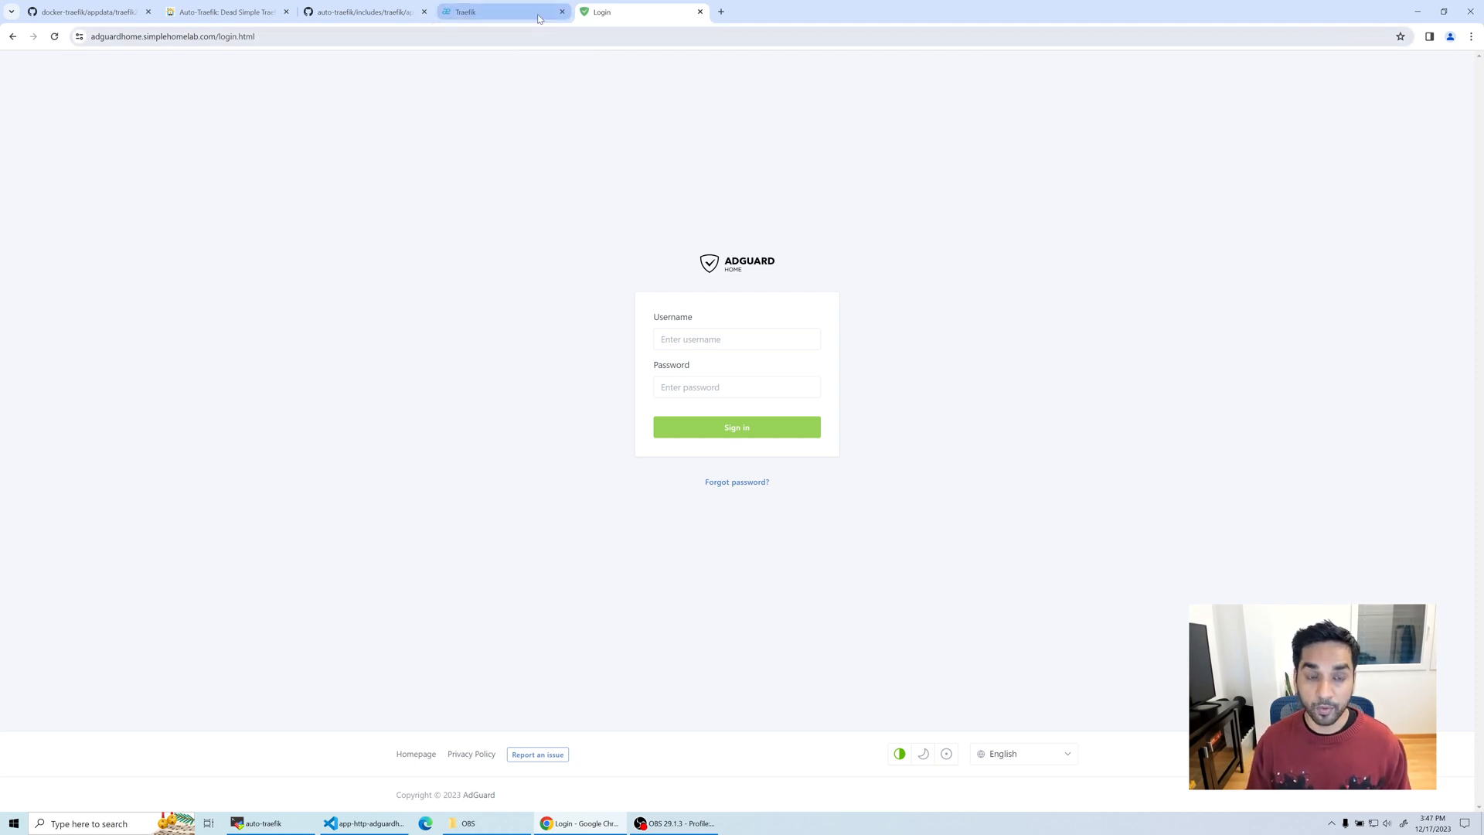
mouse_move(505, 12)
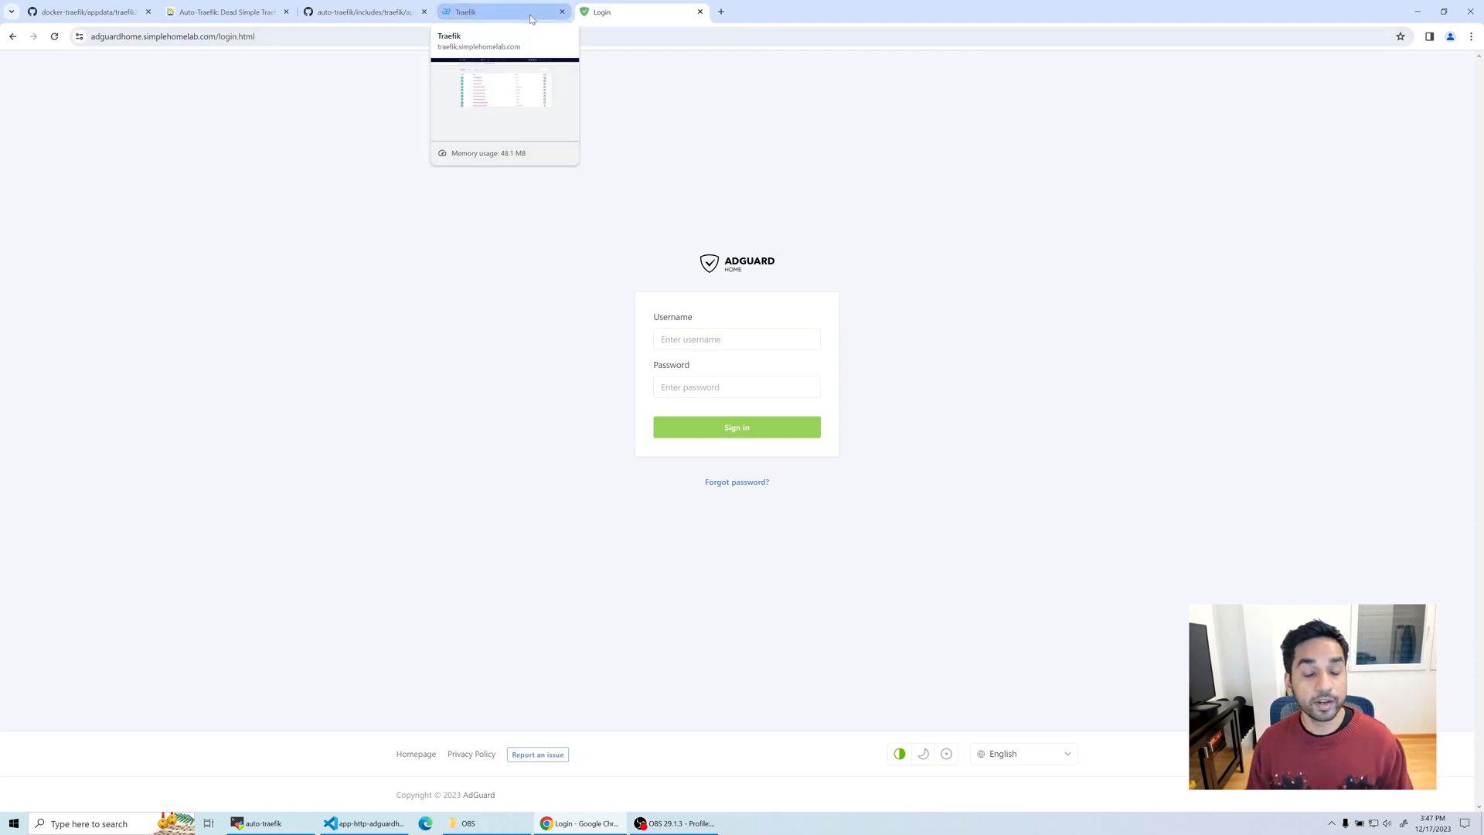
mouse_move(947, 160)
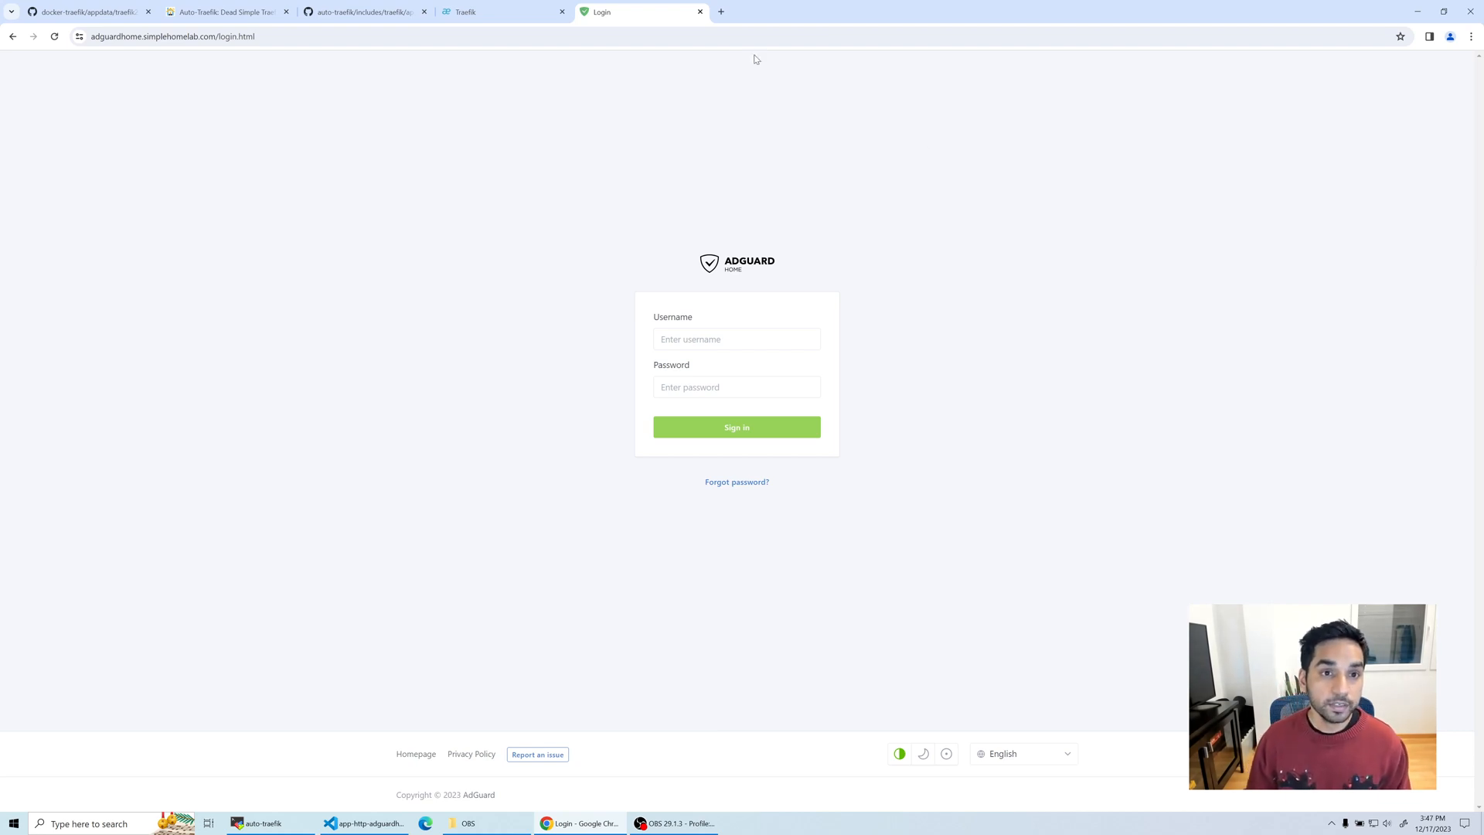
mouse_move(691, 52)
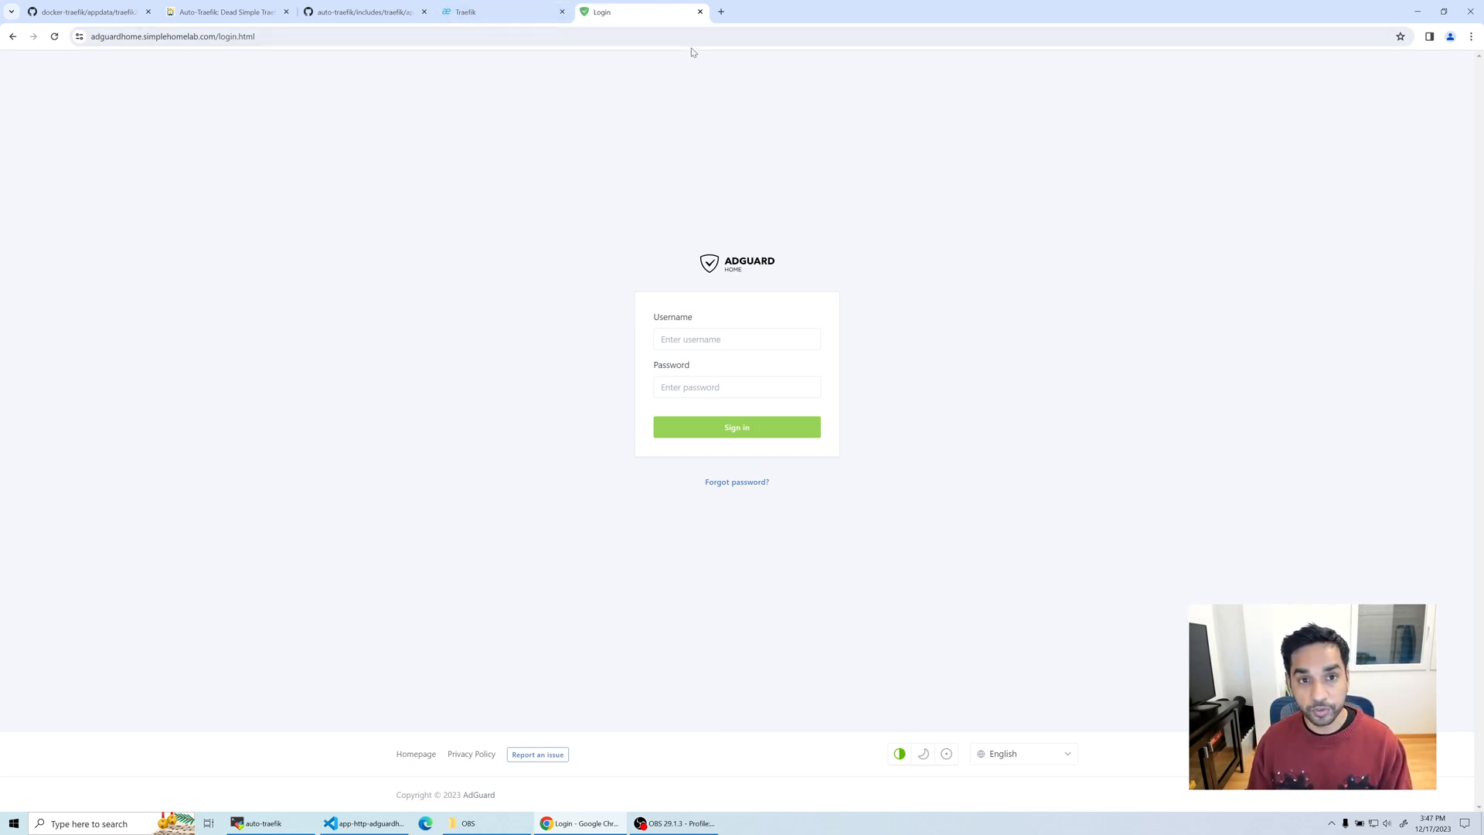
mouse_move(757, 122)
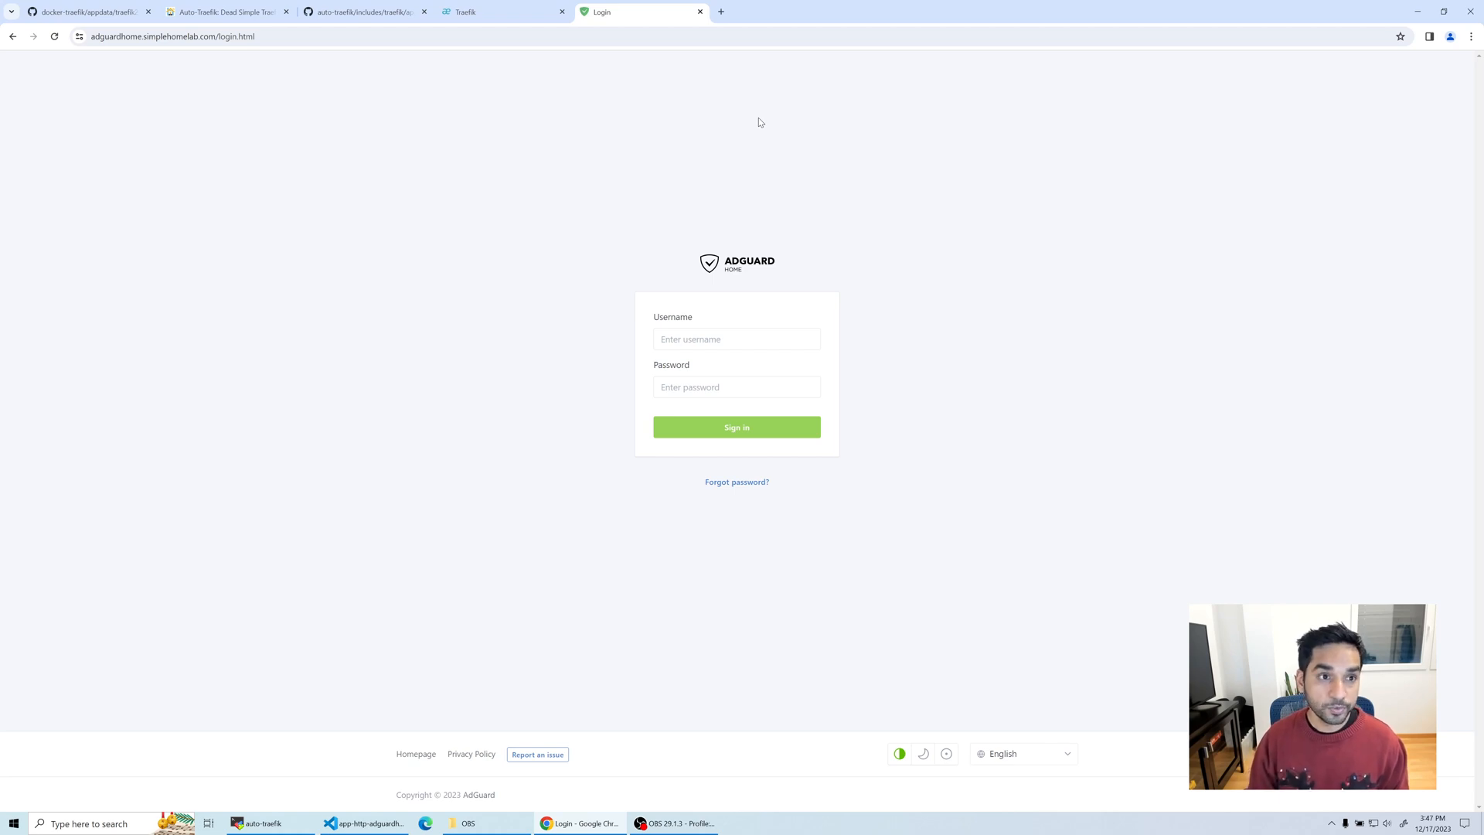
mouse_move(494, 377)
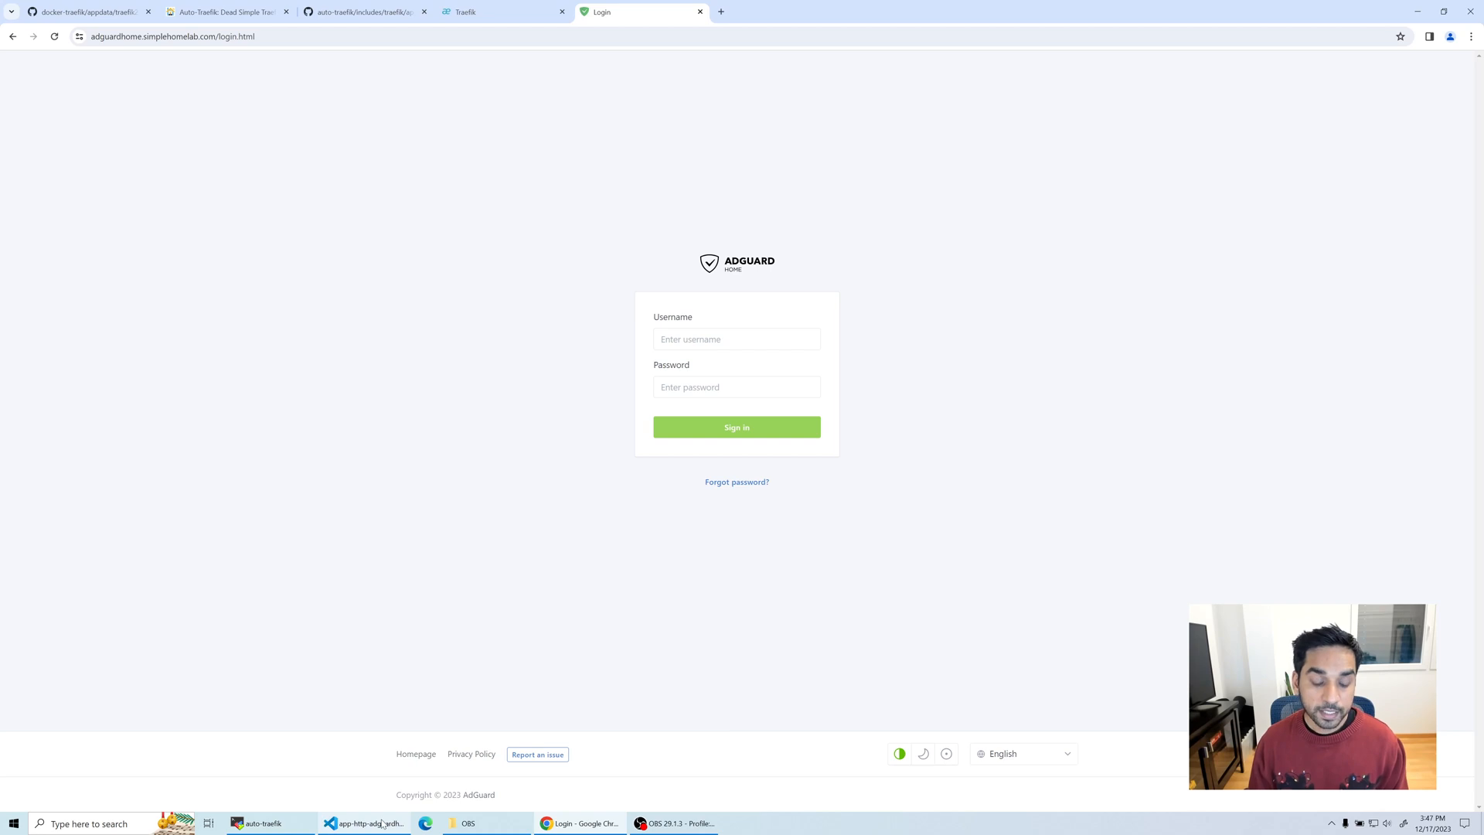
mouse_move(364, 822)
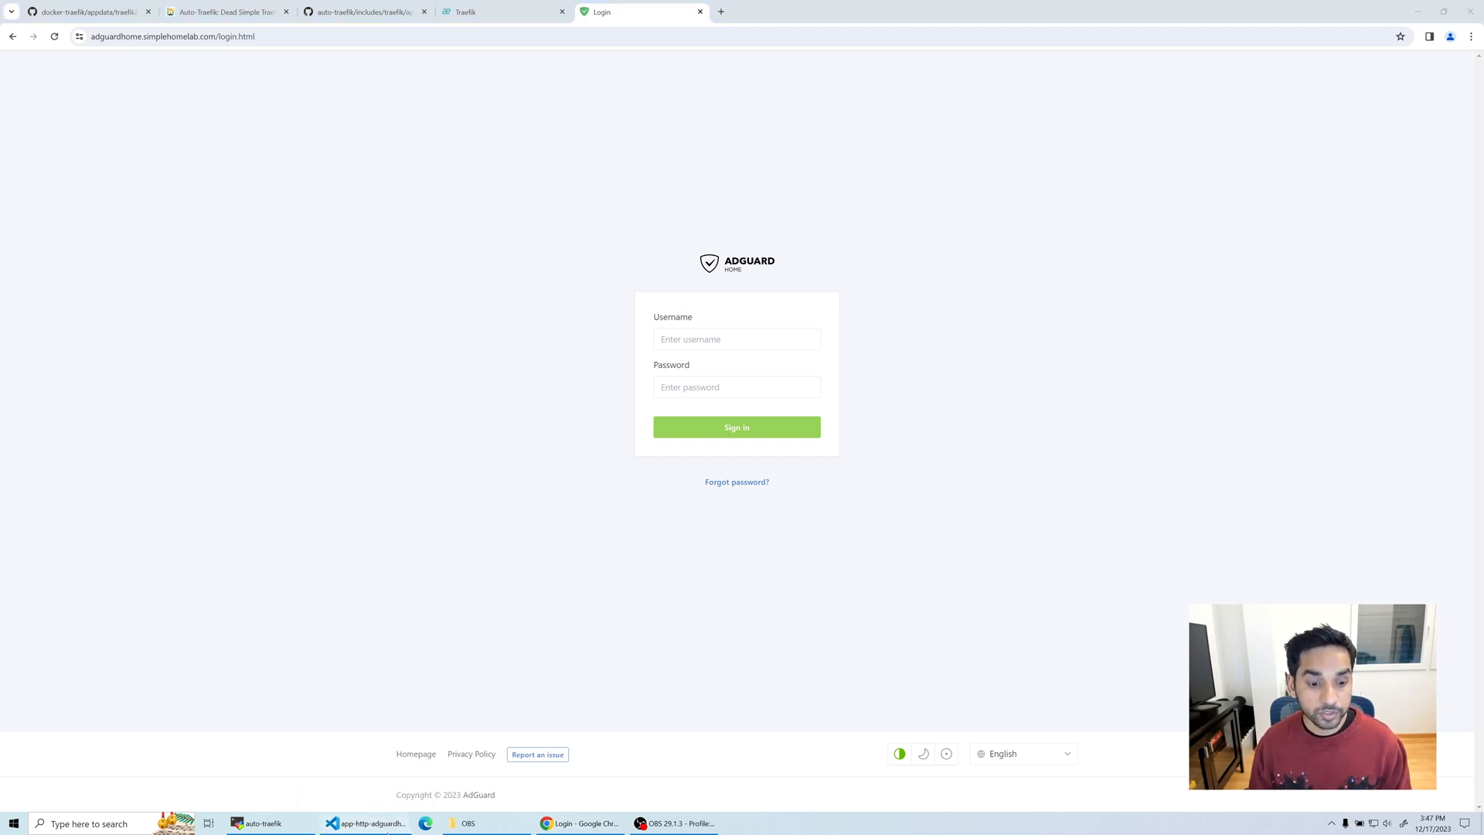
left_click(363, 822)
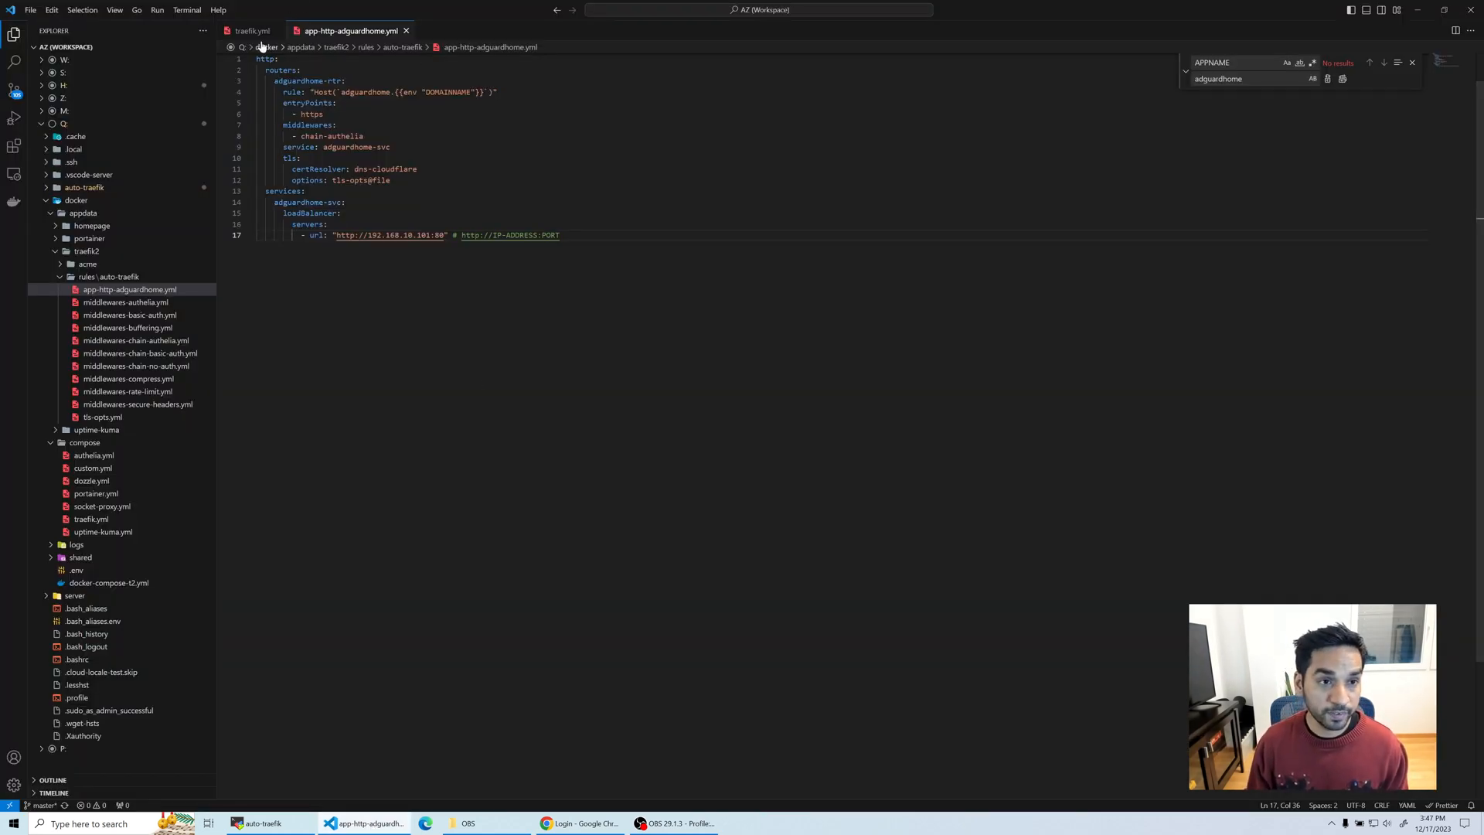
Step: Inspect the commented-out serversTransport.insecureSkipVerify line in traefik.yml, then go back to the AdGuard Home file
left_click(250, 30)
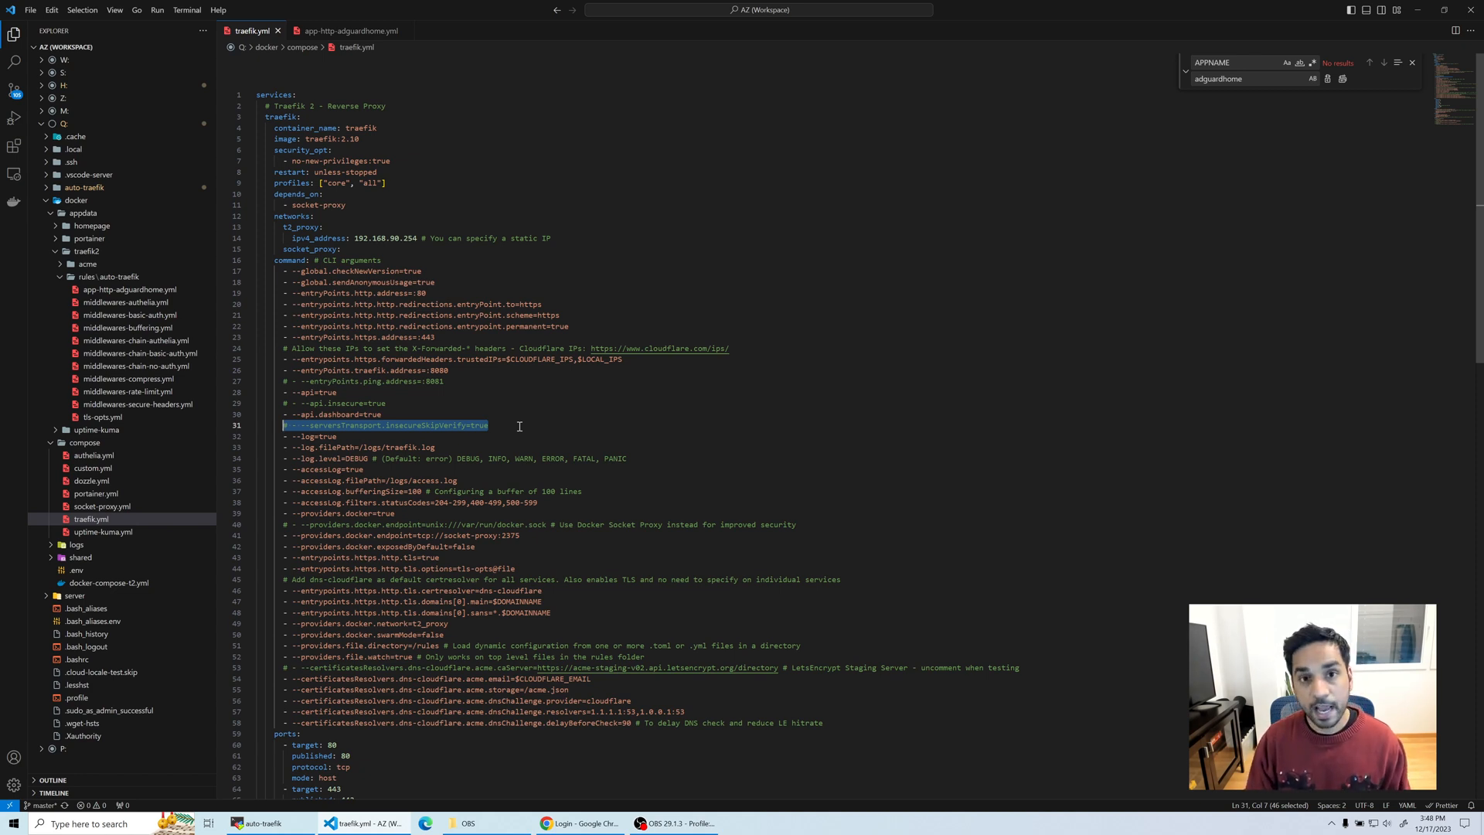
left_click(349, 31)
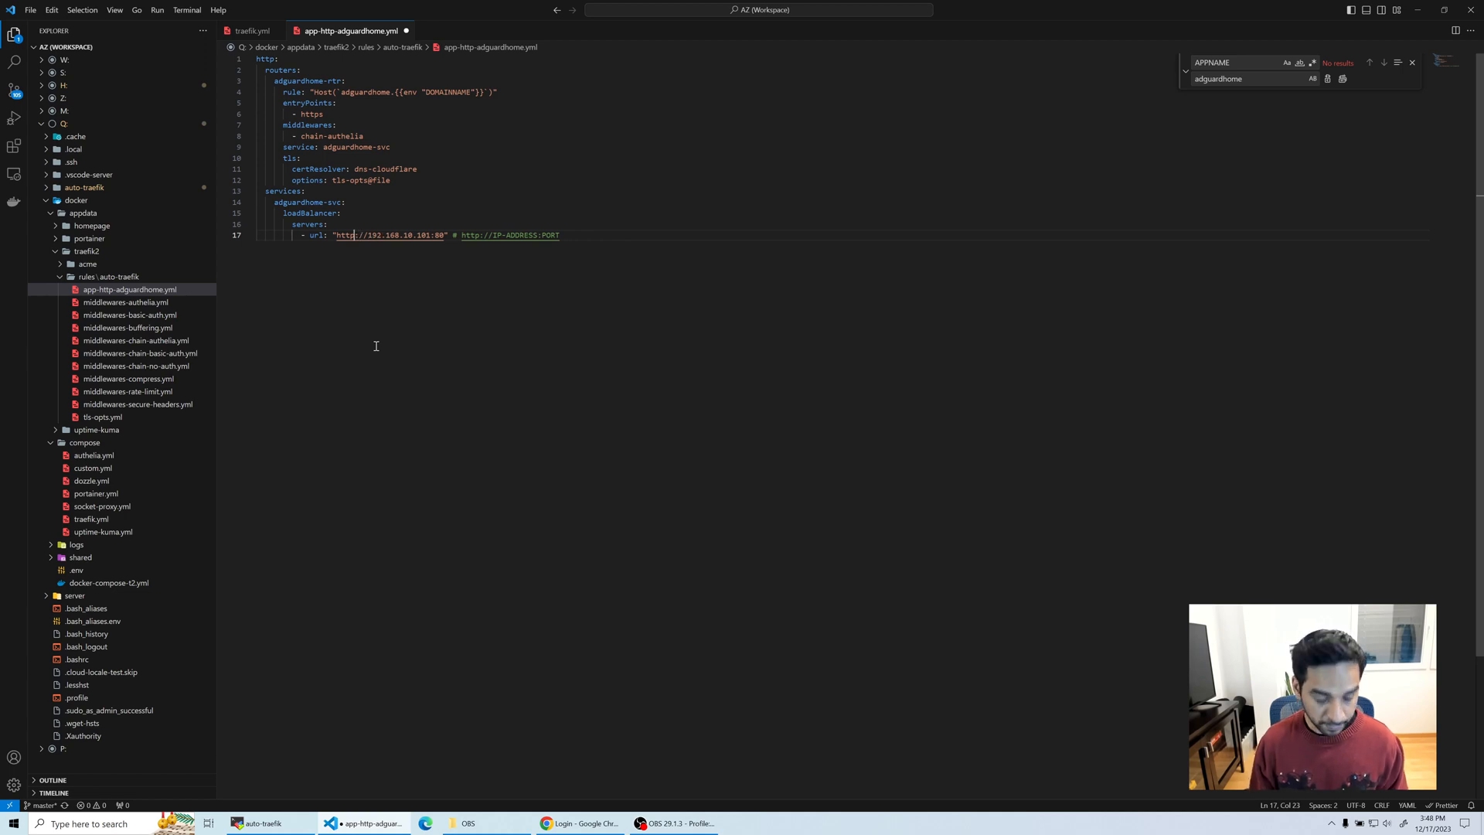
key("ctrl+s")
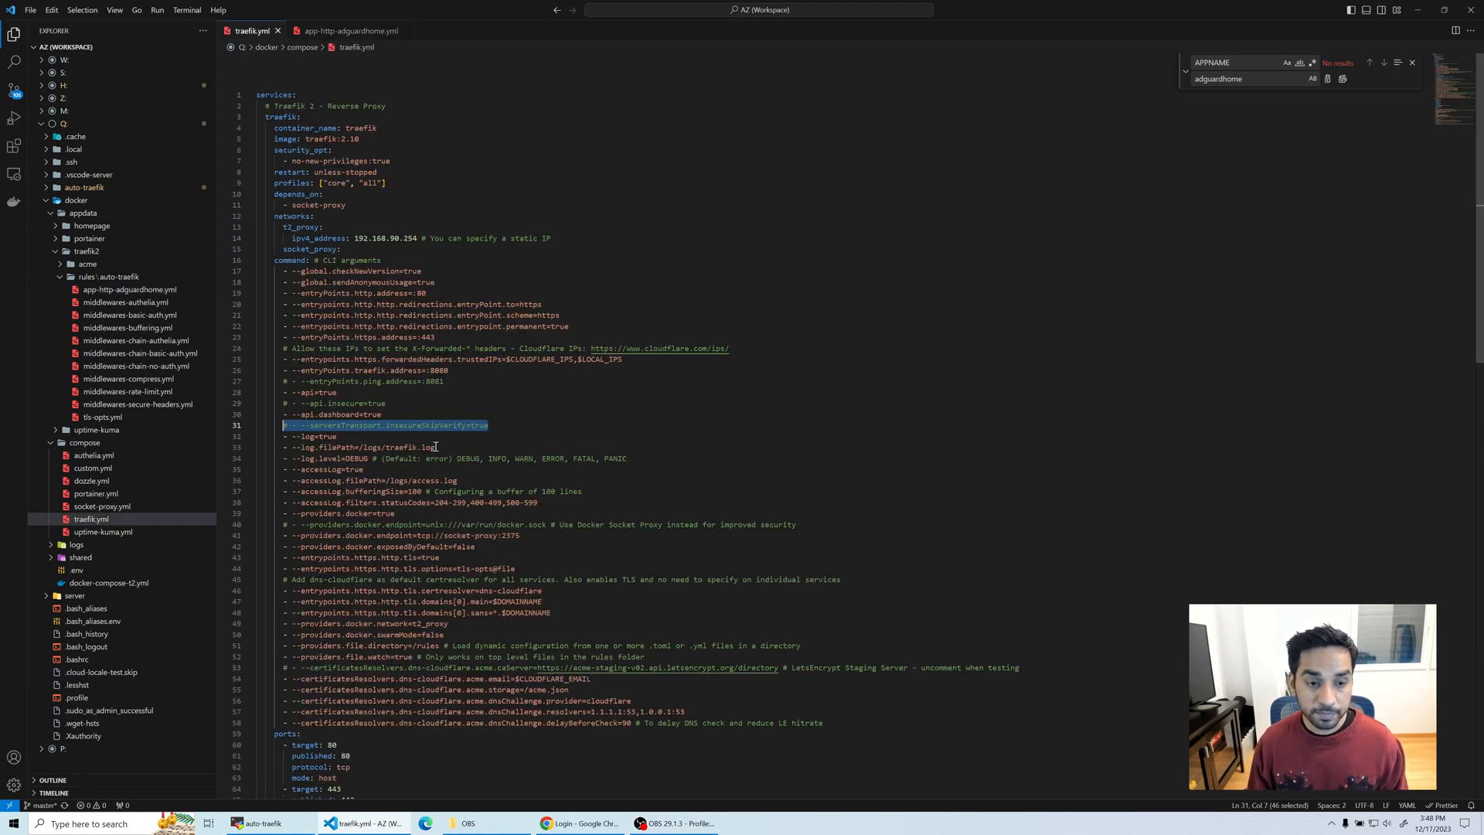
mouse_move(431, 428)
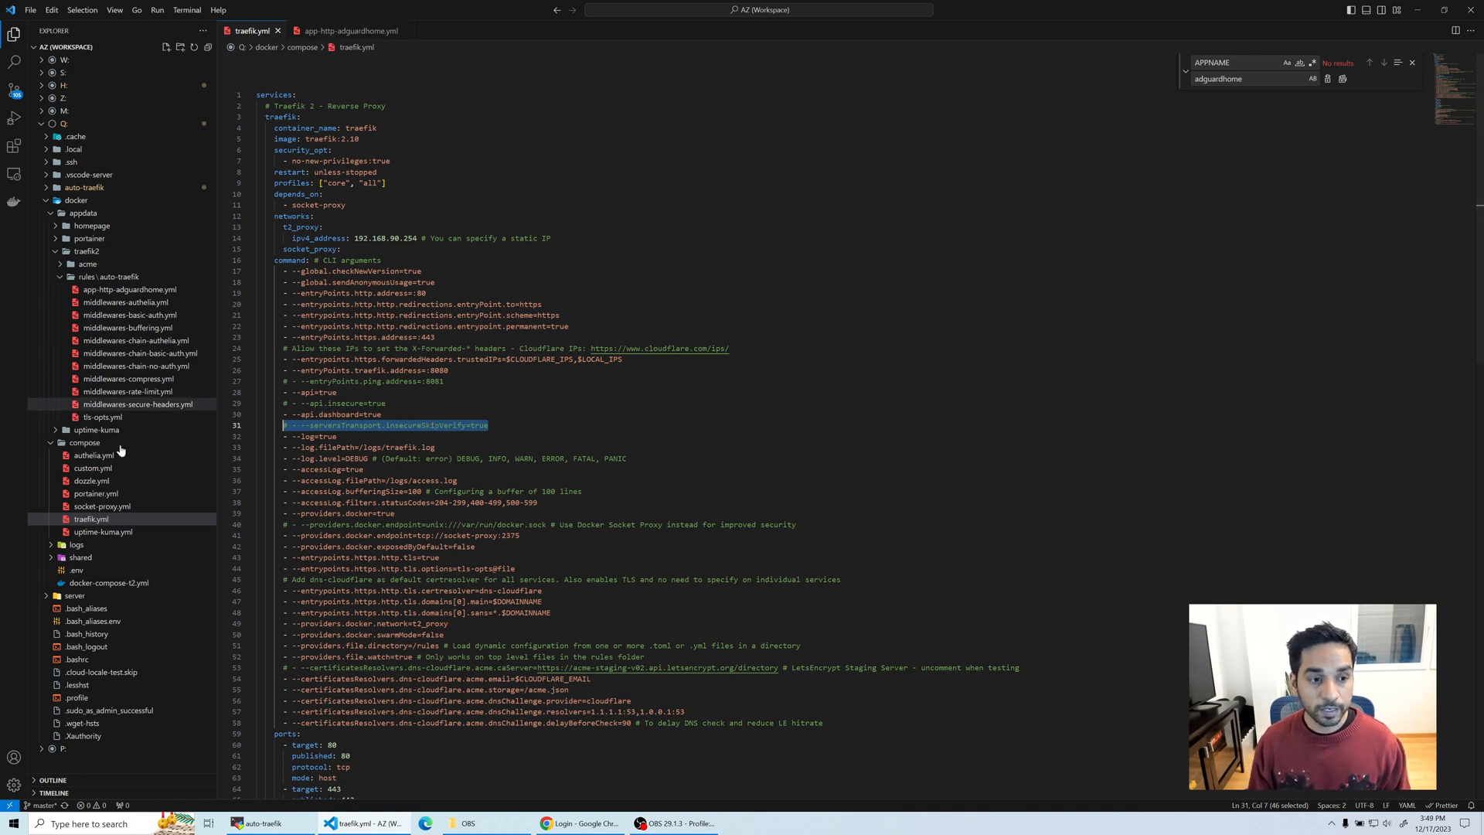
Step: Add a new file named app-https-proxmox.yml from the auto-traefik rules folder's context menu
right_click(109, 278)
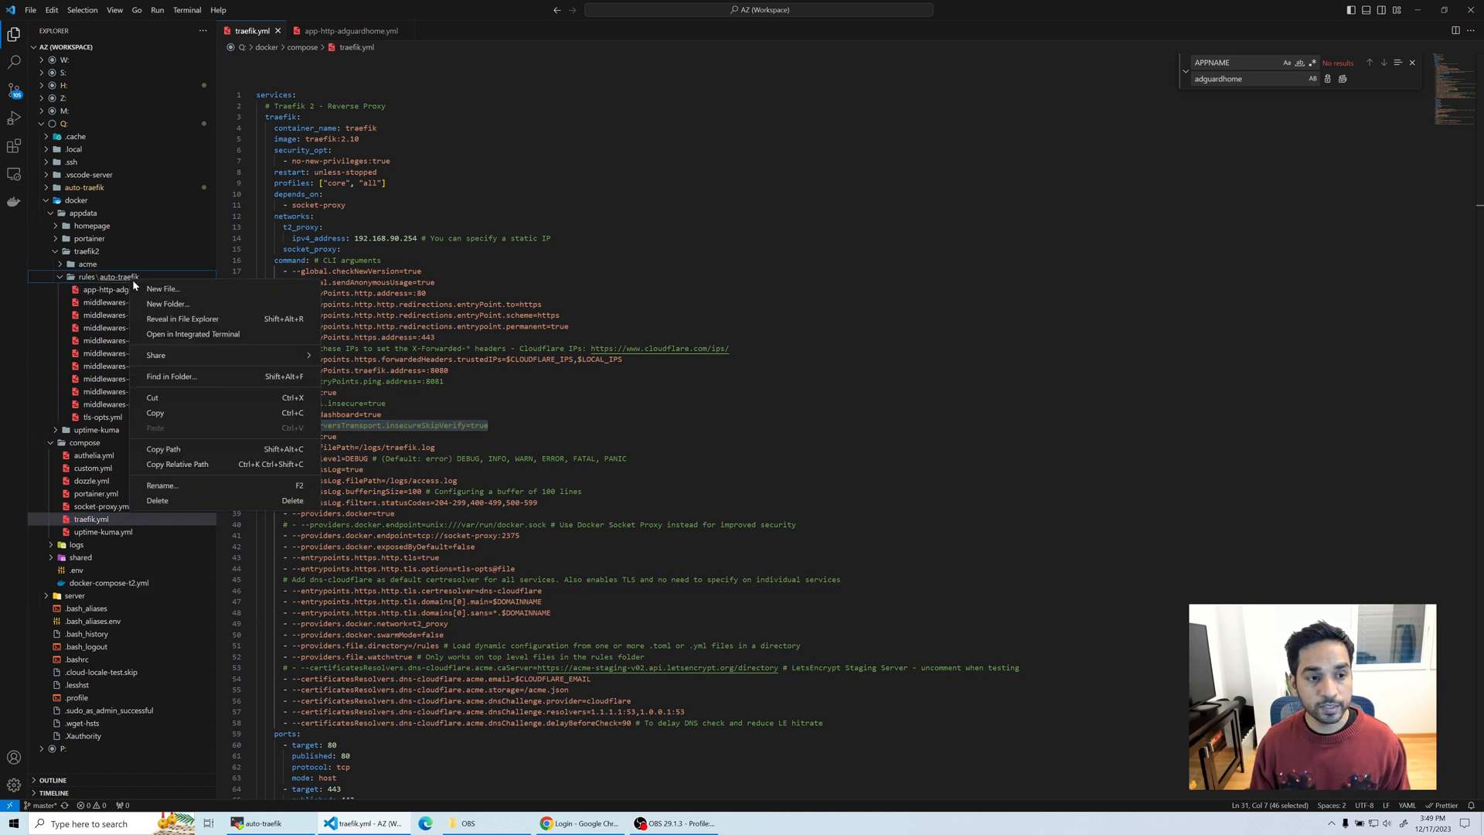
left_click(163, 288)
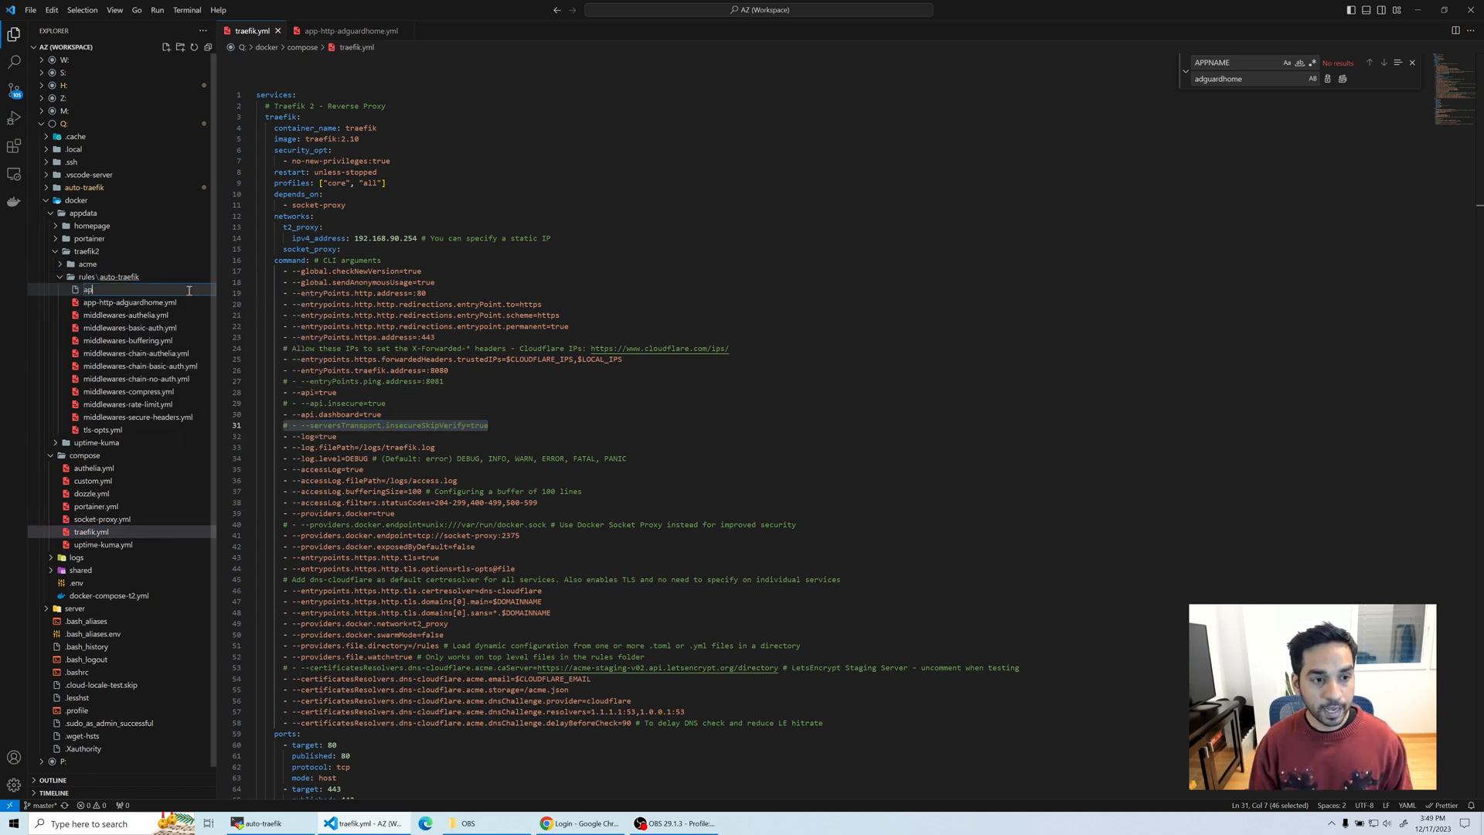
type("app-https-proxmox.")
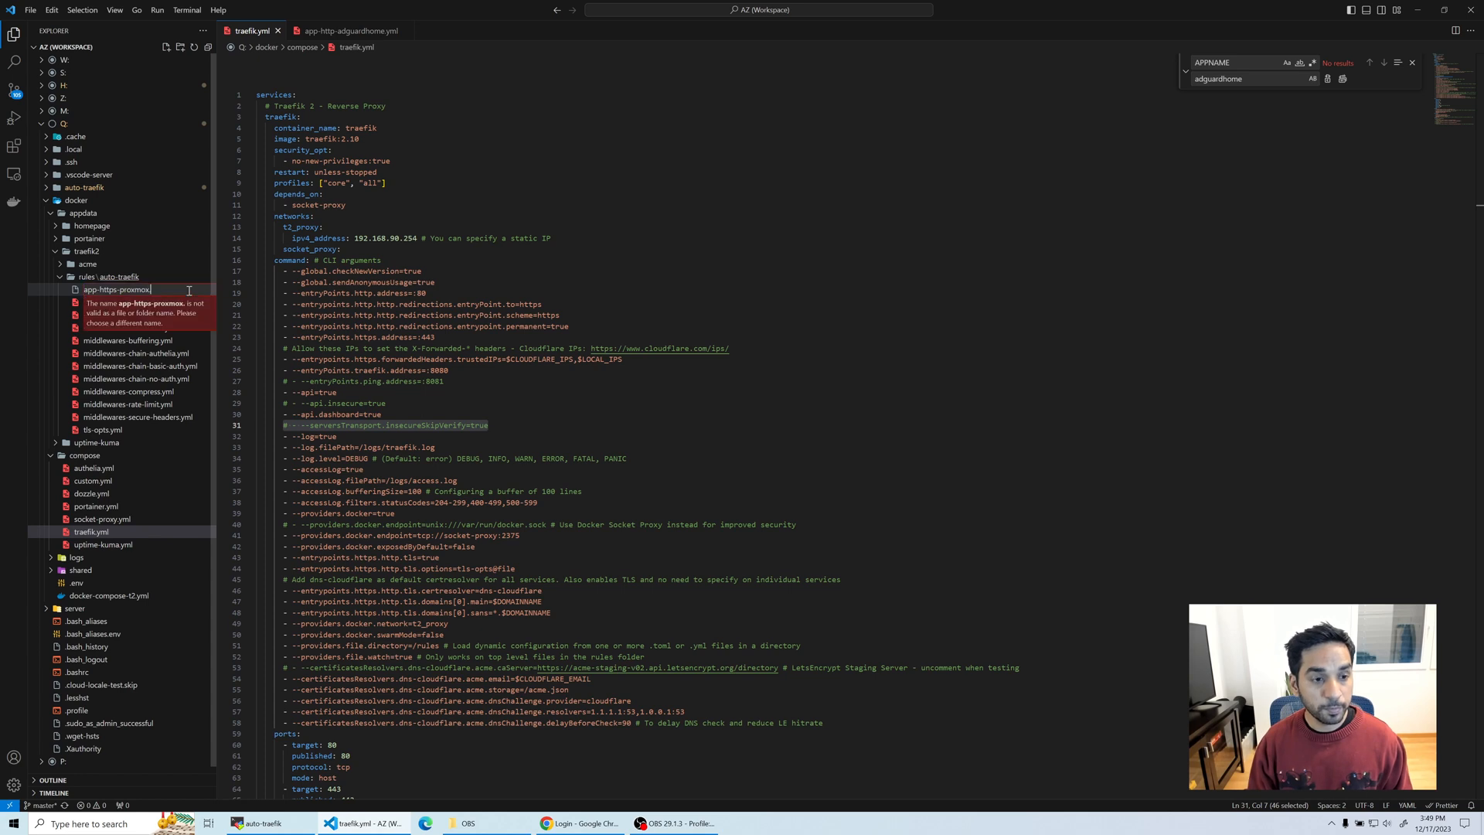
key("Return")
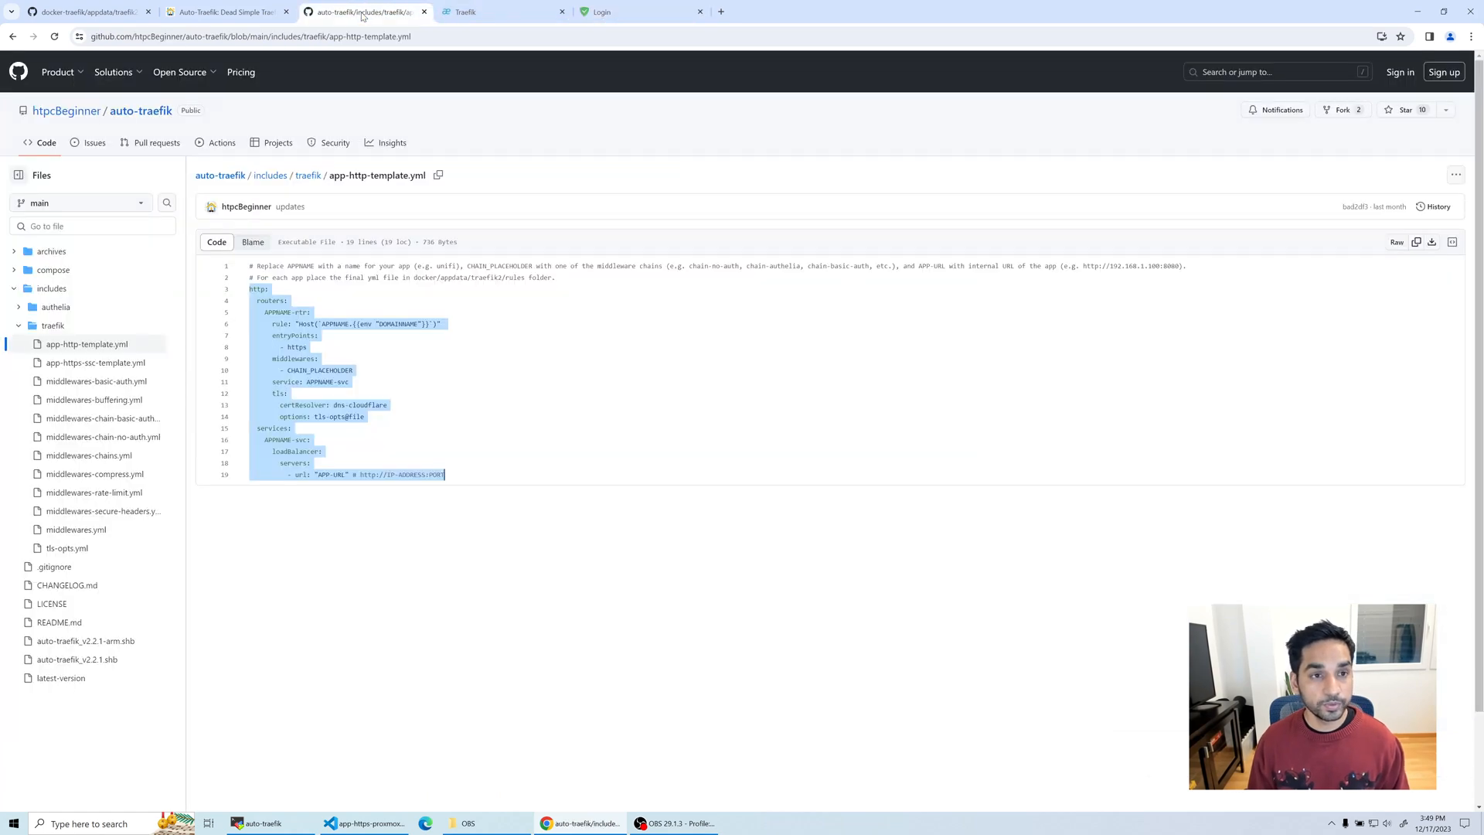
mouse_move(404, 295)
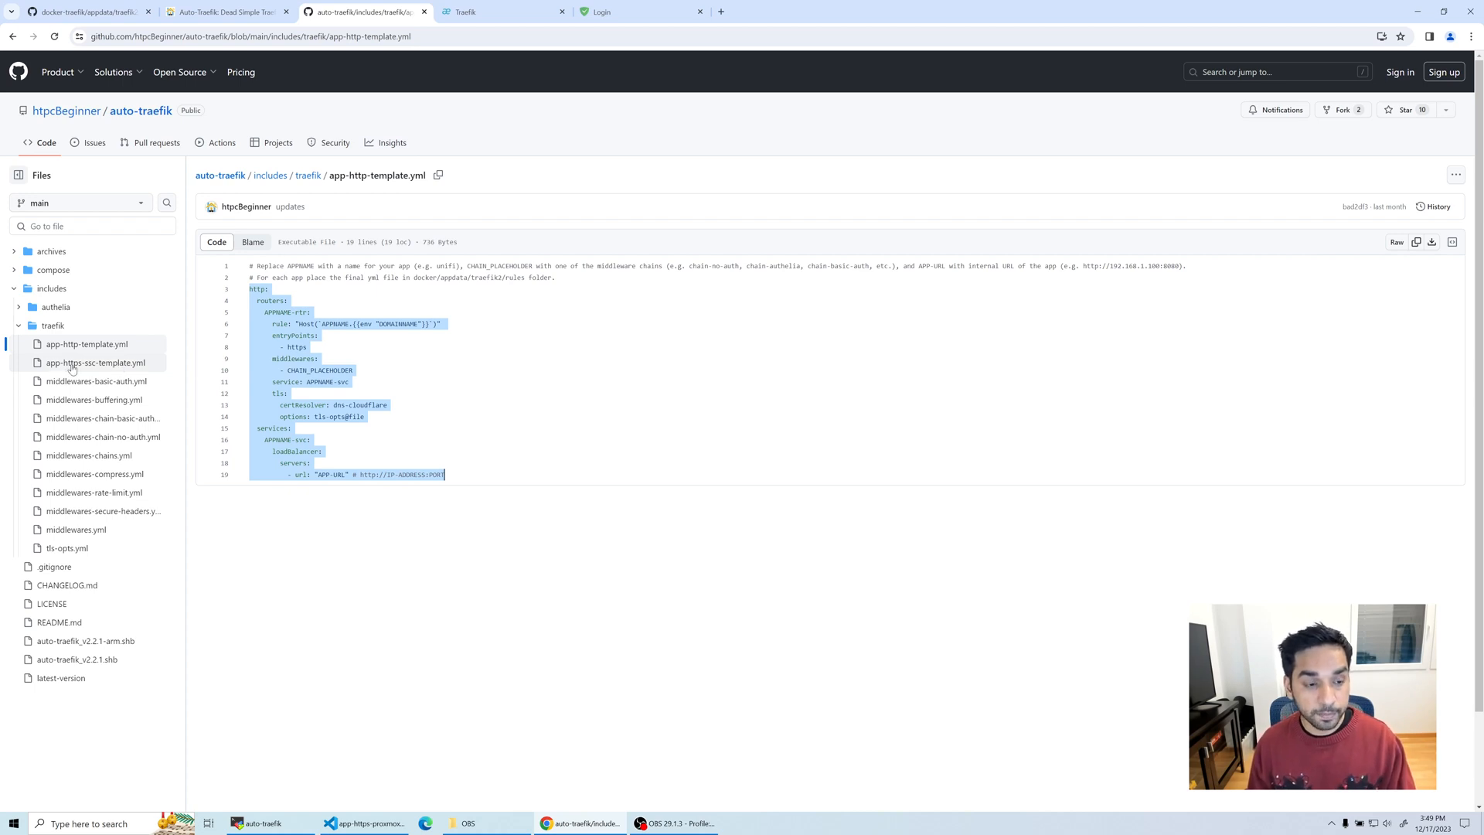
Step: View the self-signed HTTPS template with insecureSkipVerify, then return to the empty proxmox file
left_click(94, 362)
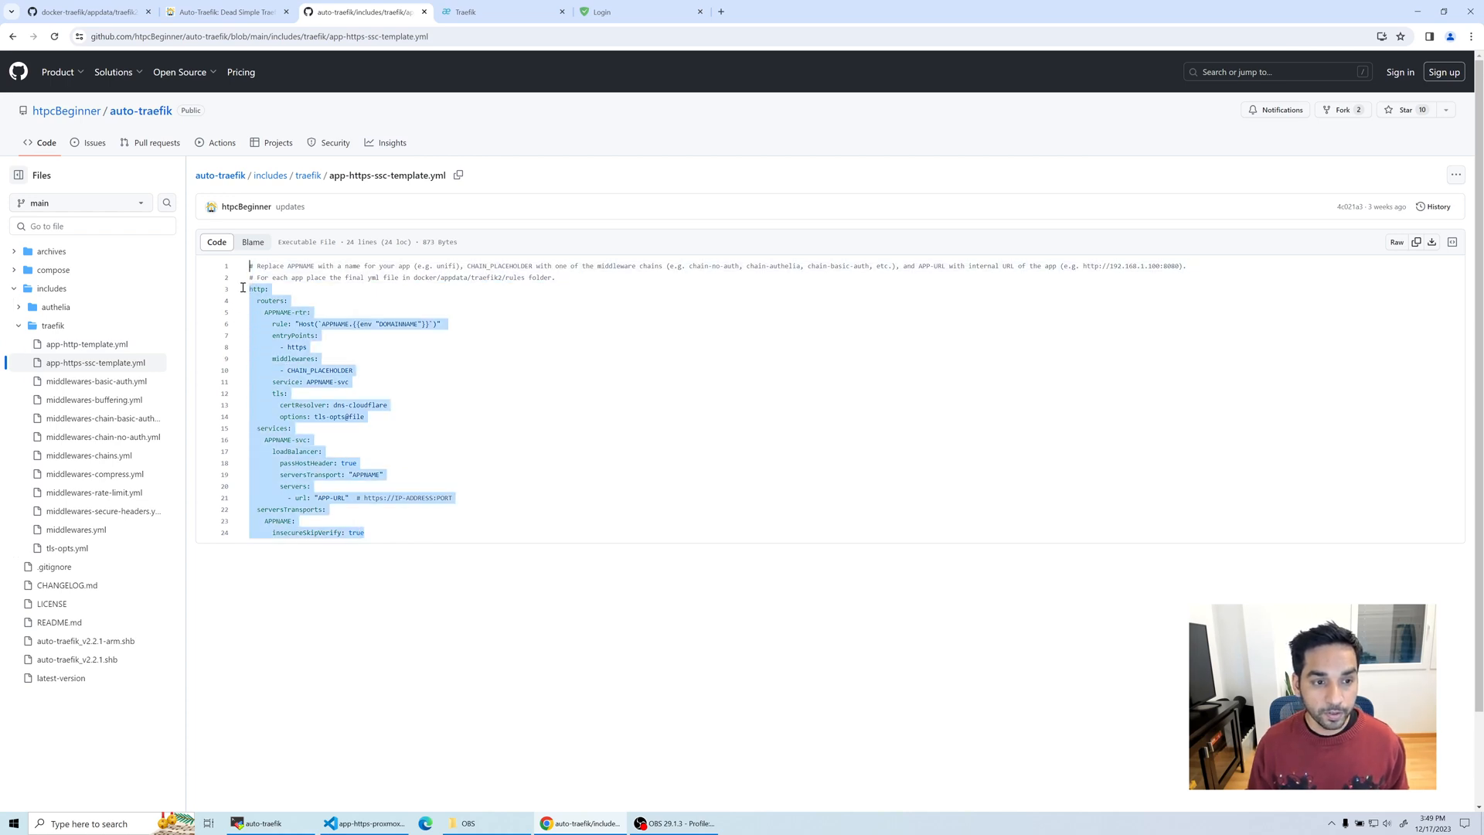
left_click(363, 822)
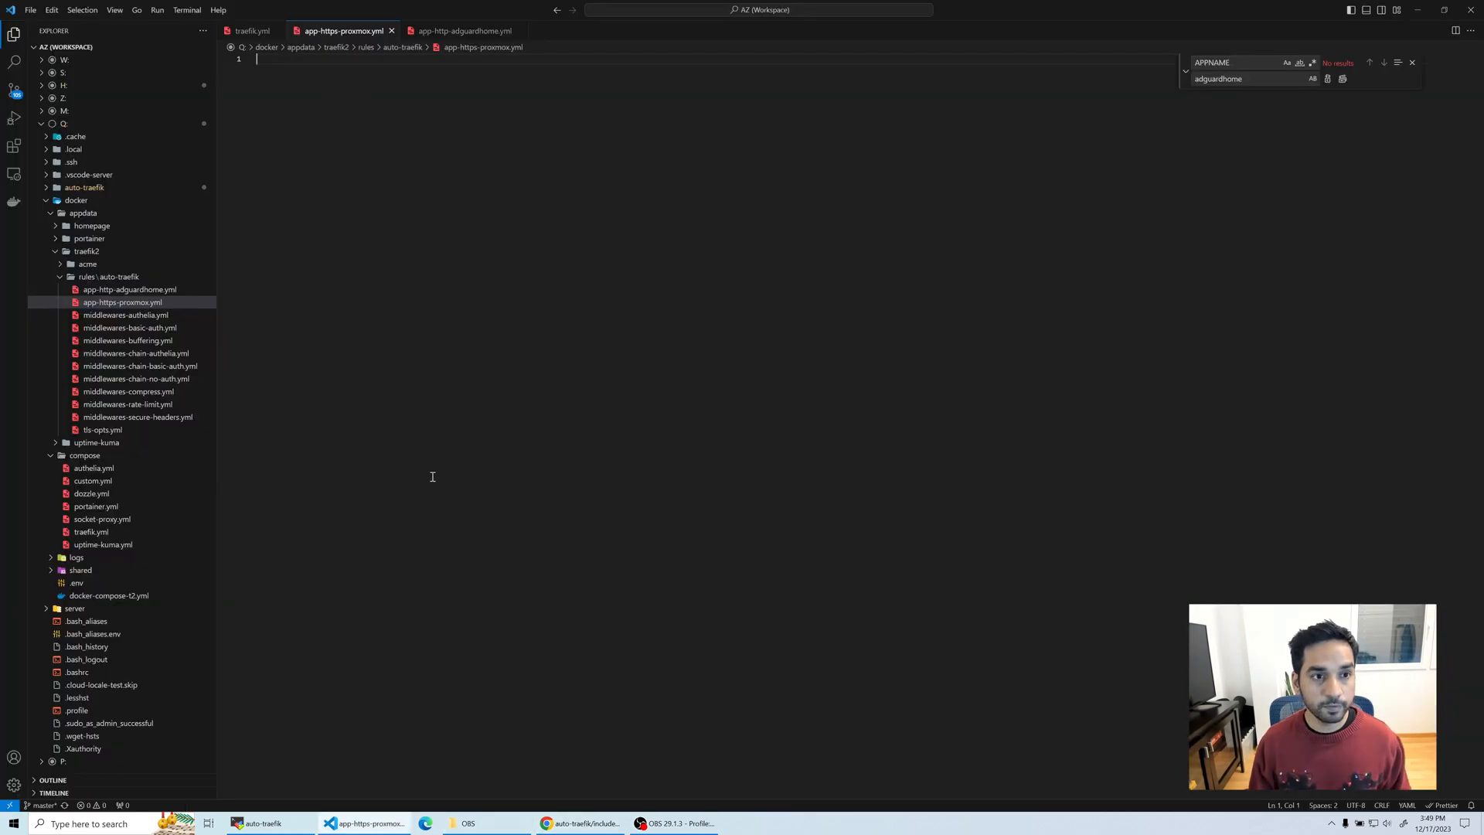
Step: Paste the self-signed template and replace all APPNAME occurrences with proxmox
key("ctrl+v")
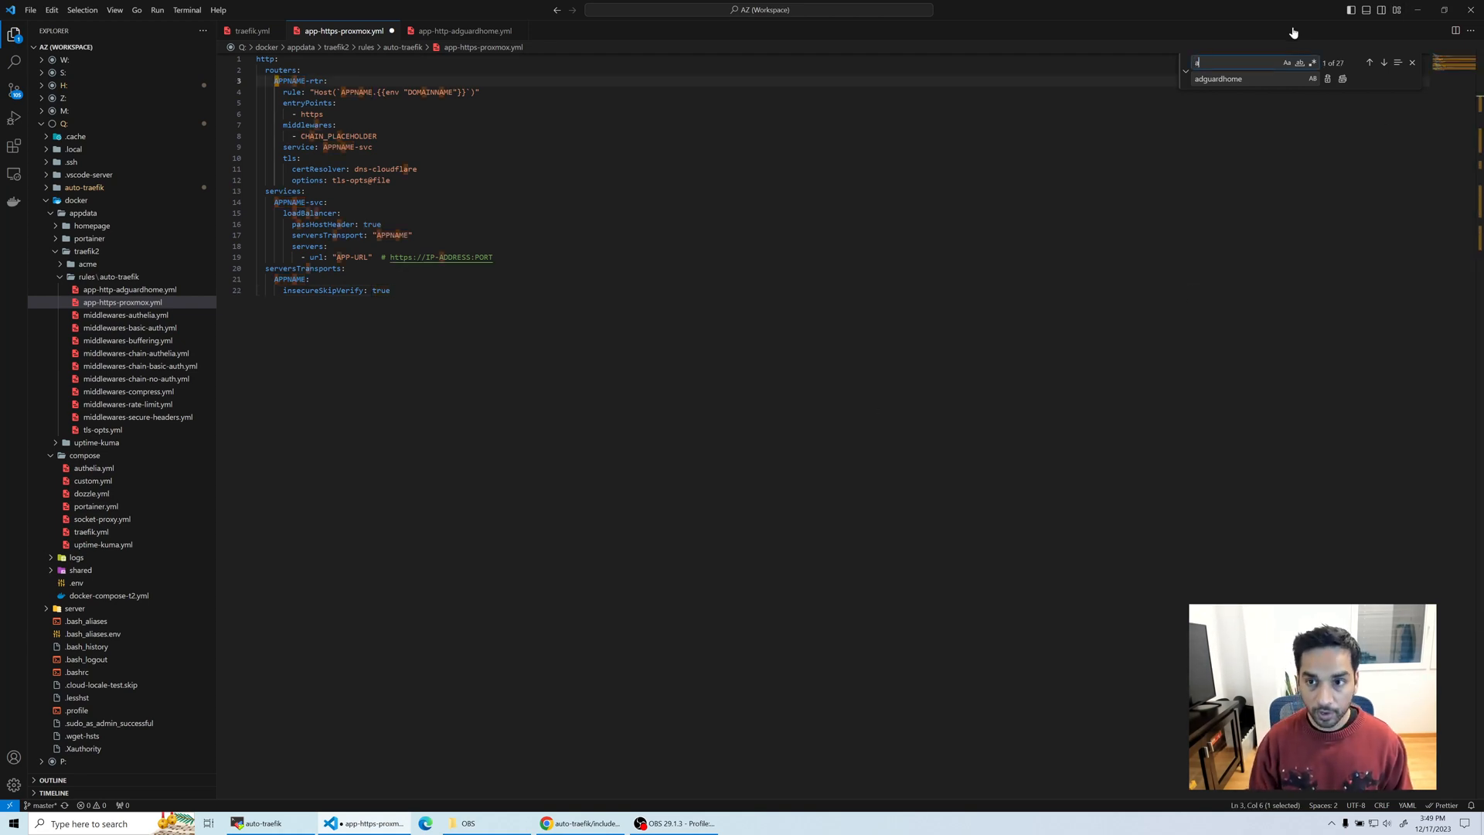
type("APPNAME")
left_click(1254, 78)
type("proxmox")
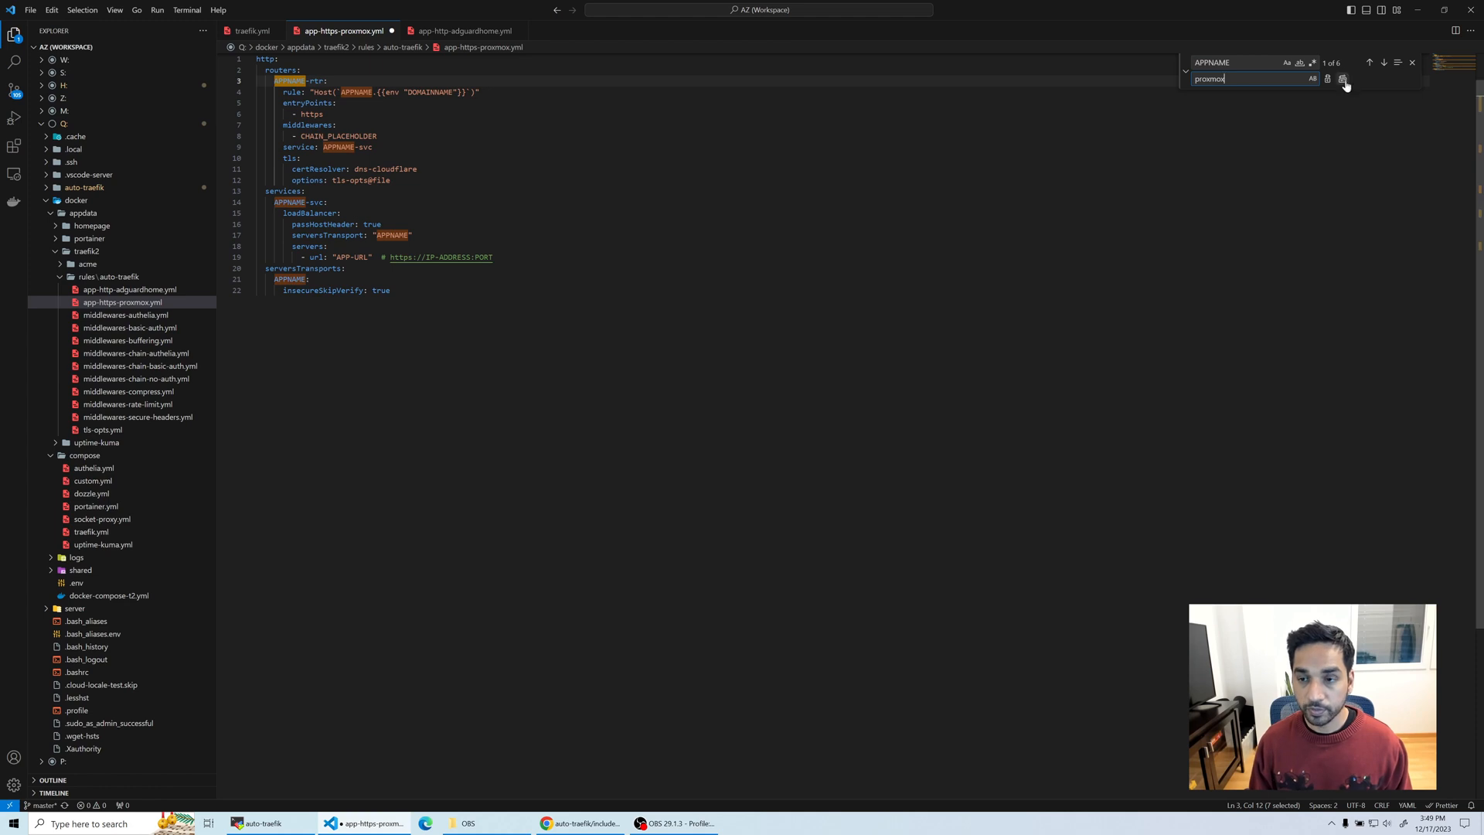
left_click(1341, 79)
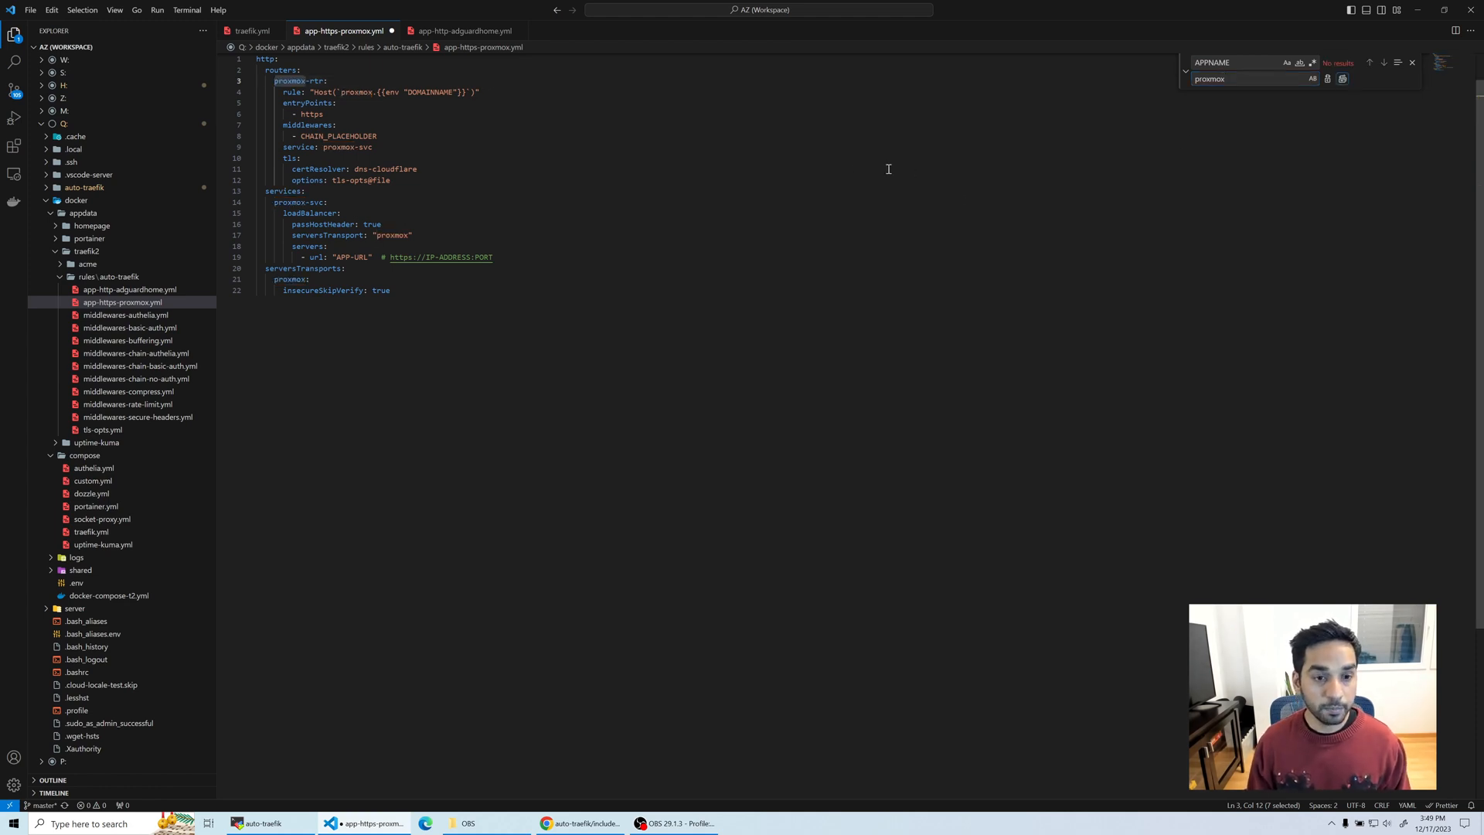
mouse_move(343, 249)
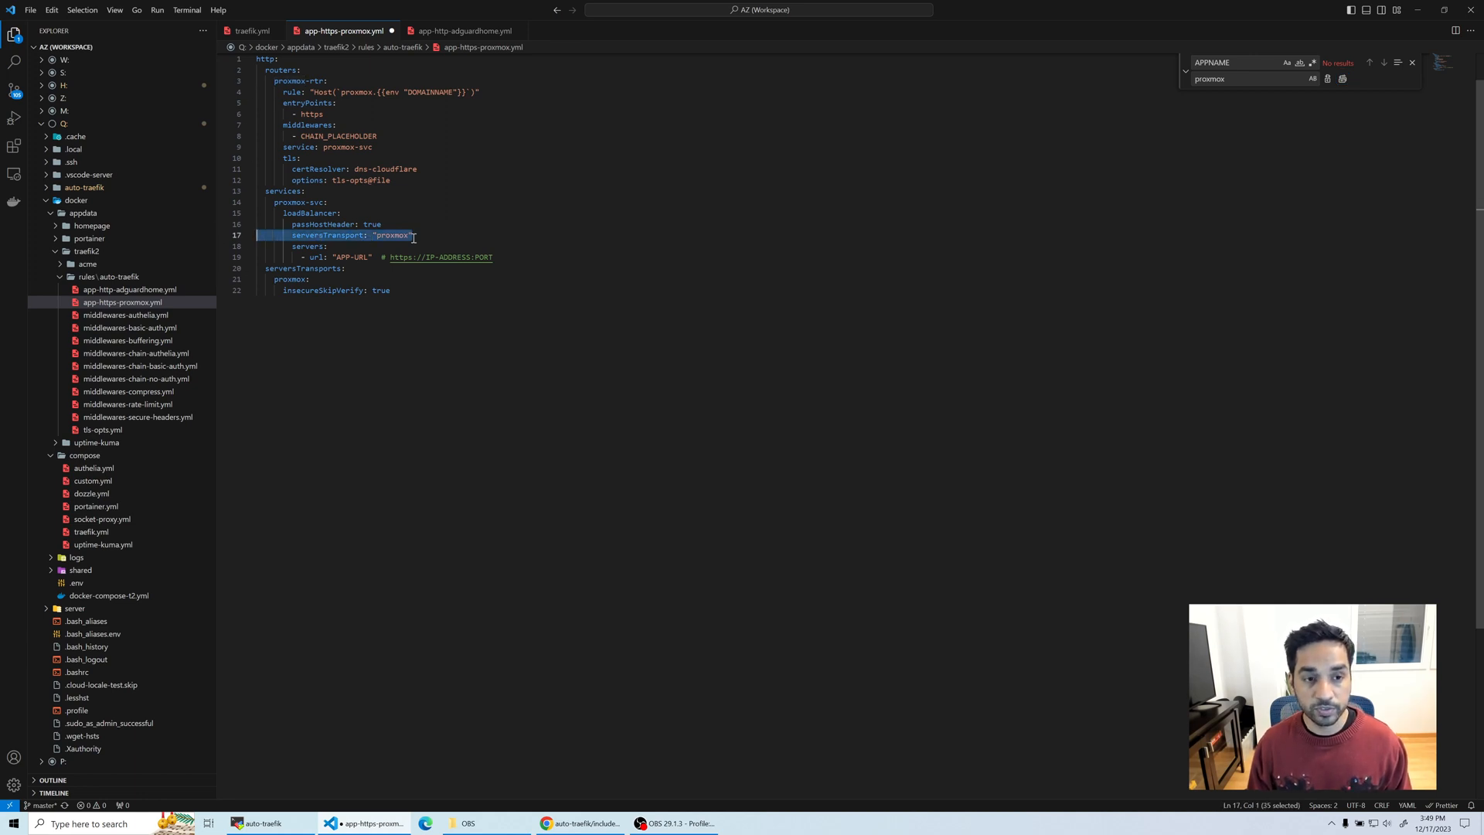
mouse_move(351, 289)
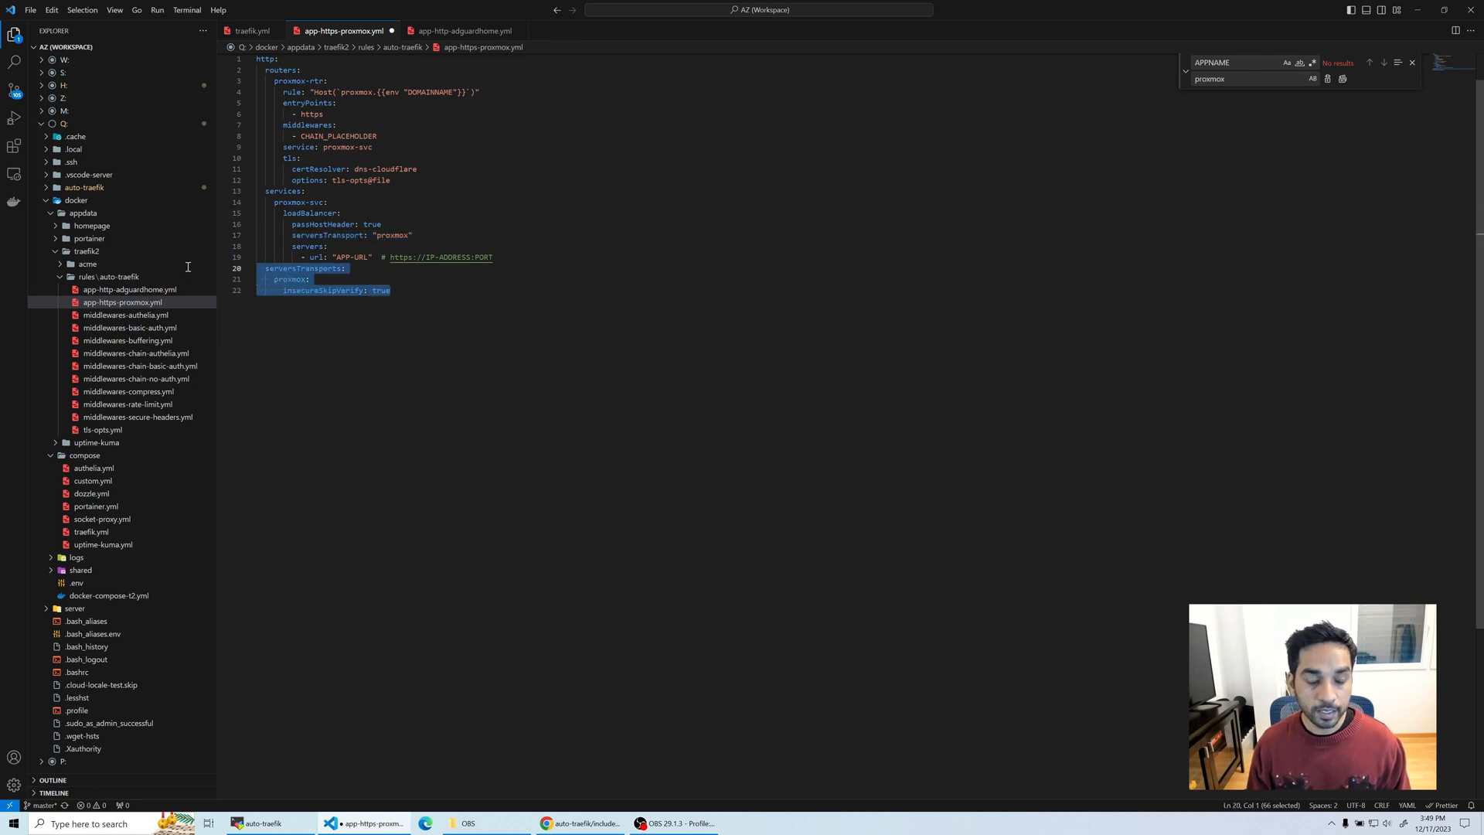
mouse_move(351, 295)
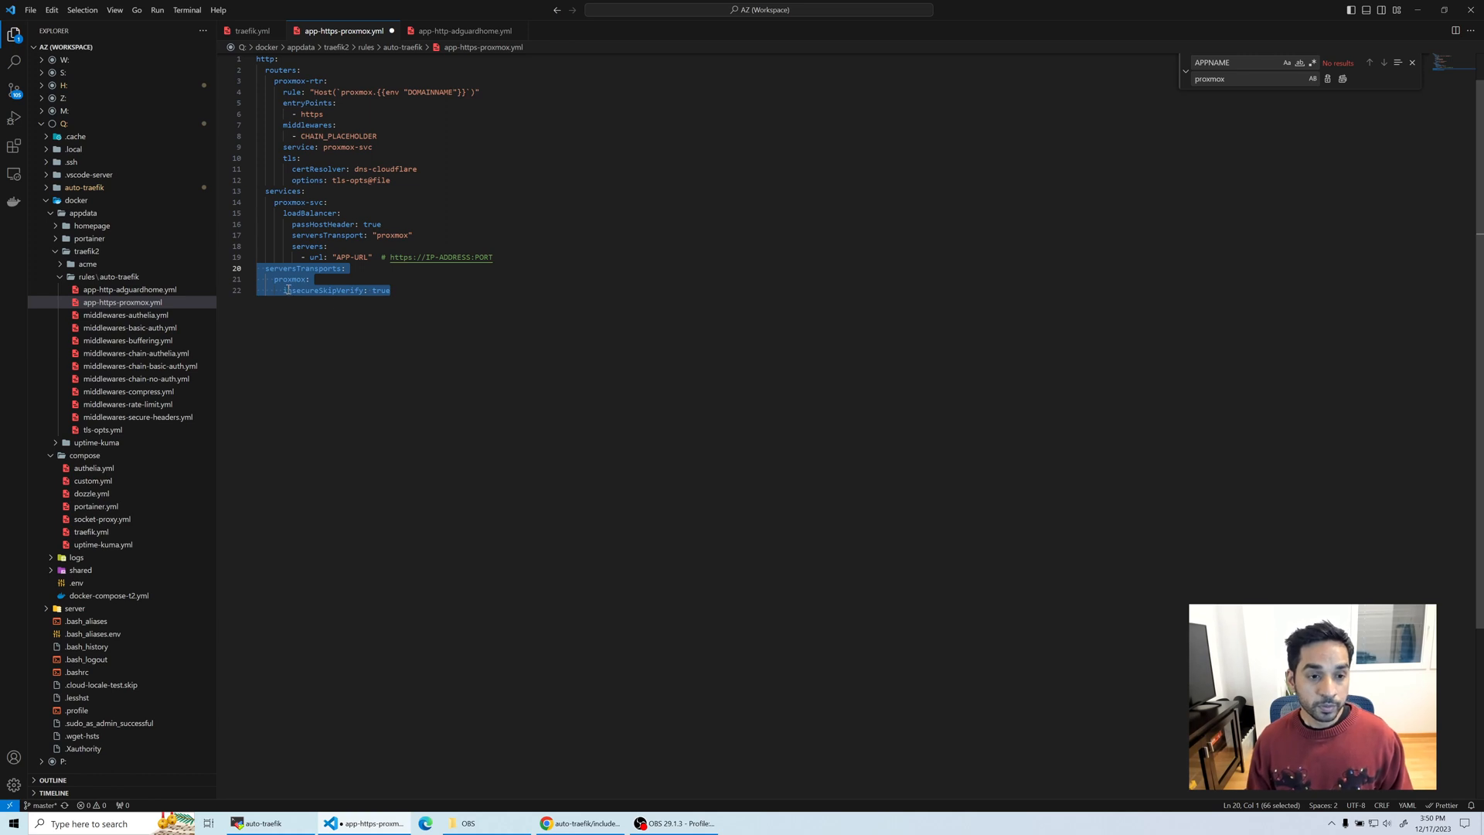
mouse_move(306, 294)
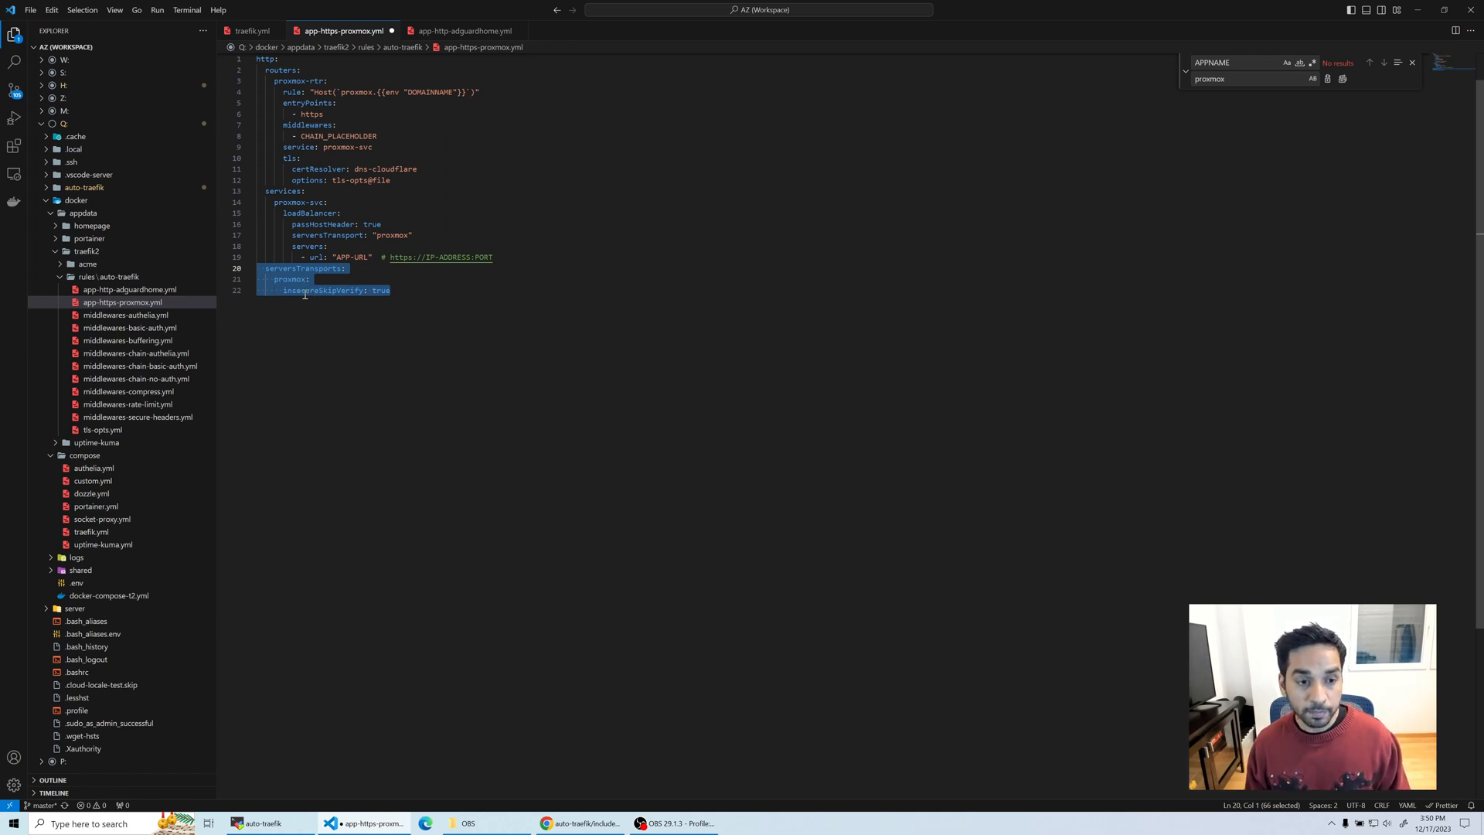
mouse_move(348, 301)
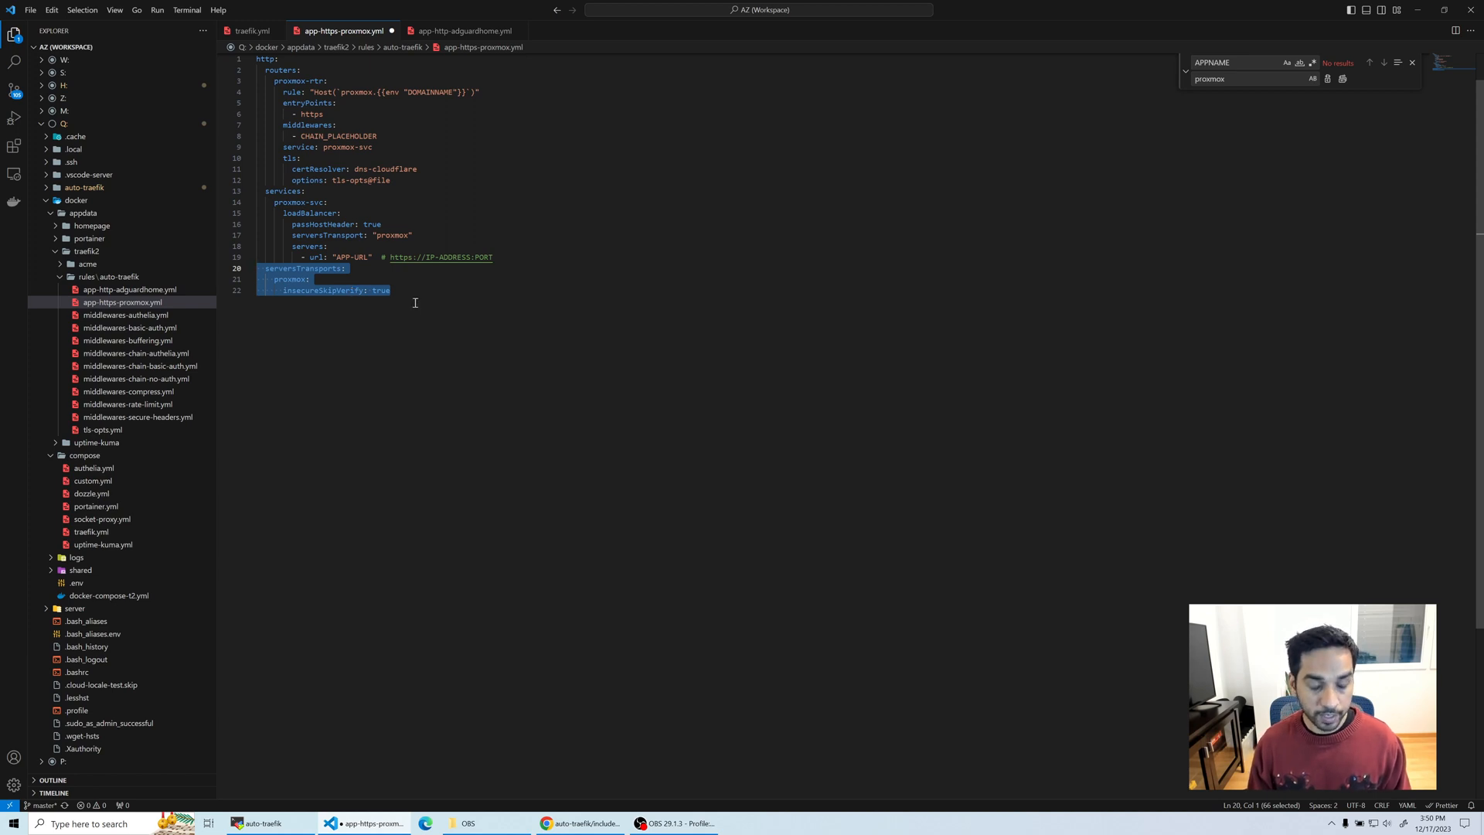
mouse_move(451, 296)
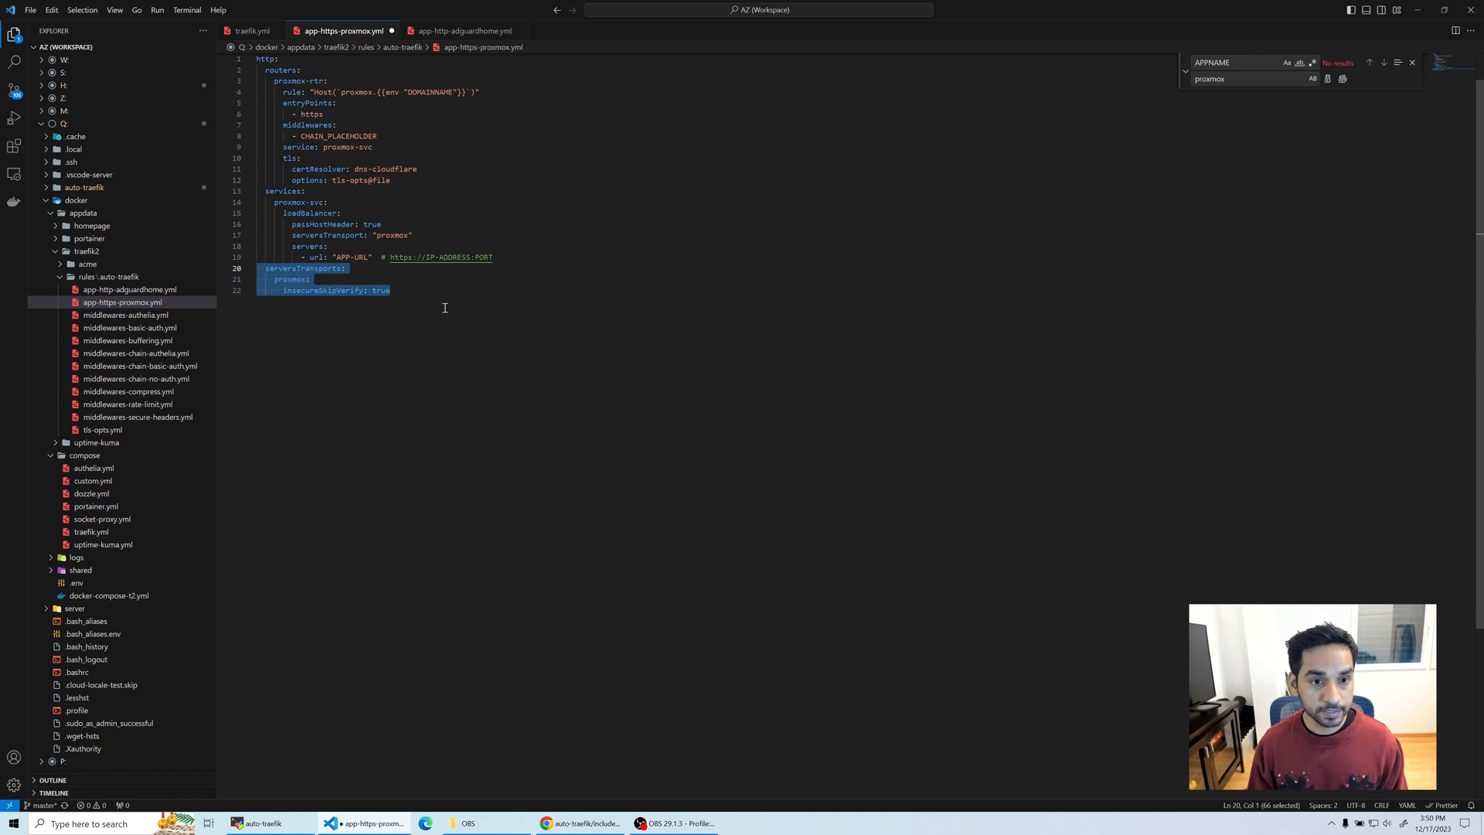
mouse_move(363, 258)
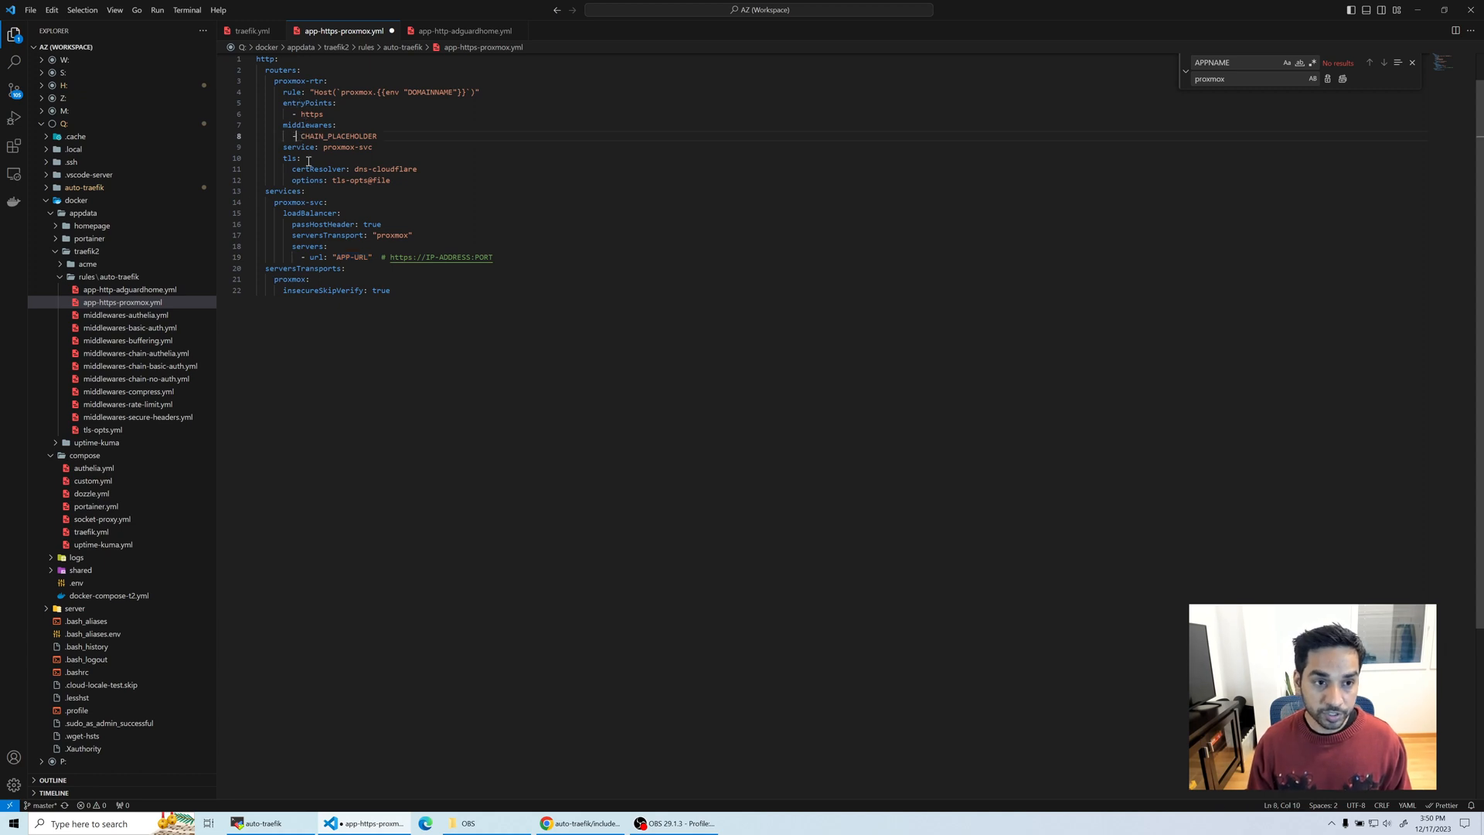
Step: Set the route middleware to chain-authelia
double_click(337, 136)
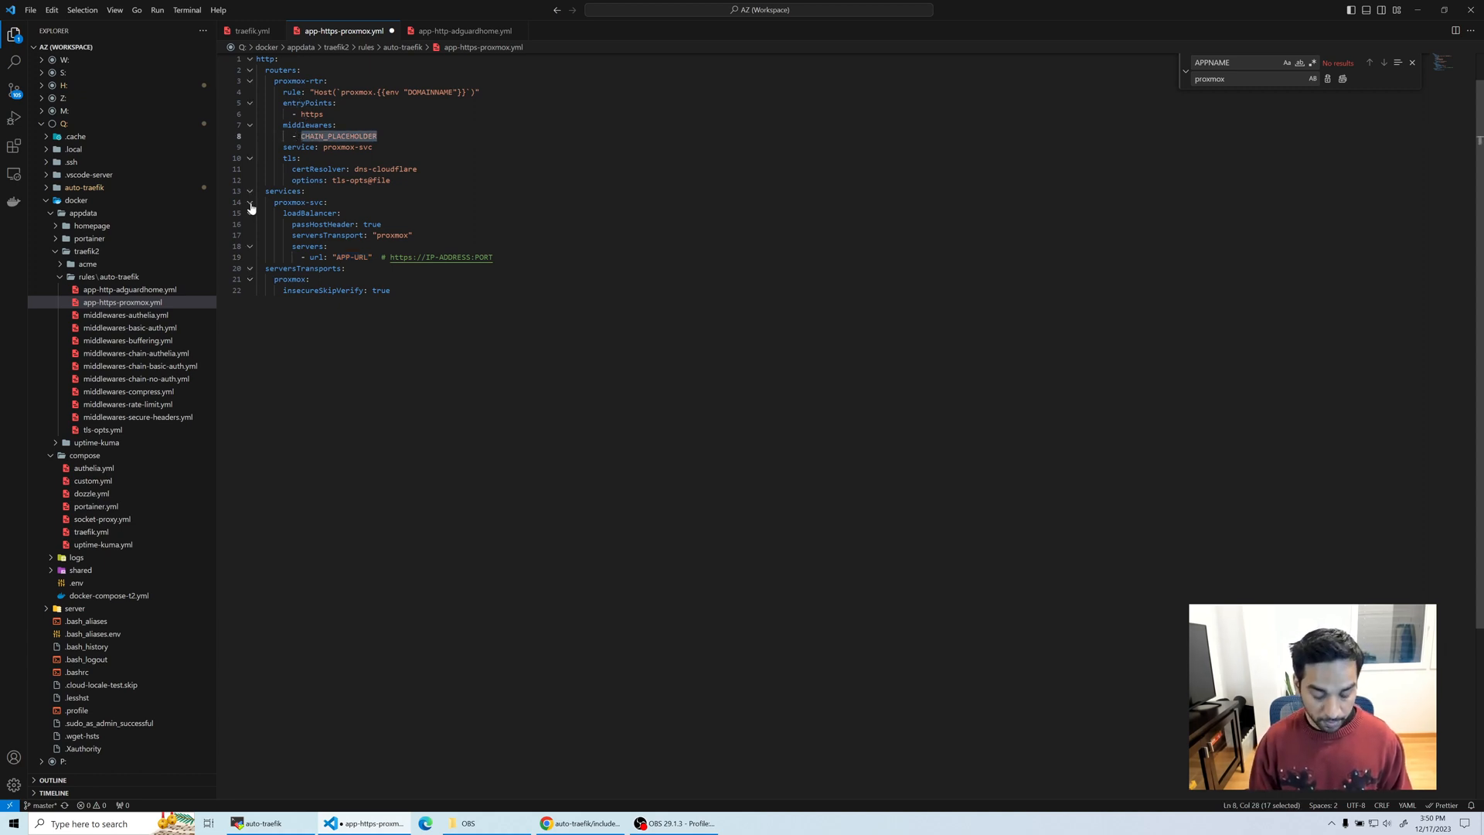
type("chain-authelia")
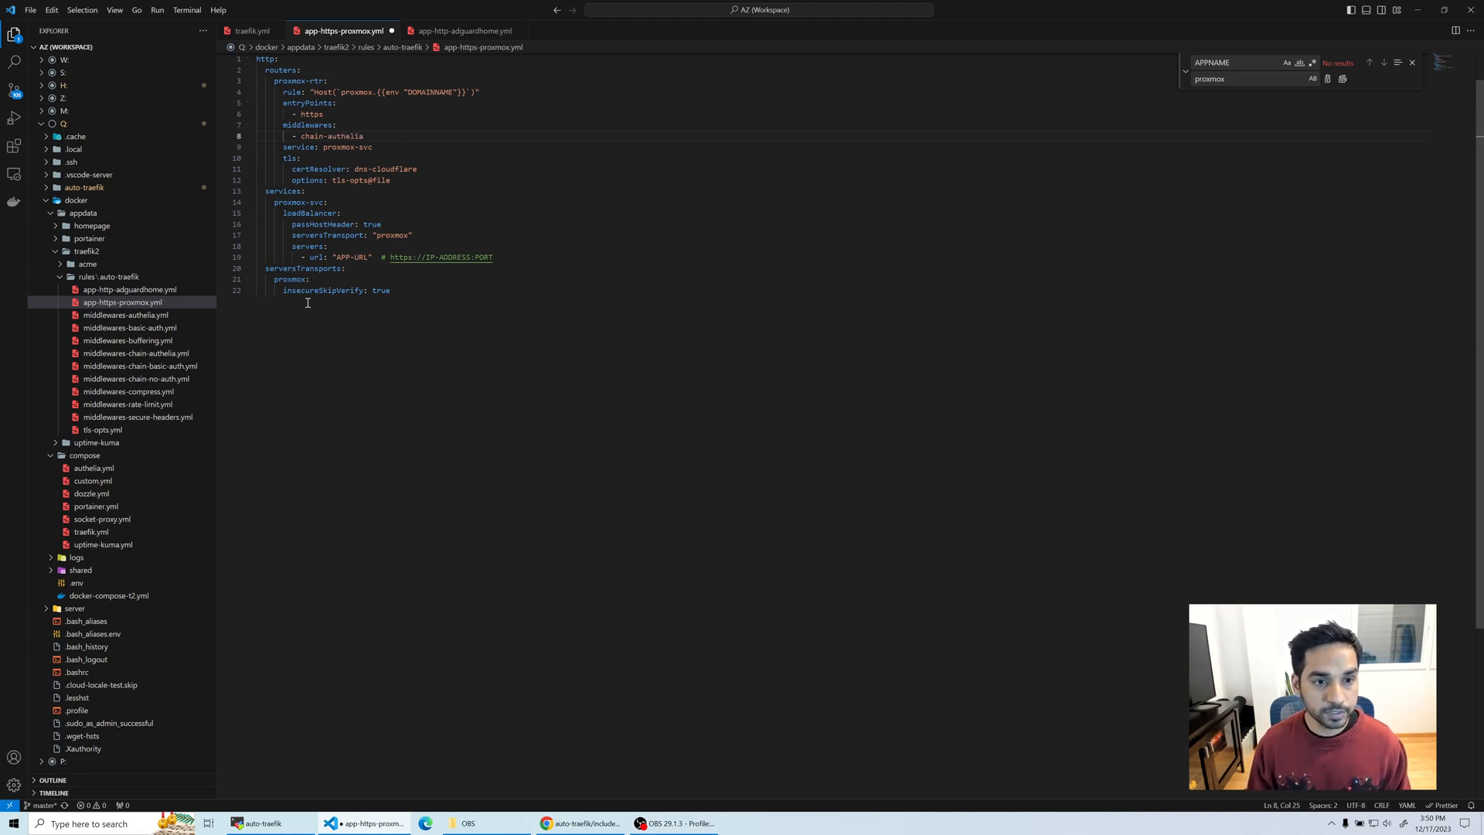
double_click(352, 257)
type("http")
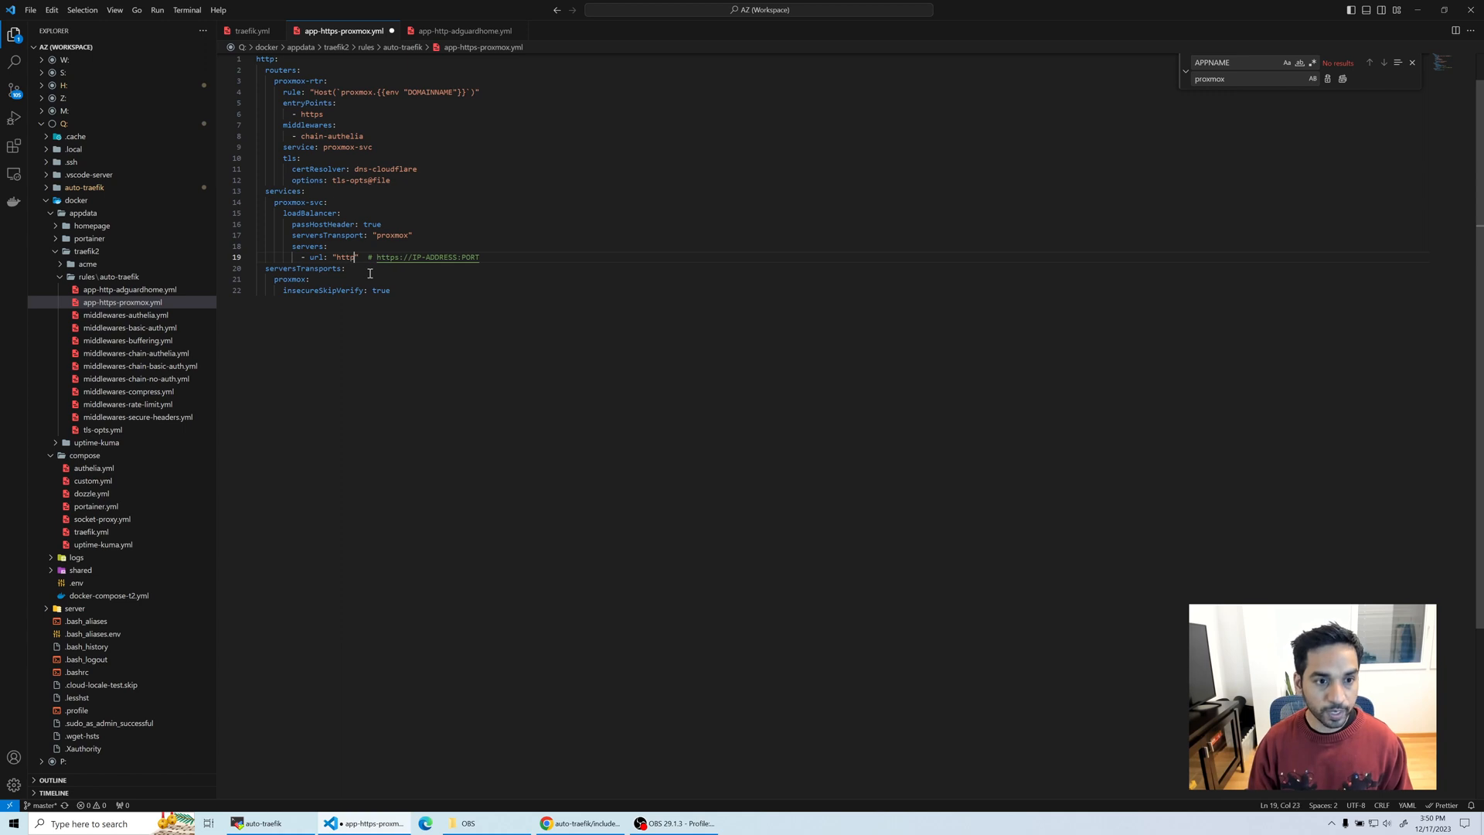
type("s://")
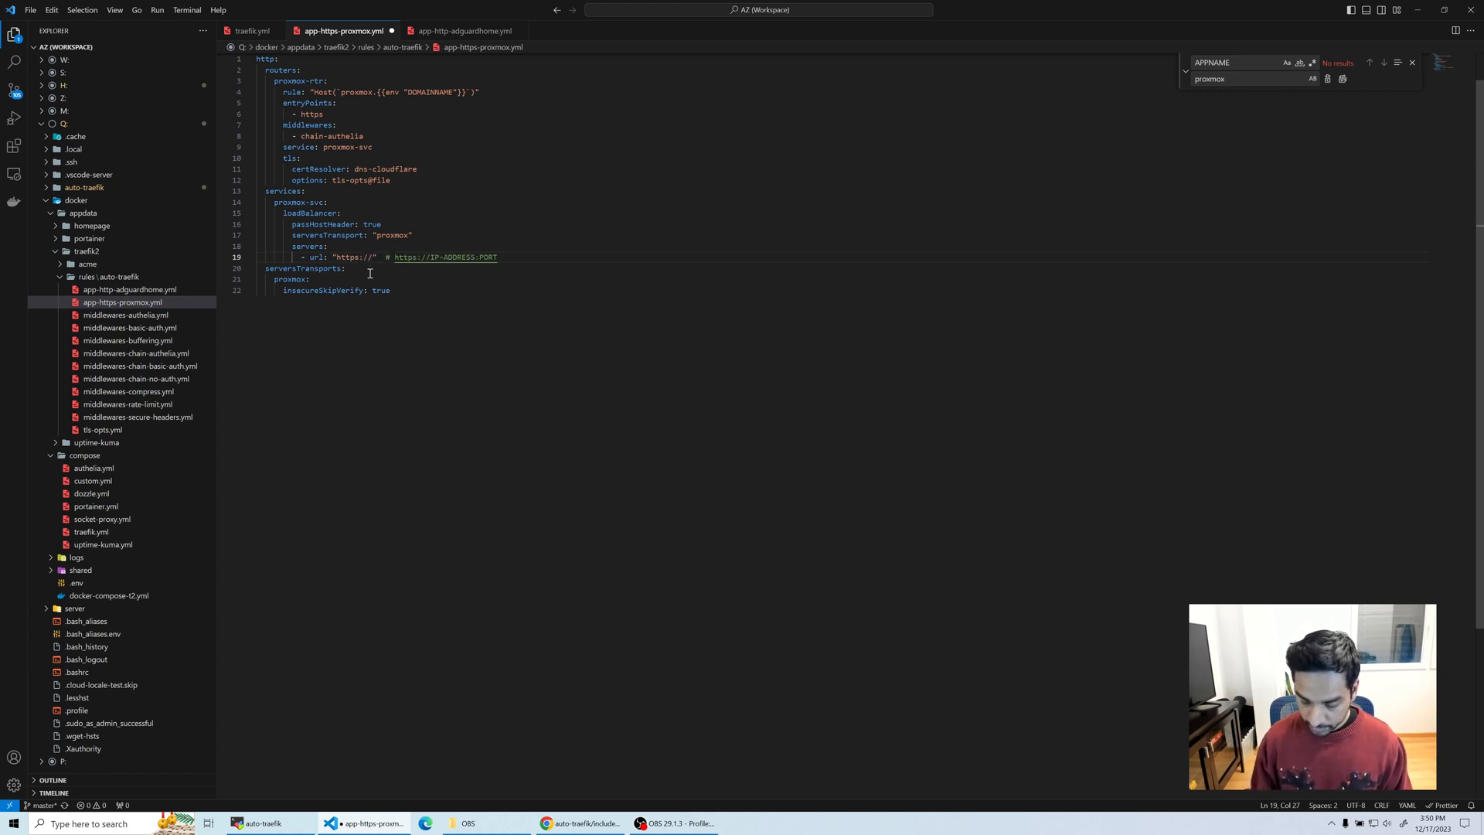
type("192.168.")
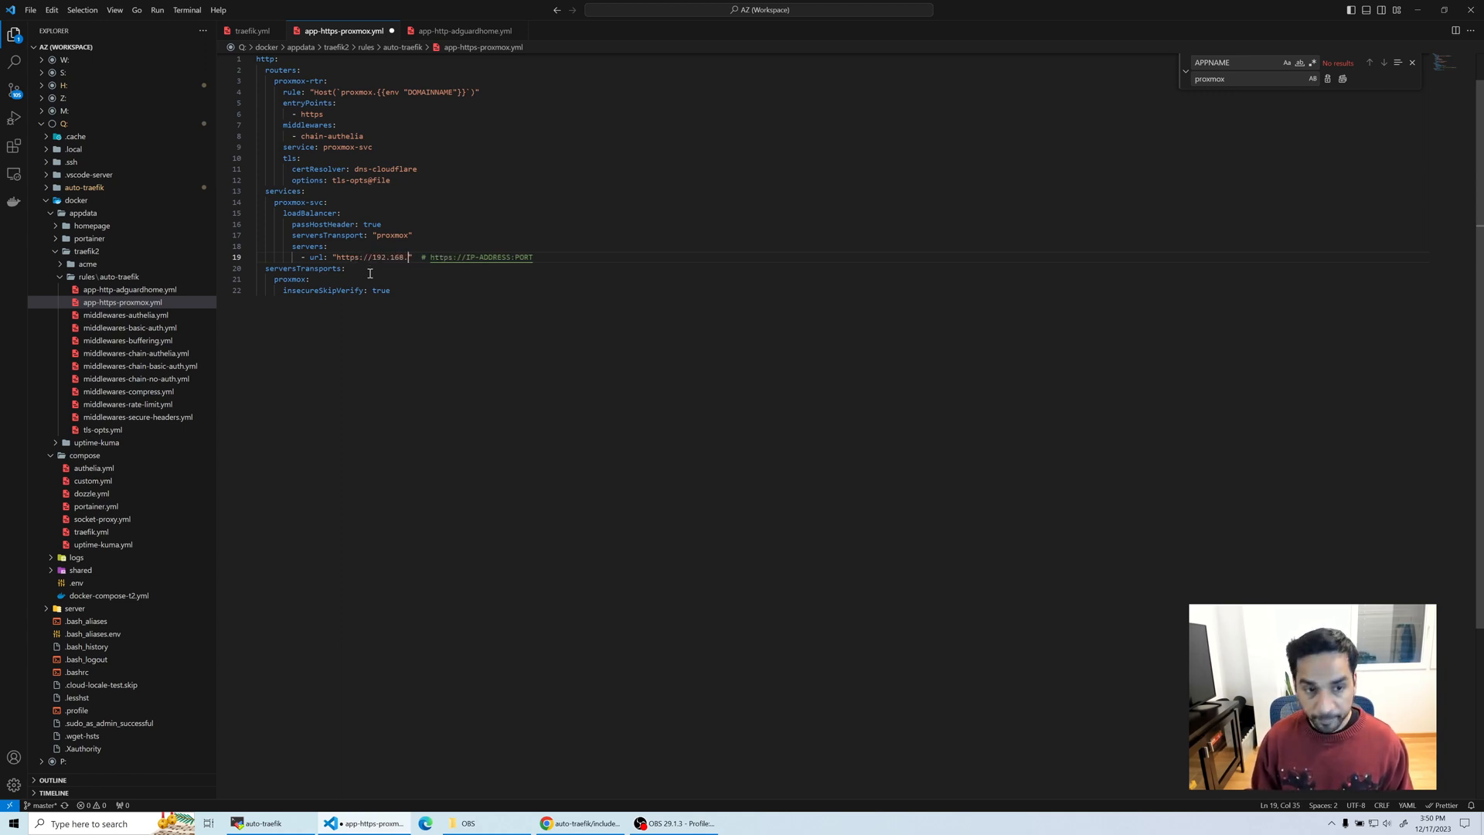
type("1.100")
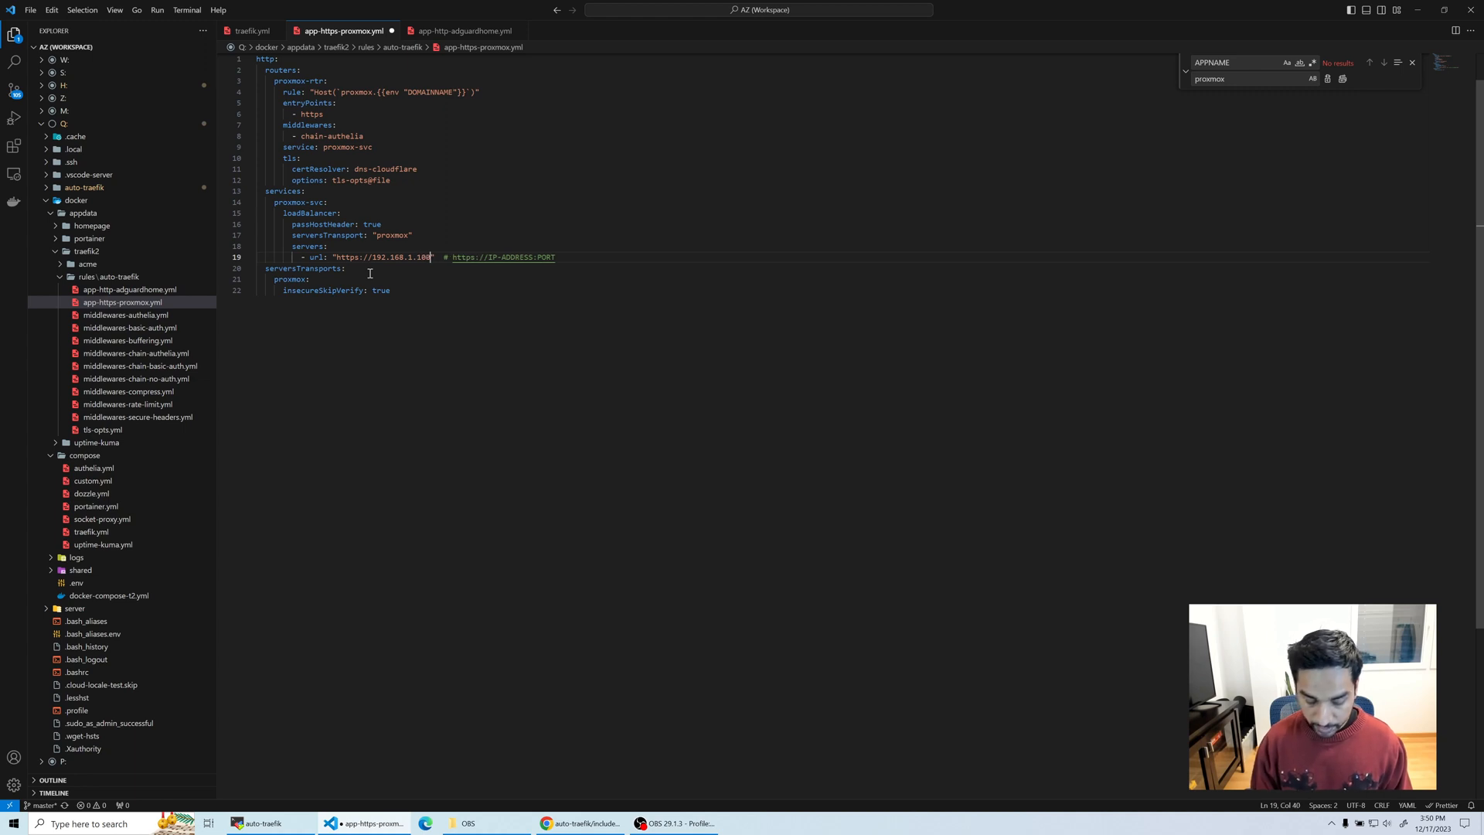
type(":8006")
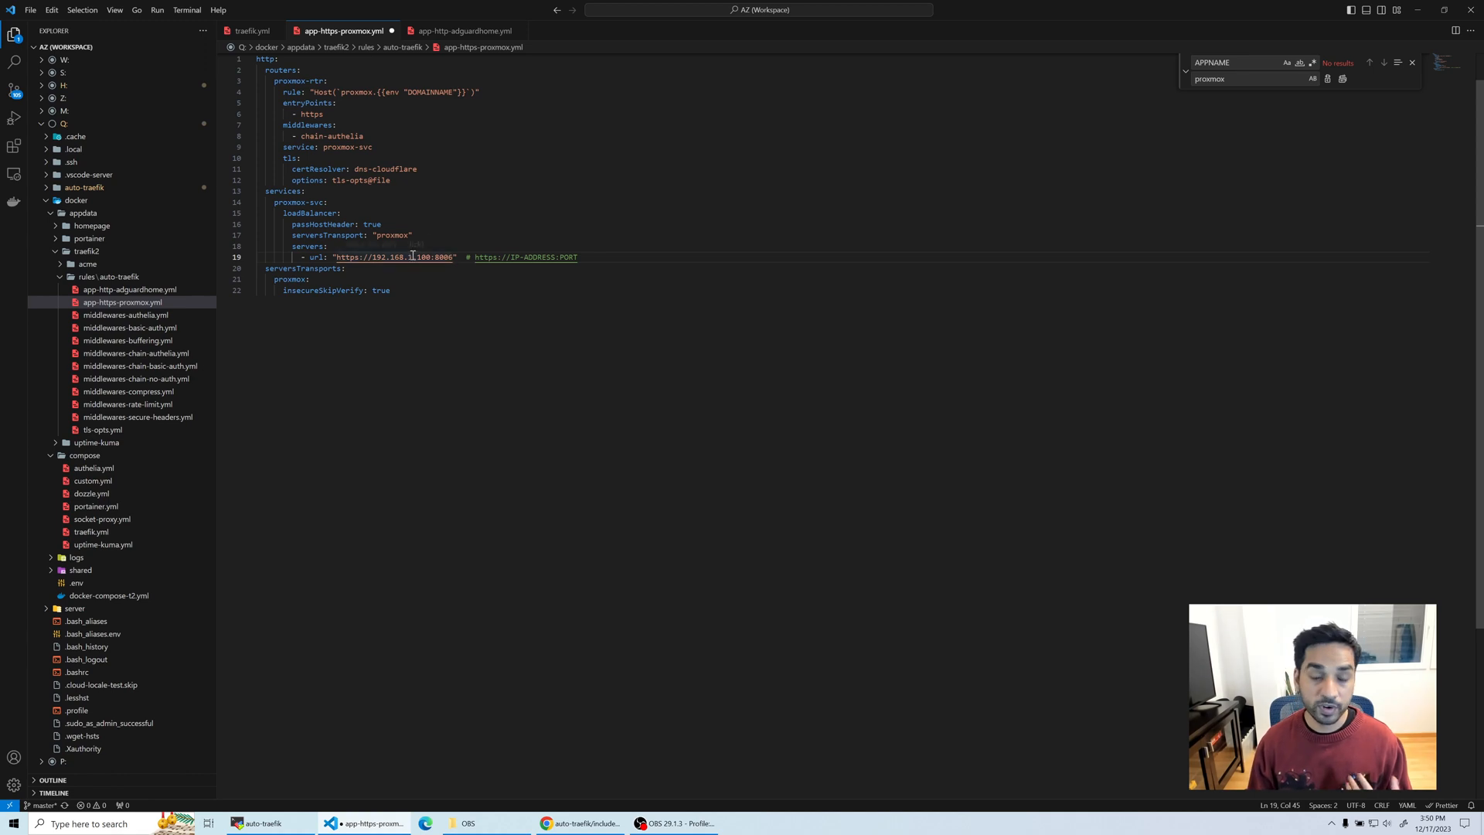
mouse_move(410, 257)
type("0")
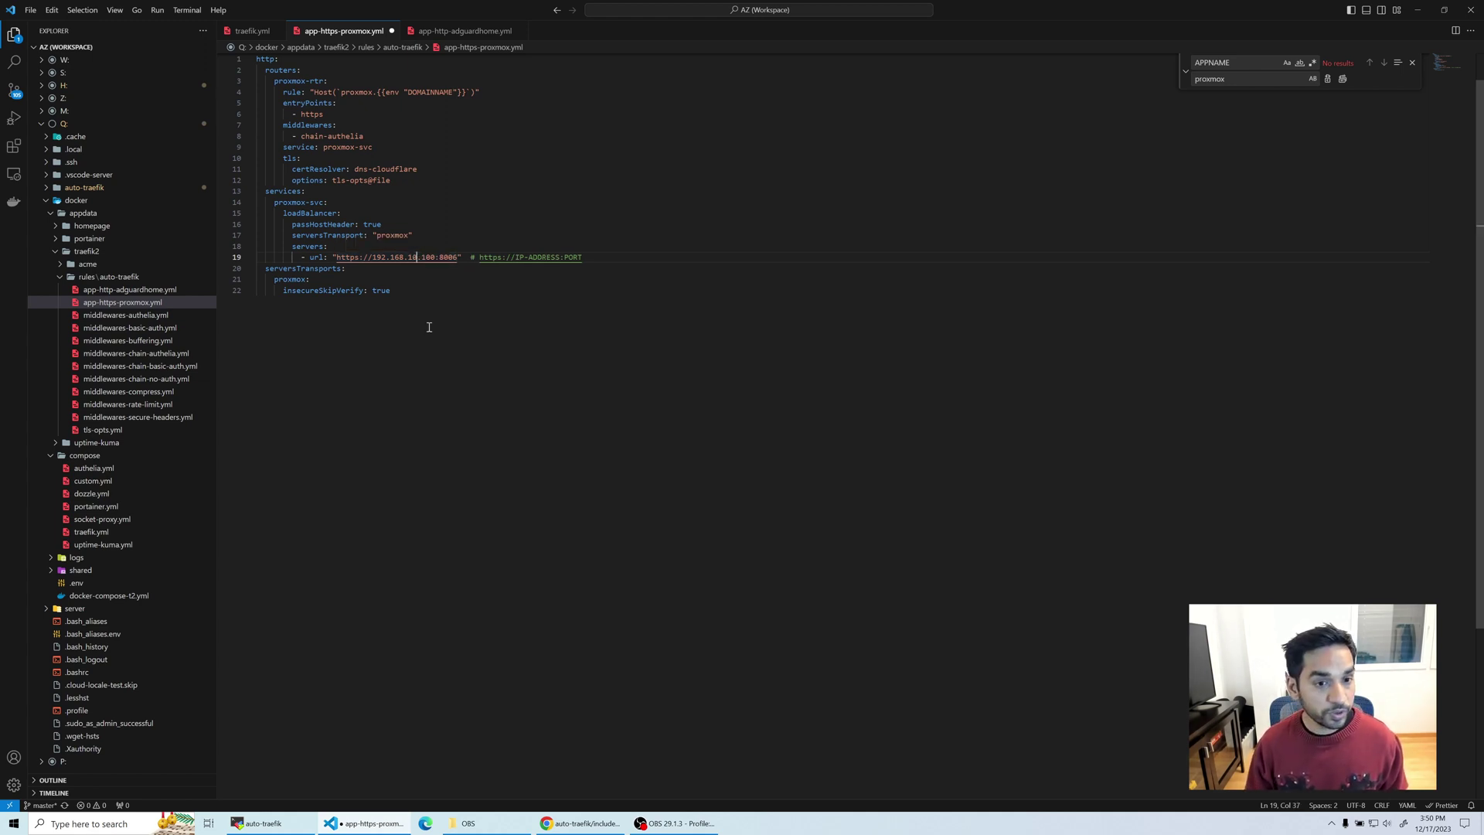
key("ctrl+s")
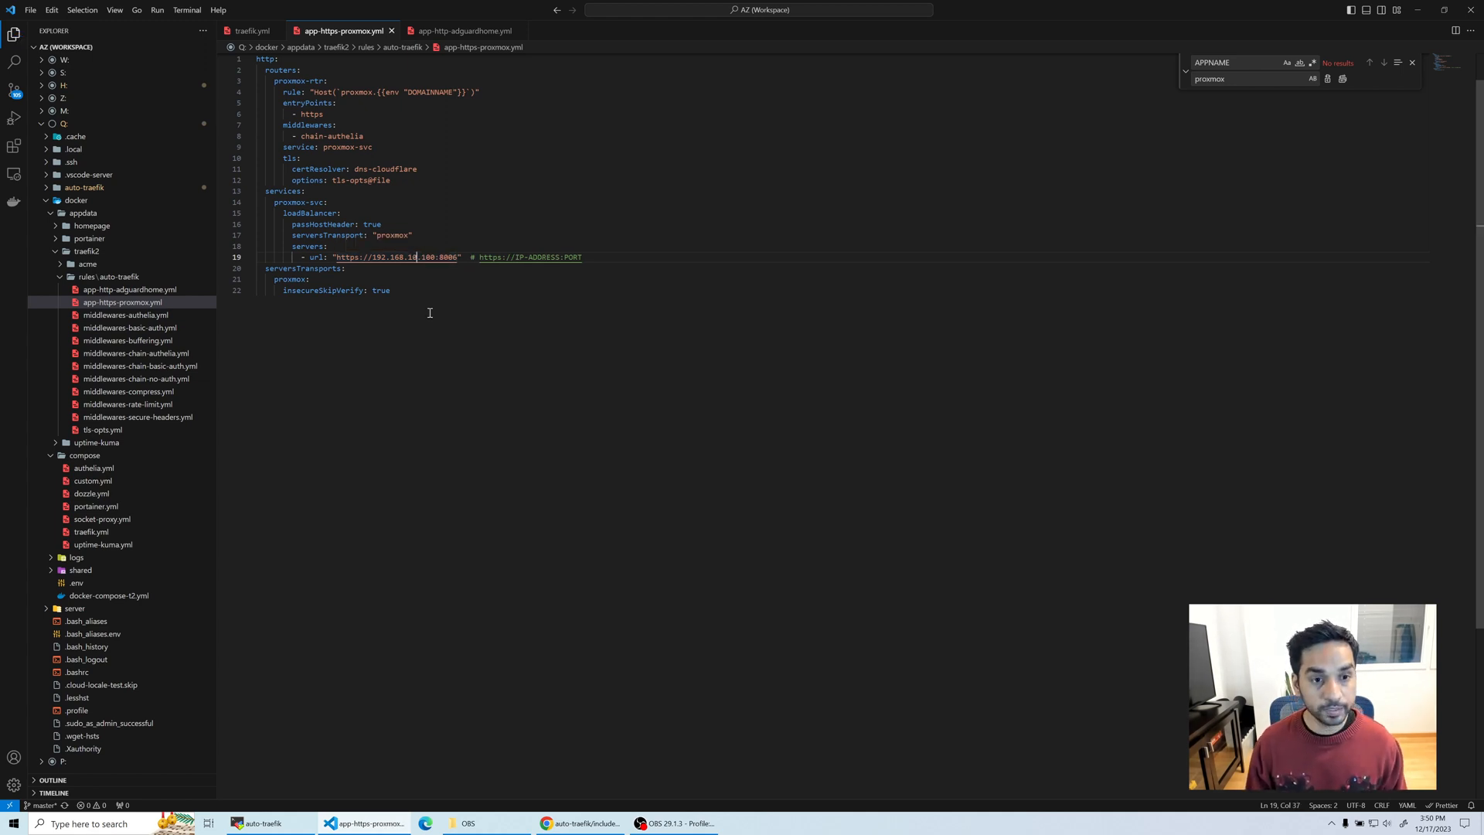
mouse_move(456, 313)
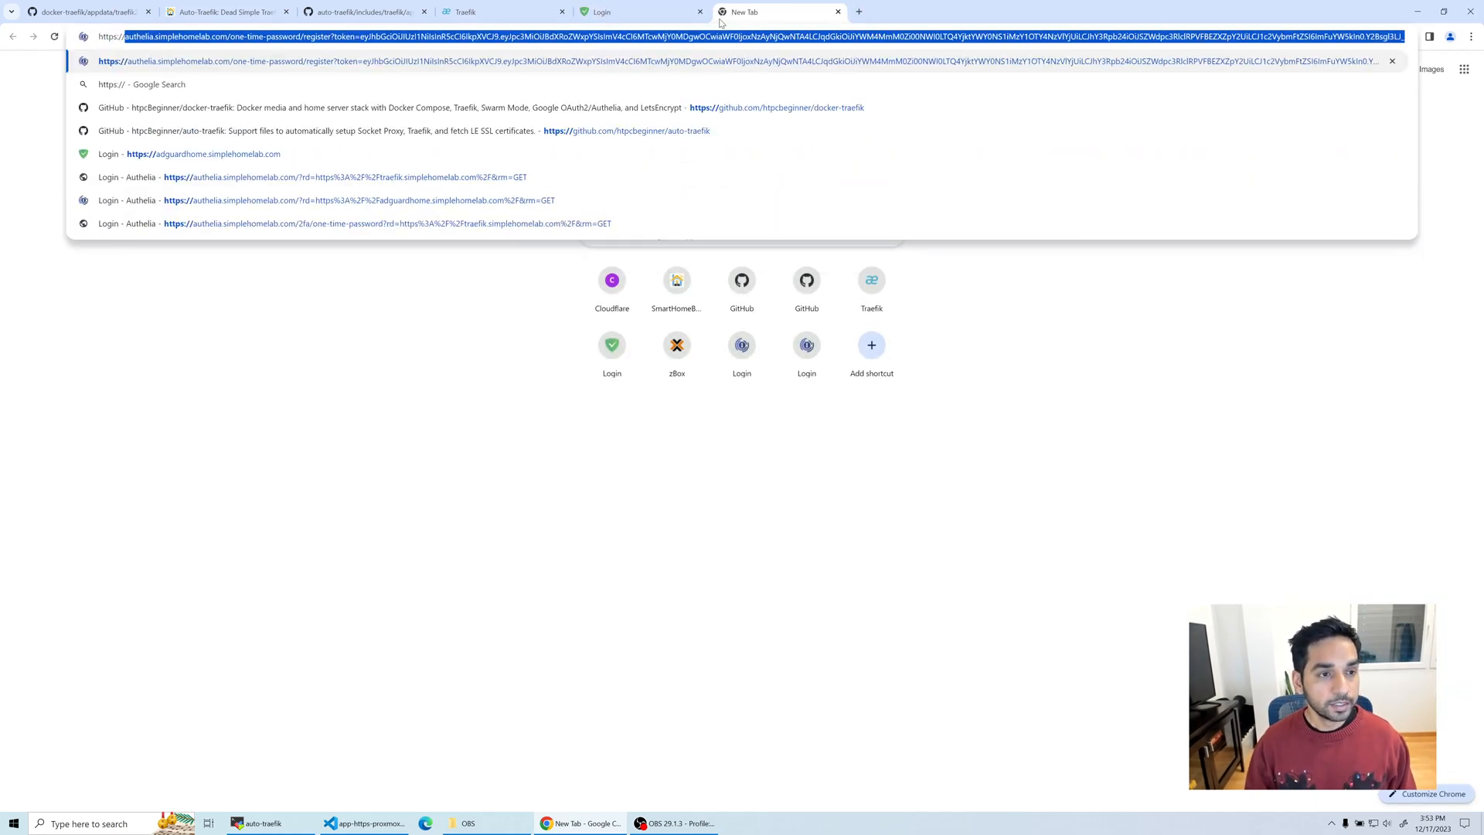
type("https://pro")
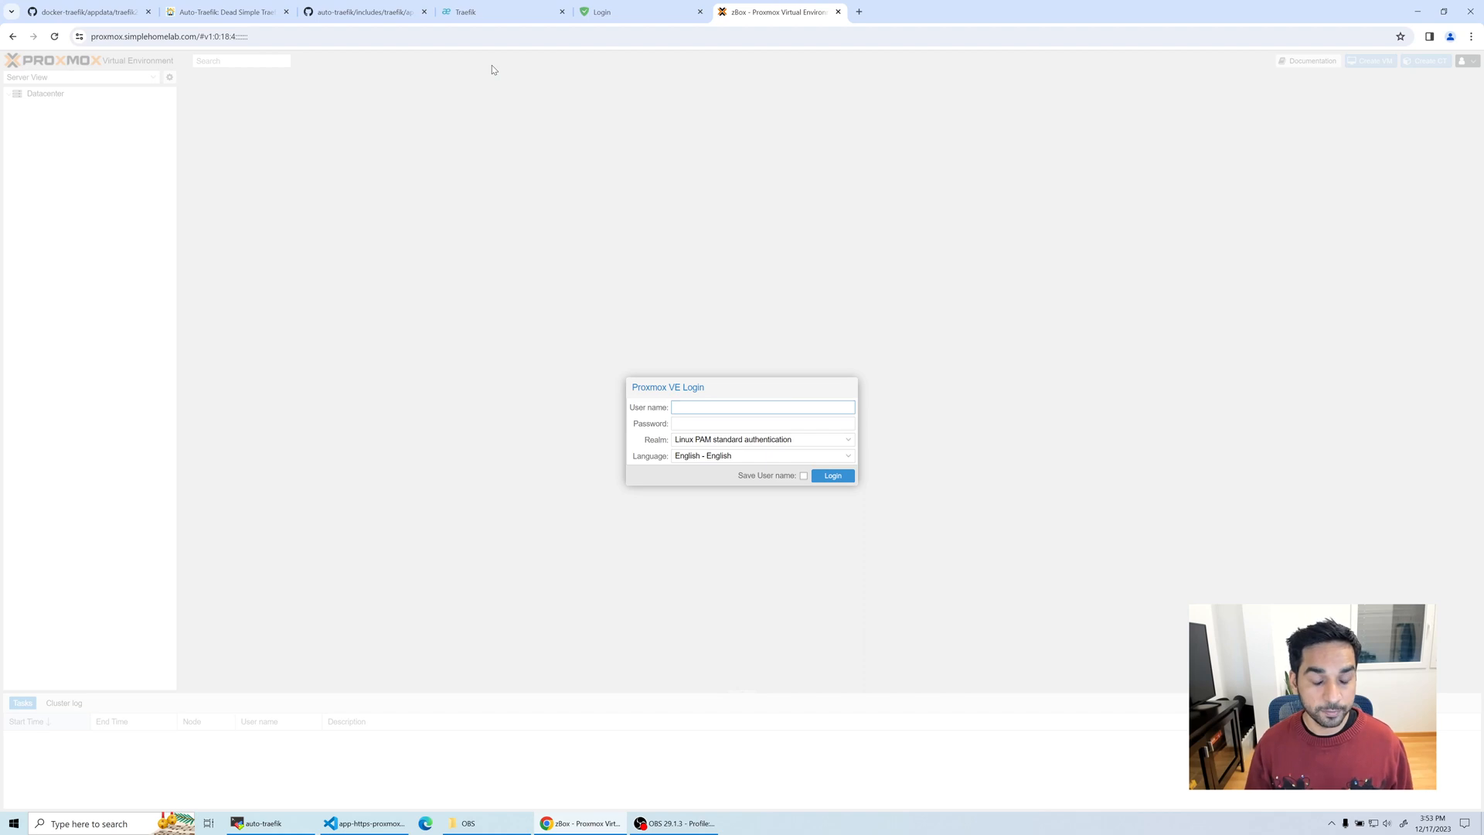
left_click(761, 408)
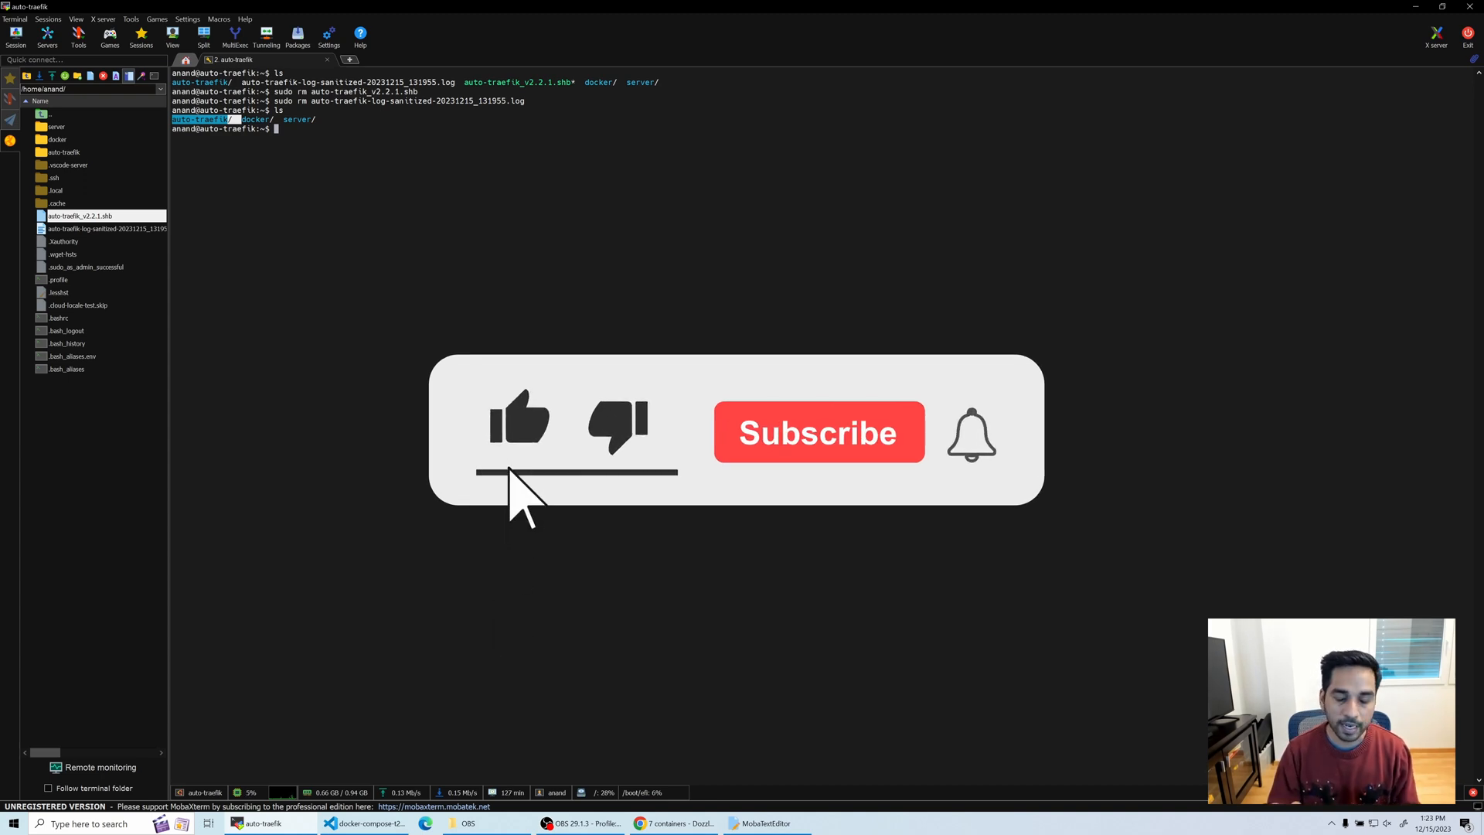
left_click(818, 431)
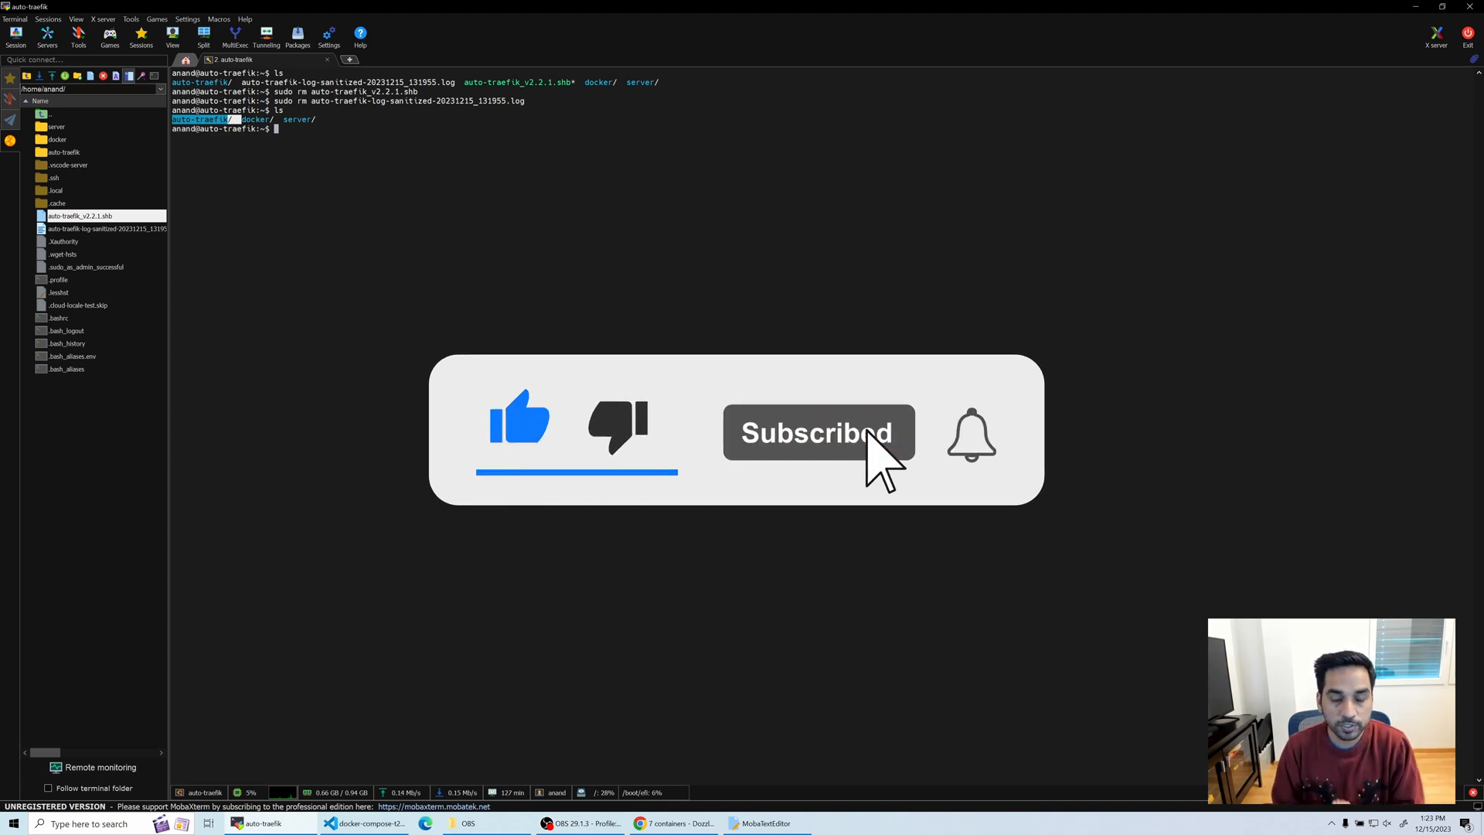